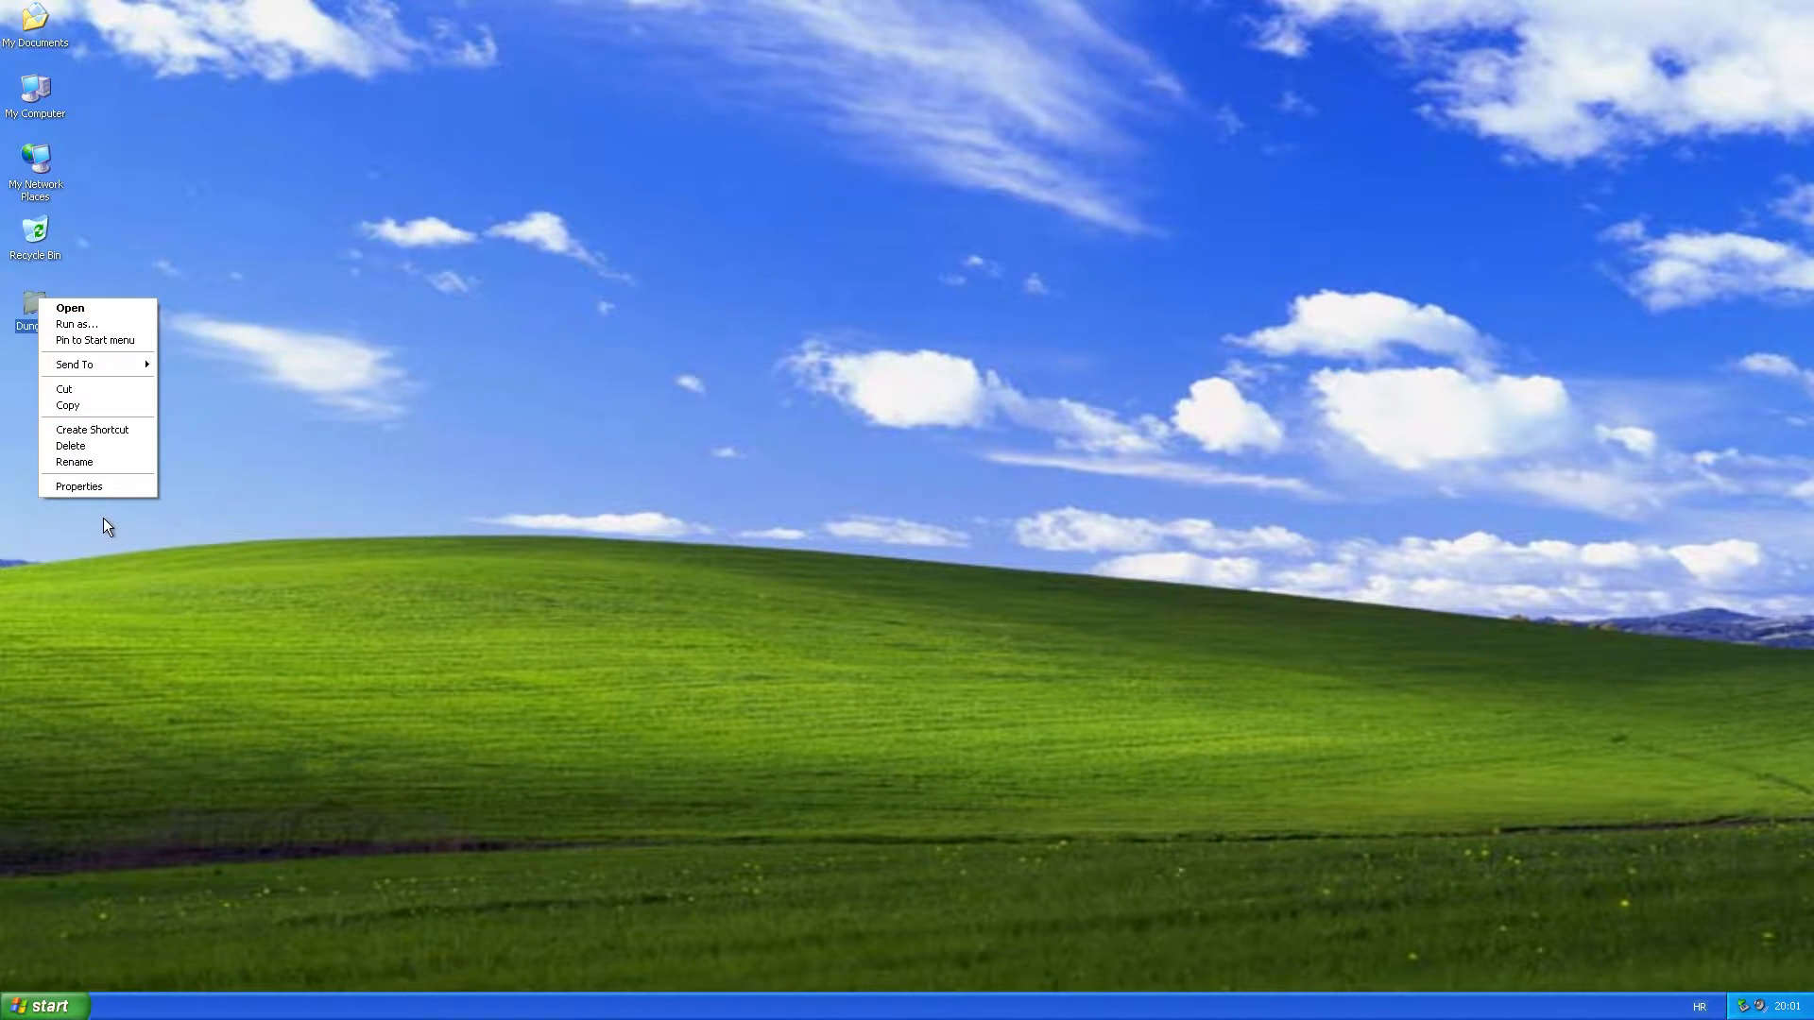
Check the DungCoi file's properties on the desktop, then run DungCoi
{"action": "left_click", "coordinate": [78, 486]}
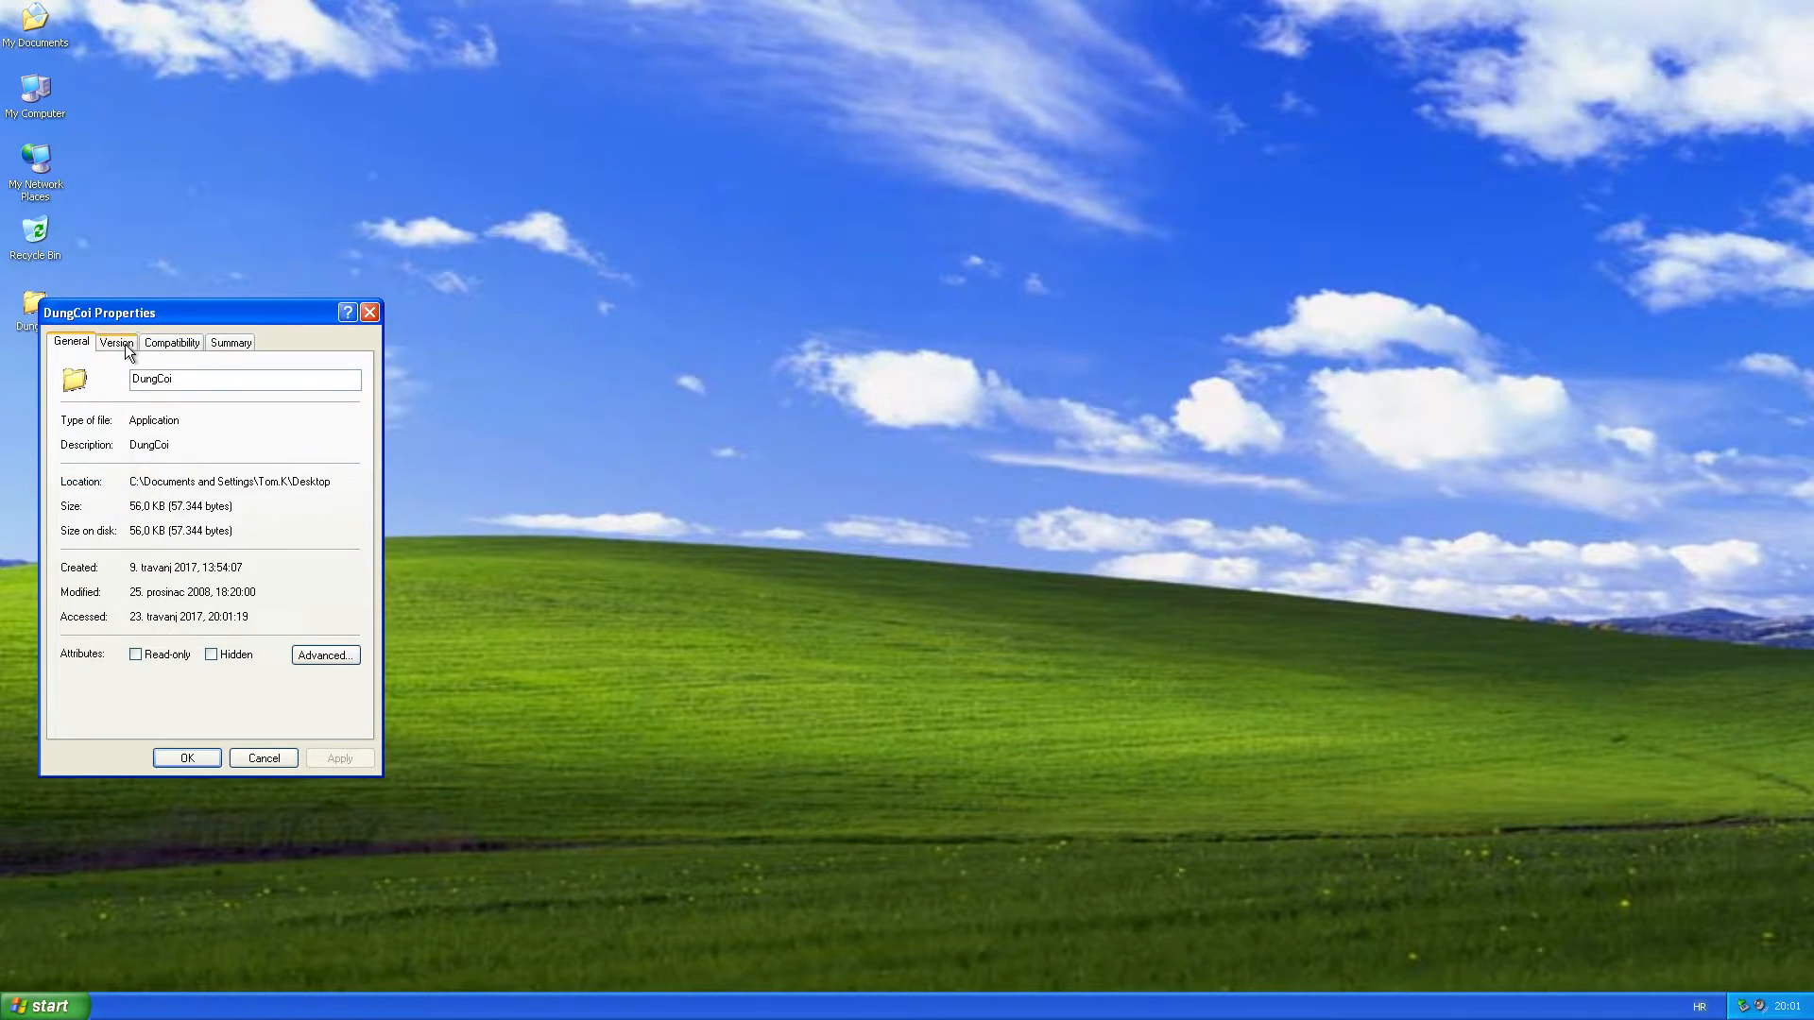
{"action": "left_click", "coordinate": [114, 341]}
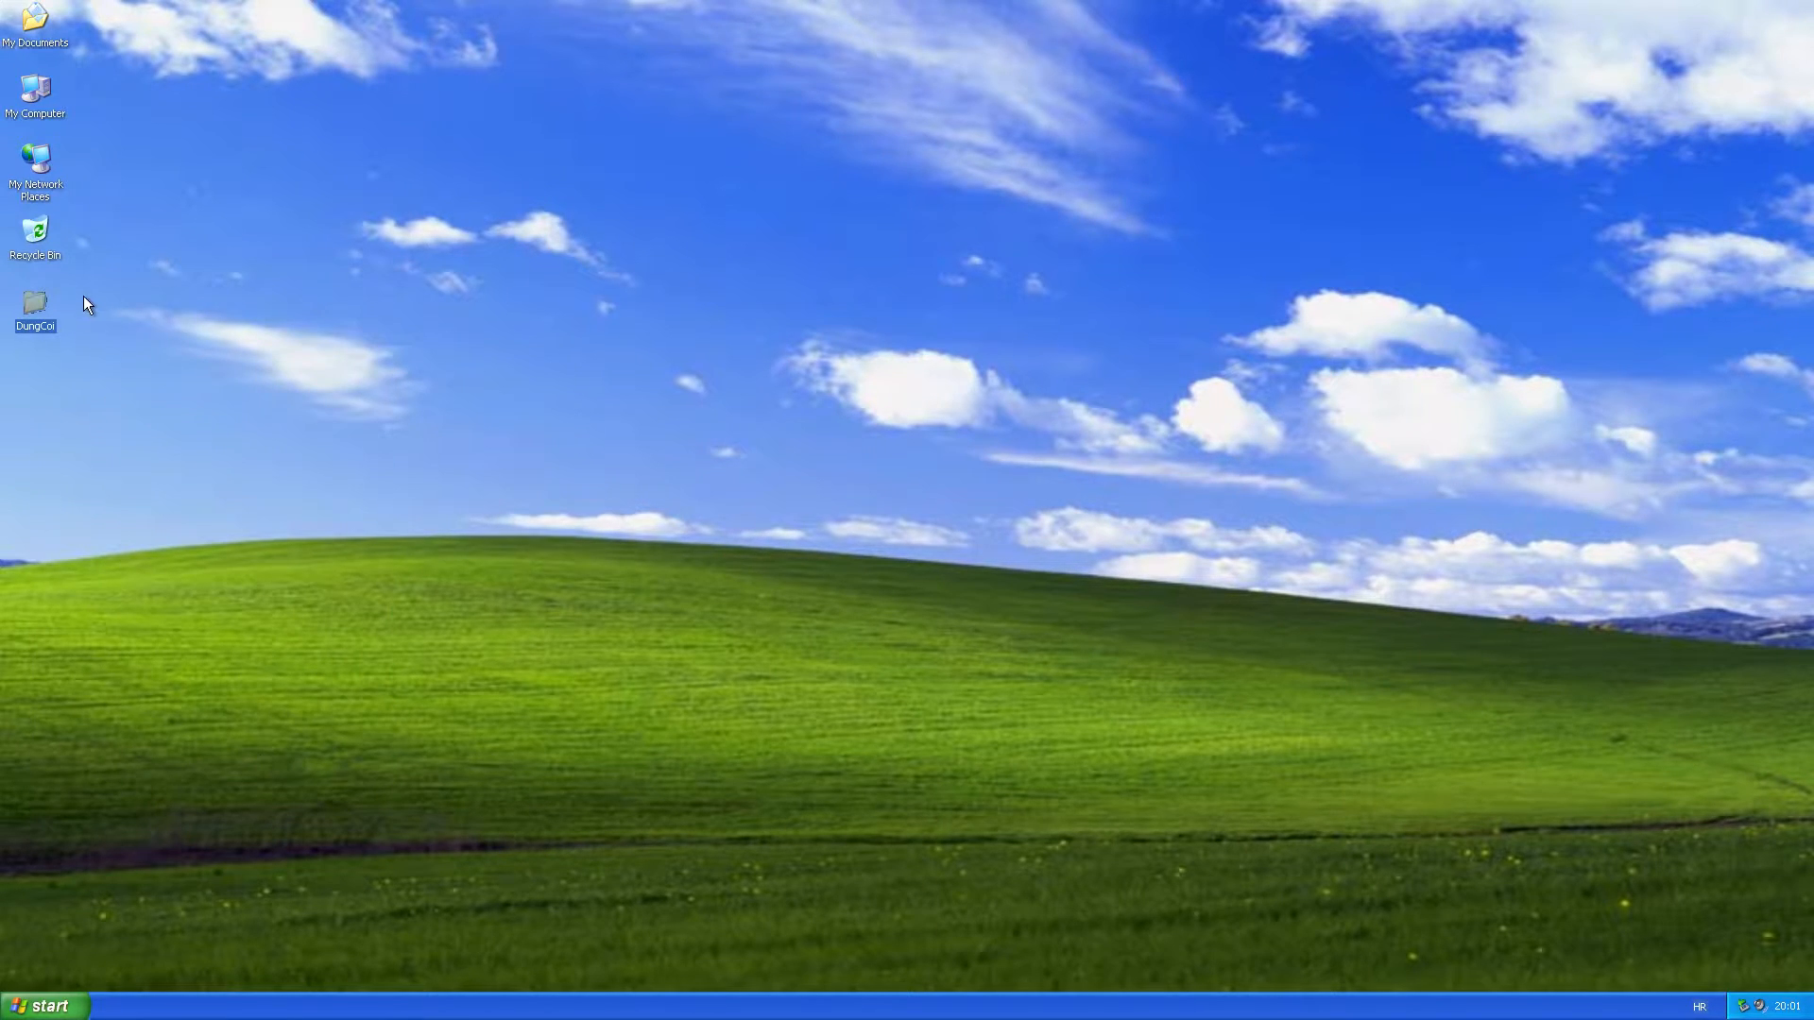
{"action": "double_click", "coordinate": [35, 92]}
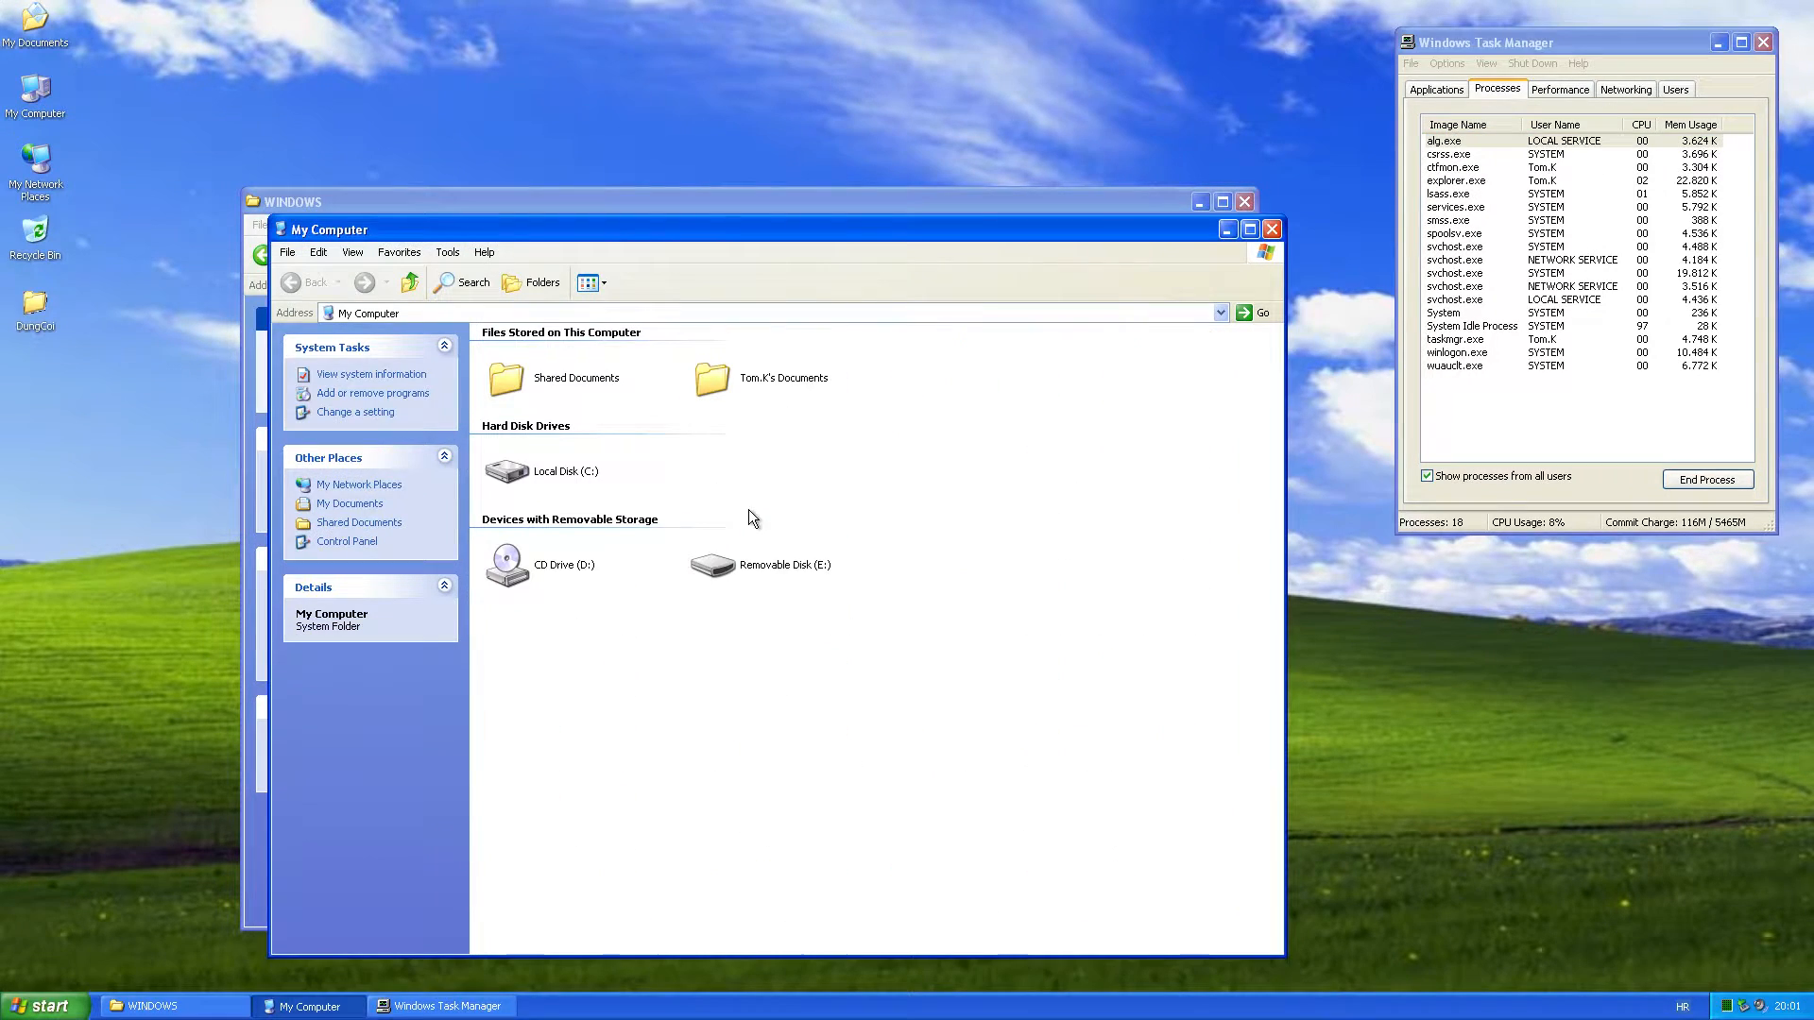
Browse Removable Disk (E:) Sample Folders 1 and 3, then close the Sample Folder 3 window
{"action": "double_click", "coordinate": [712, 565]}
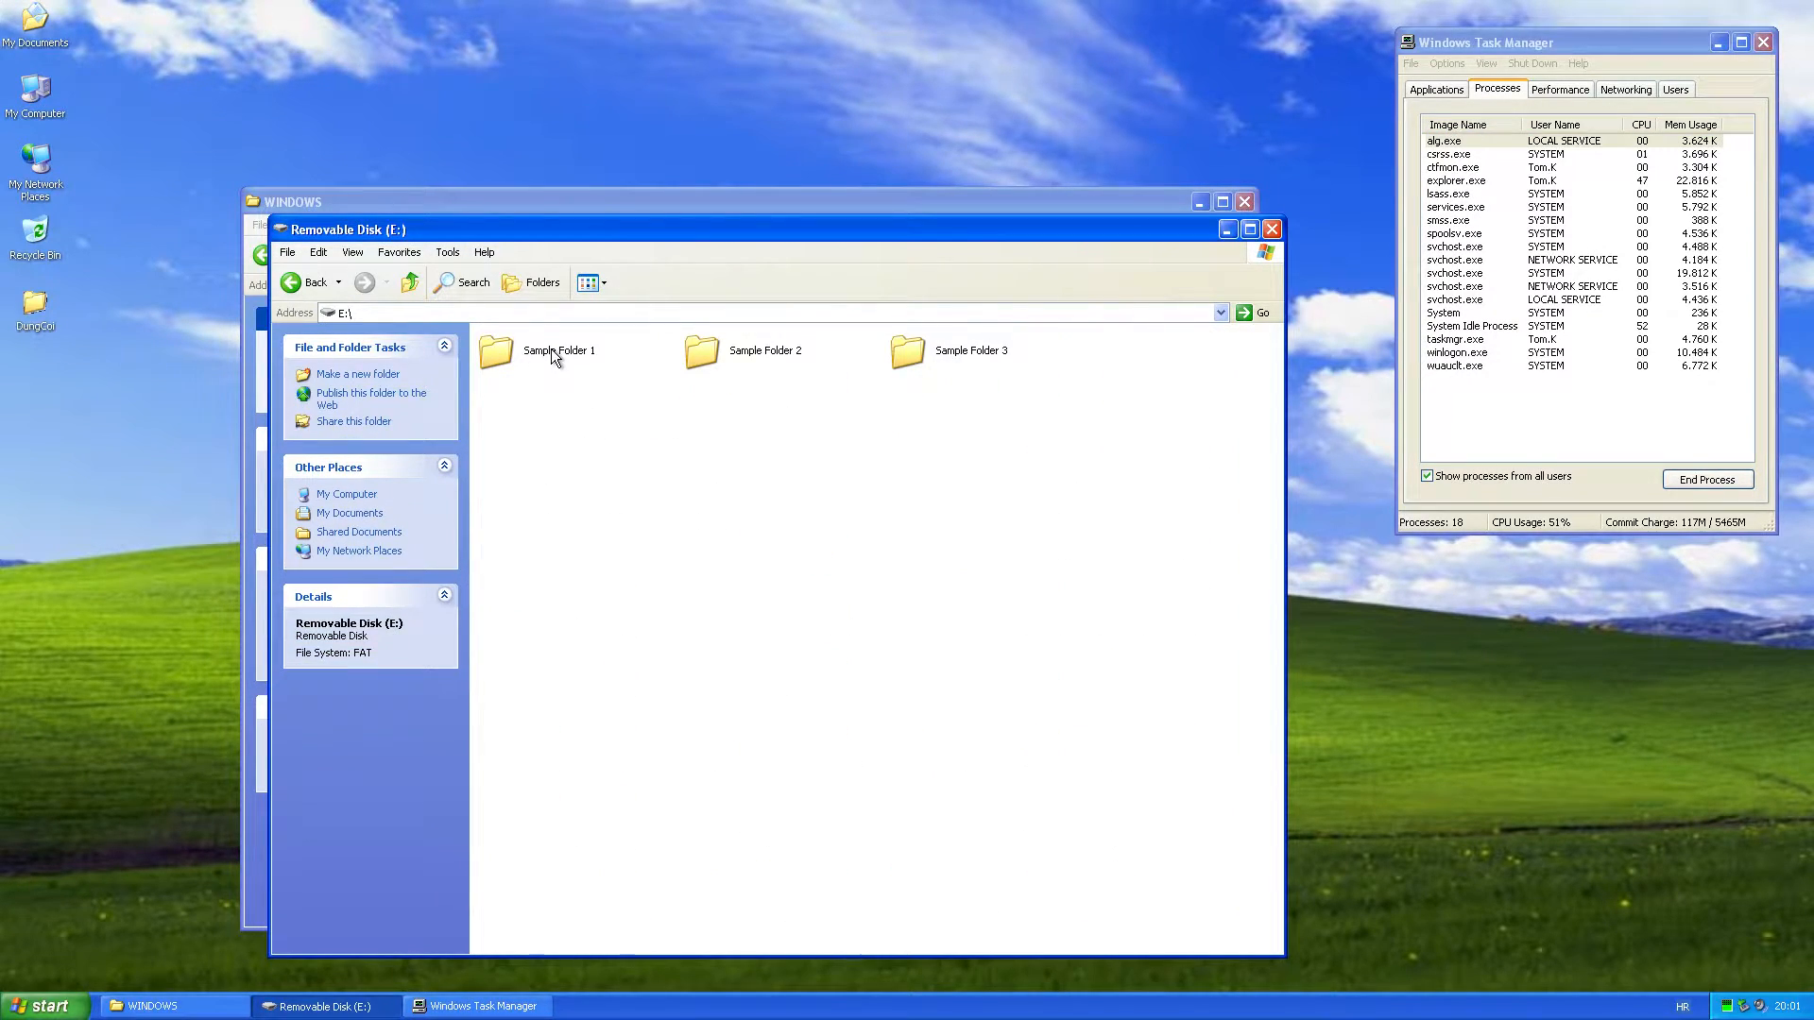
{"action": "double_click", "coordinate": [559, 351]}
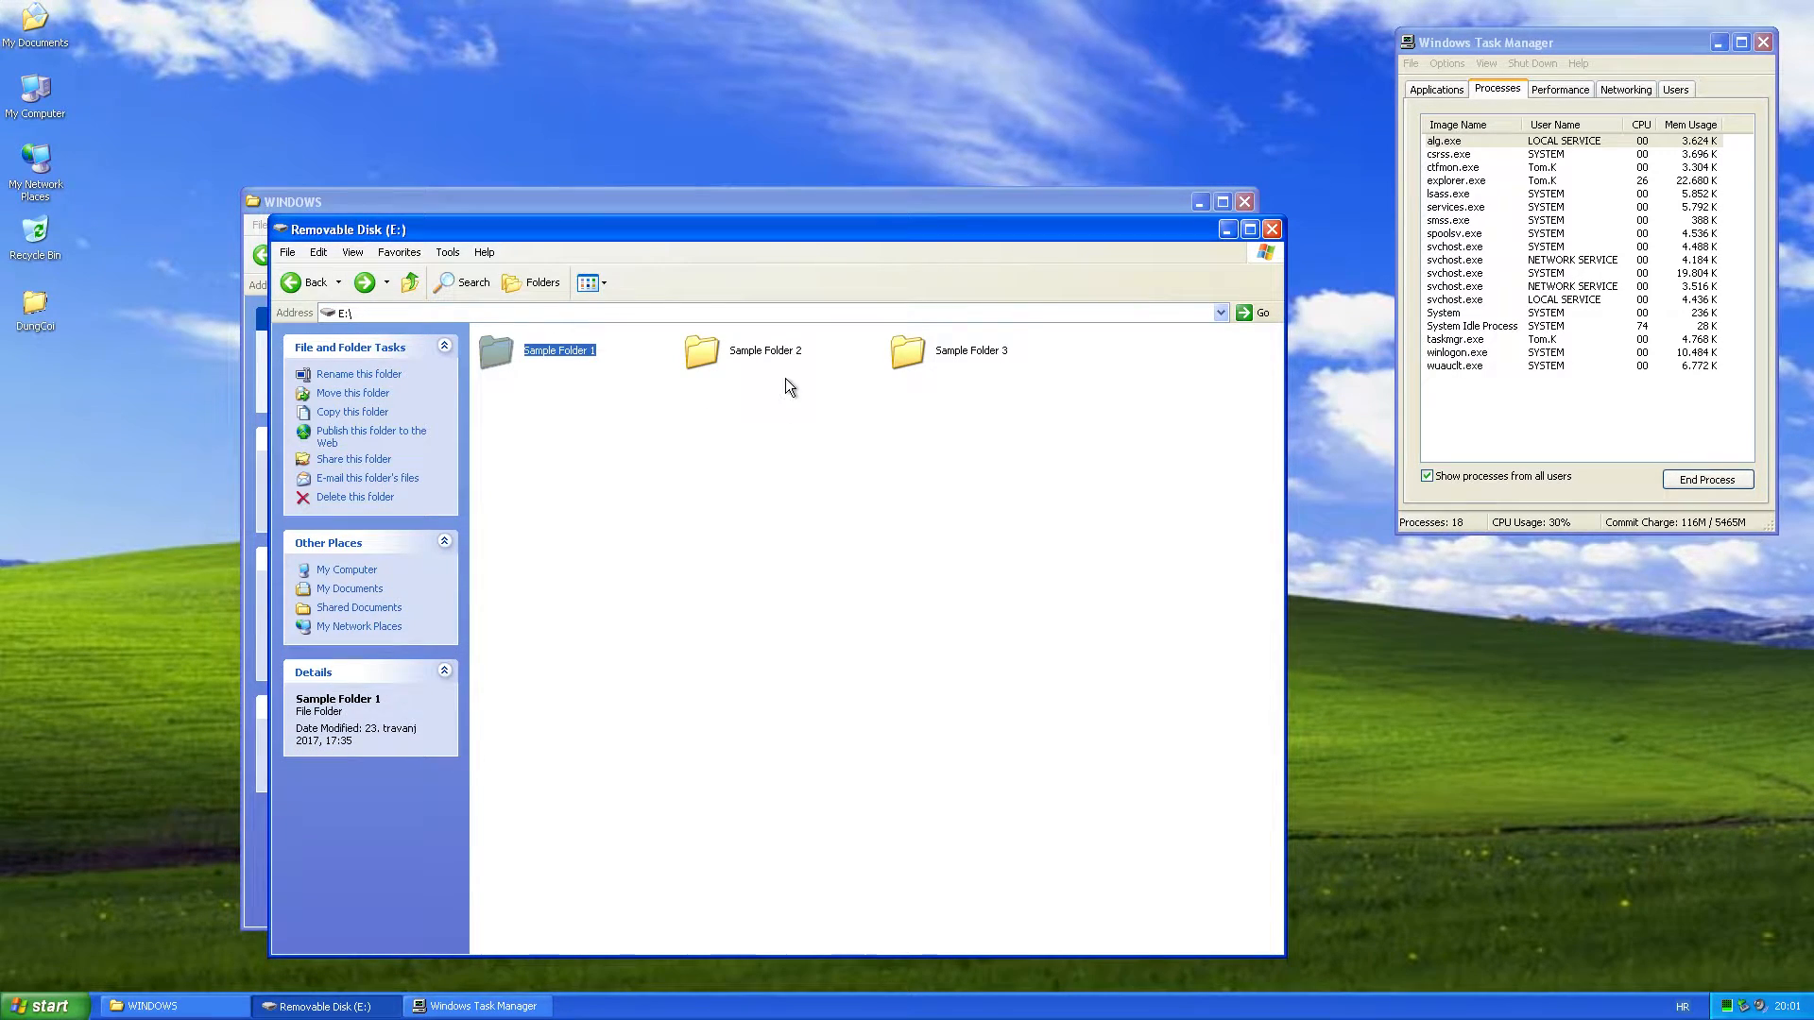
{"action": "left_click", "coordinate": [765, 350]}
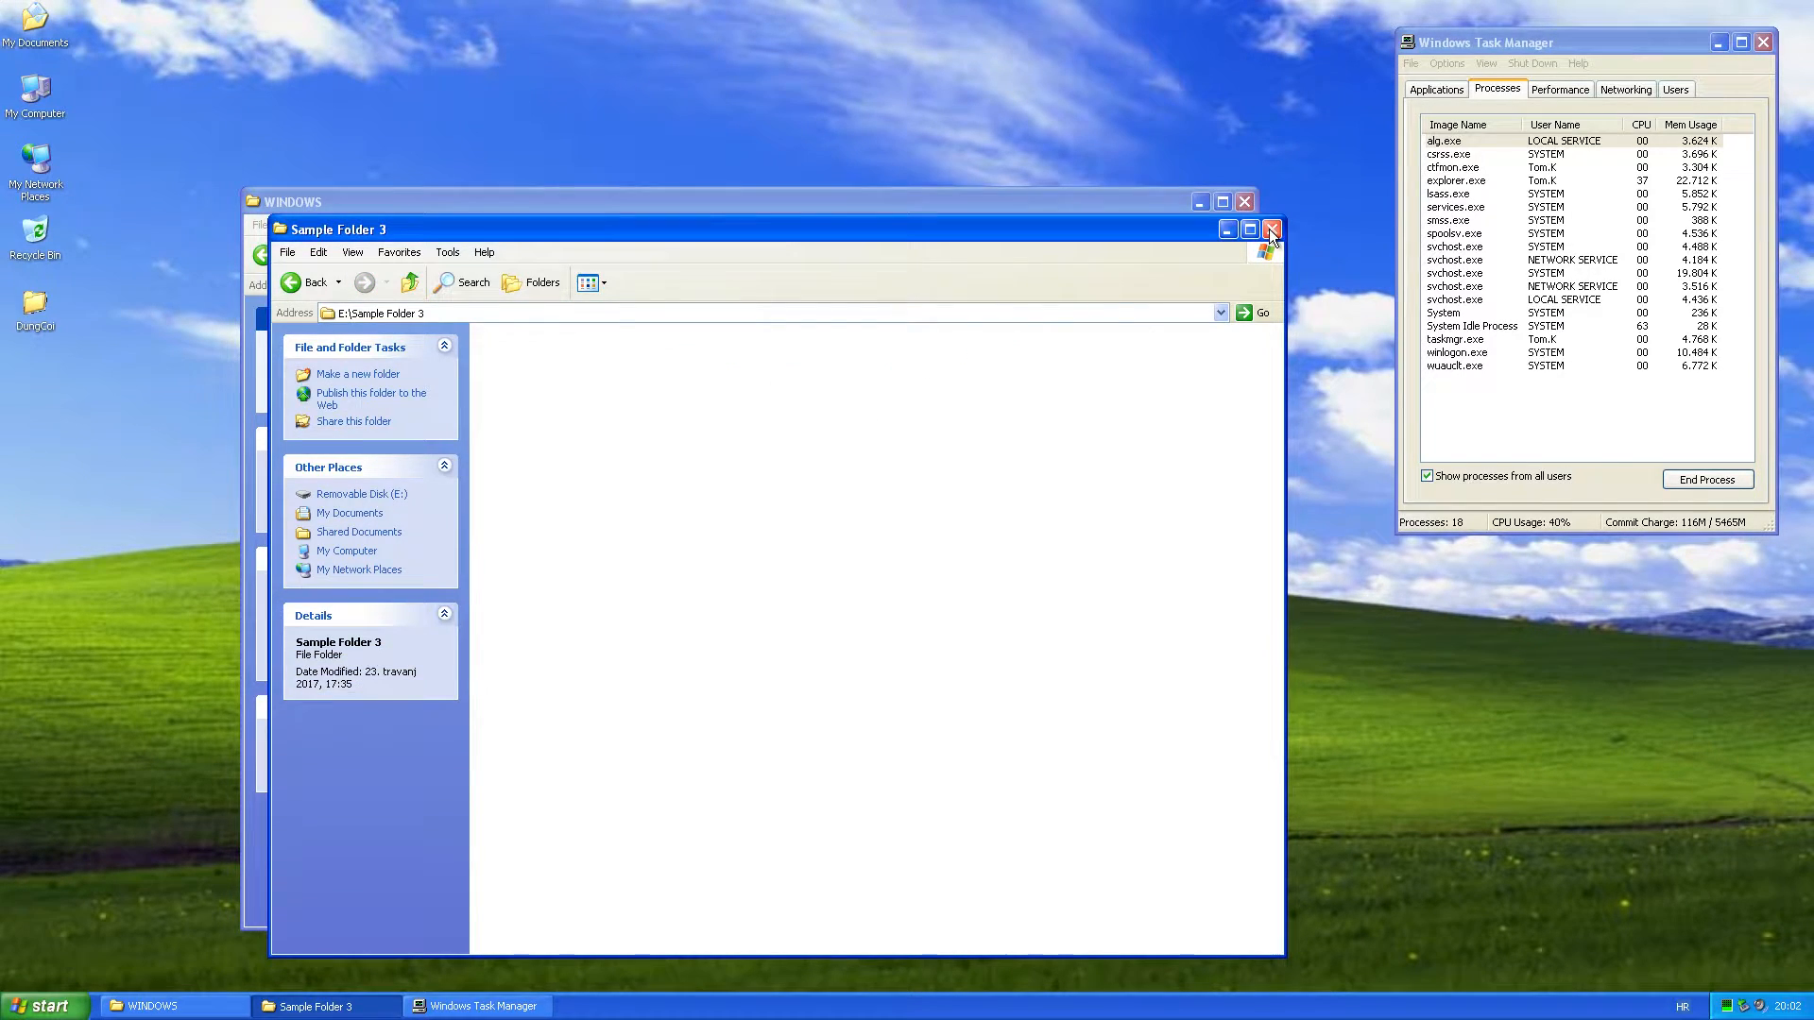
{"action": "left_click", "coordinate": [1271, 229]}
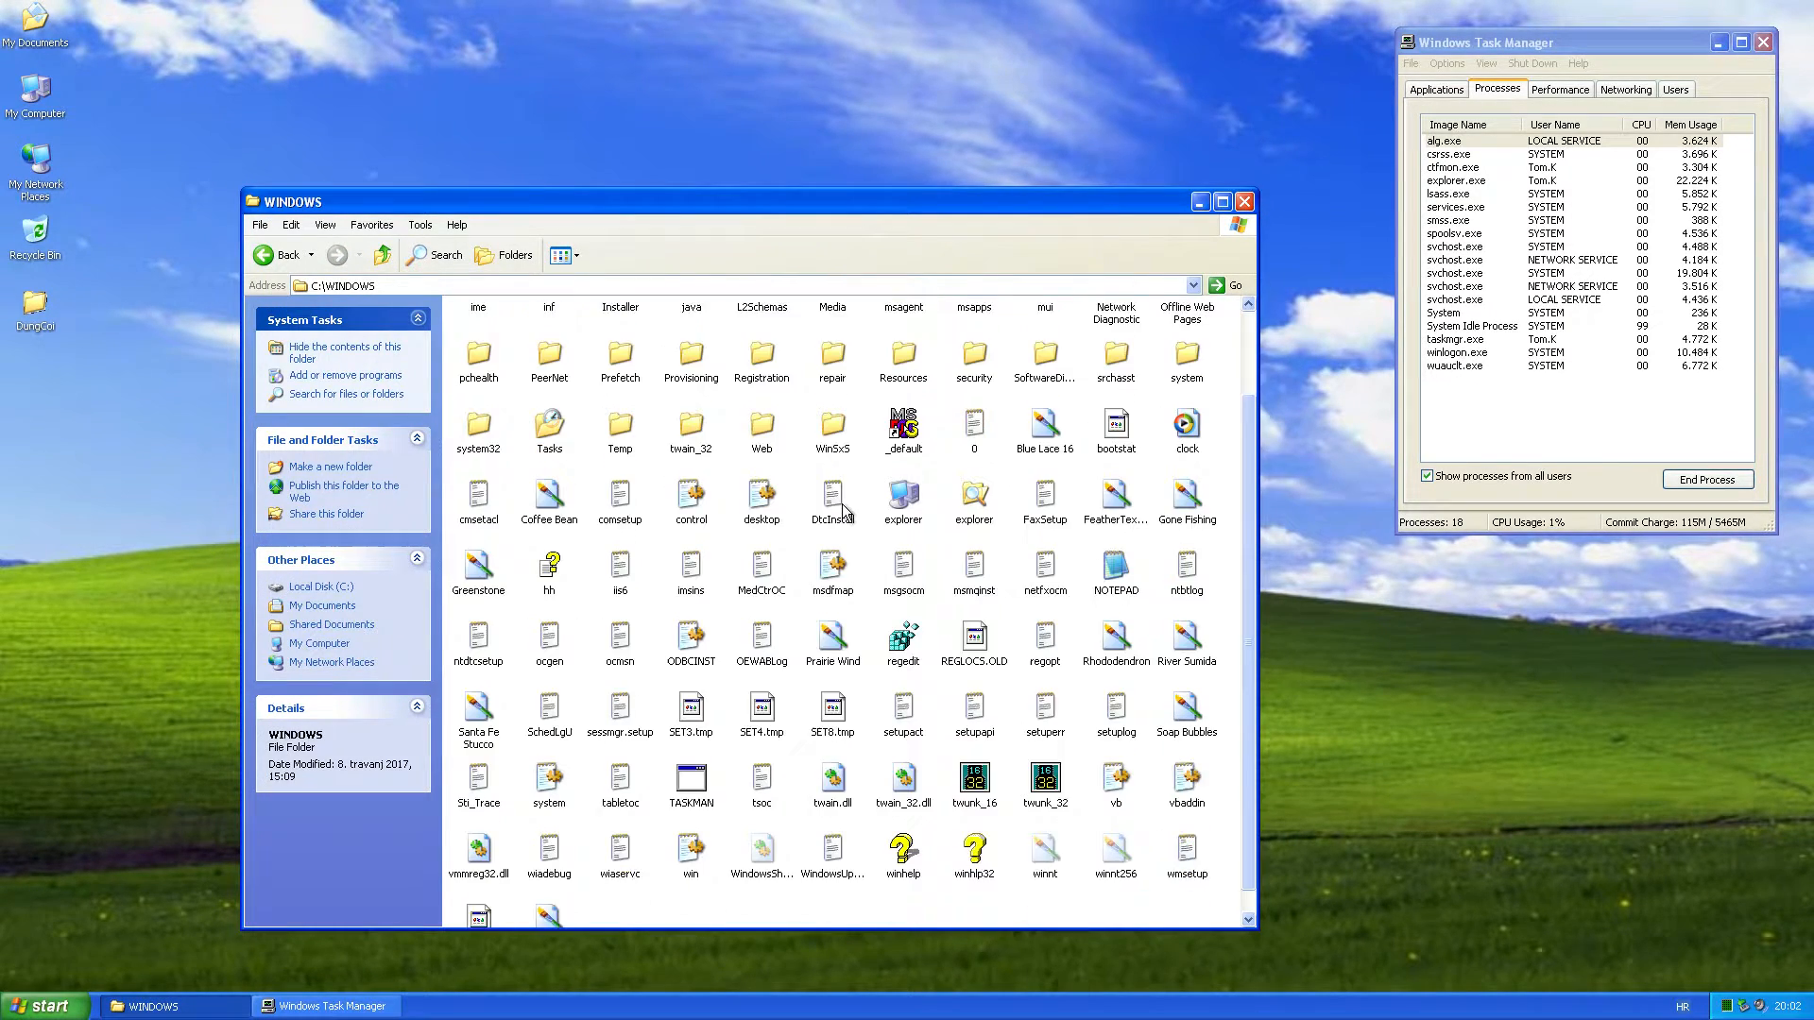
Scroll C:\WINDOWS to the dropped dc and SVIQ files and select Fun.exe and SVIQ.EXE in Task Manager
{"action": "scroll", "scroll_direction": "down", "scroll_amount": 3}
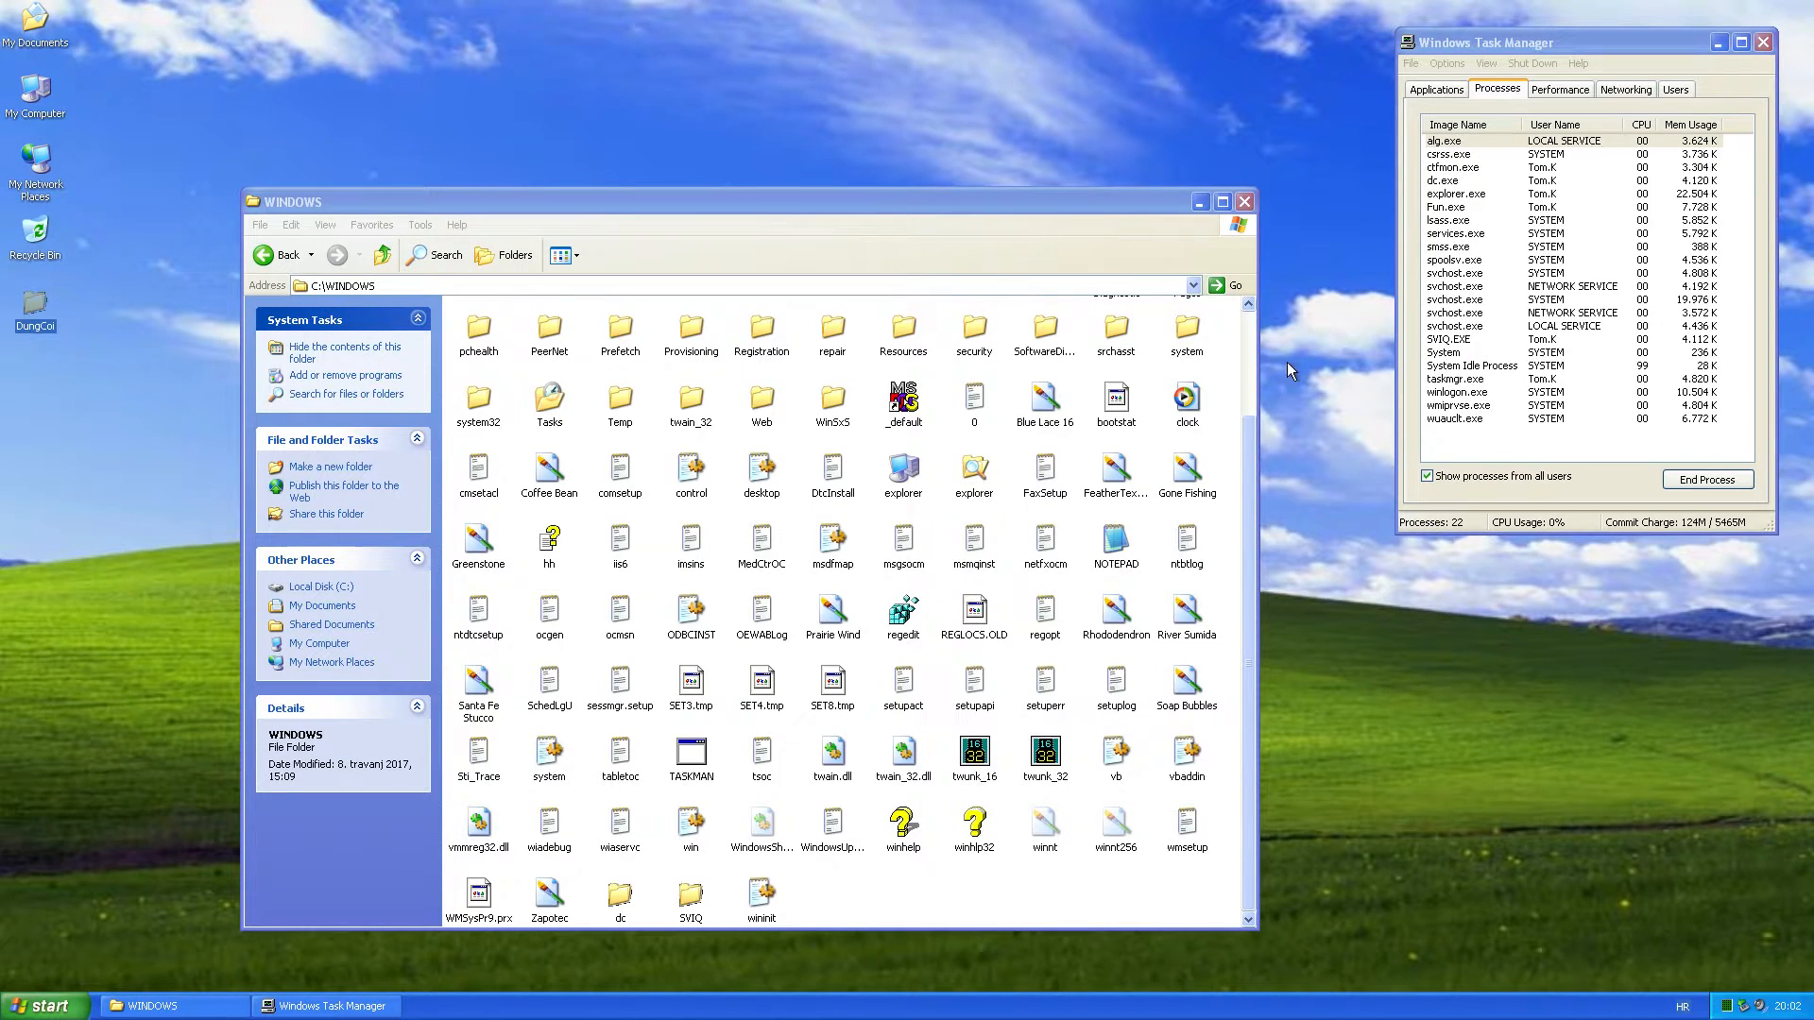
{"action": "mouse_move", "coordinate": [1417, 352]}
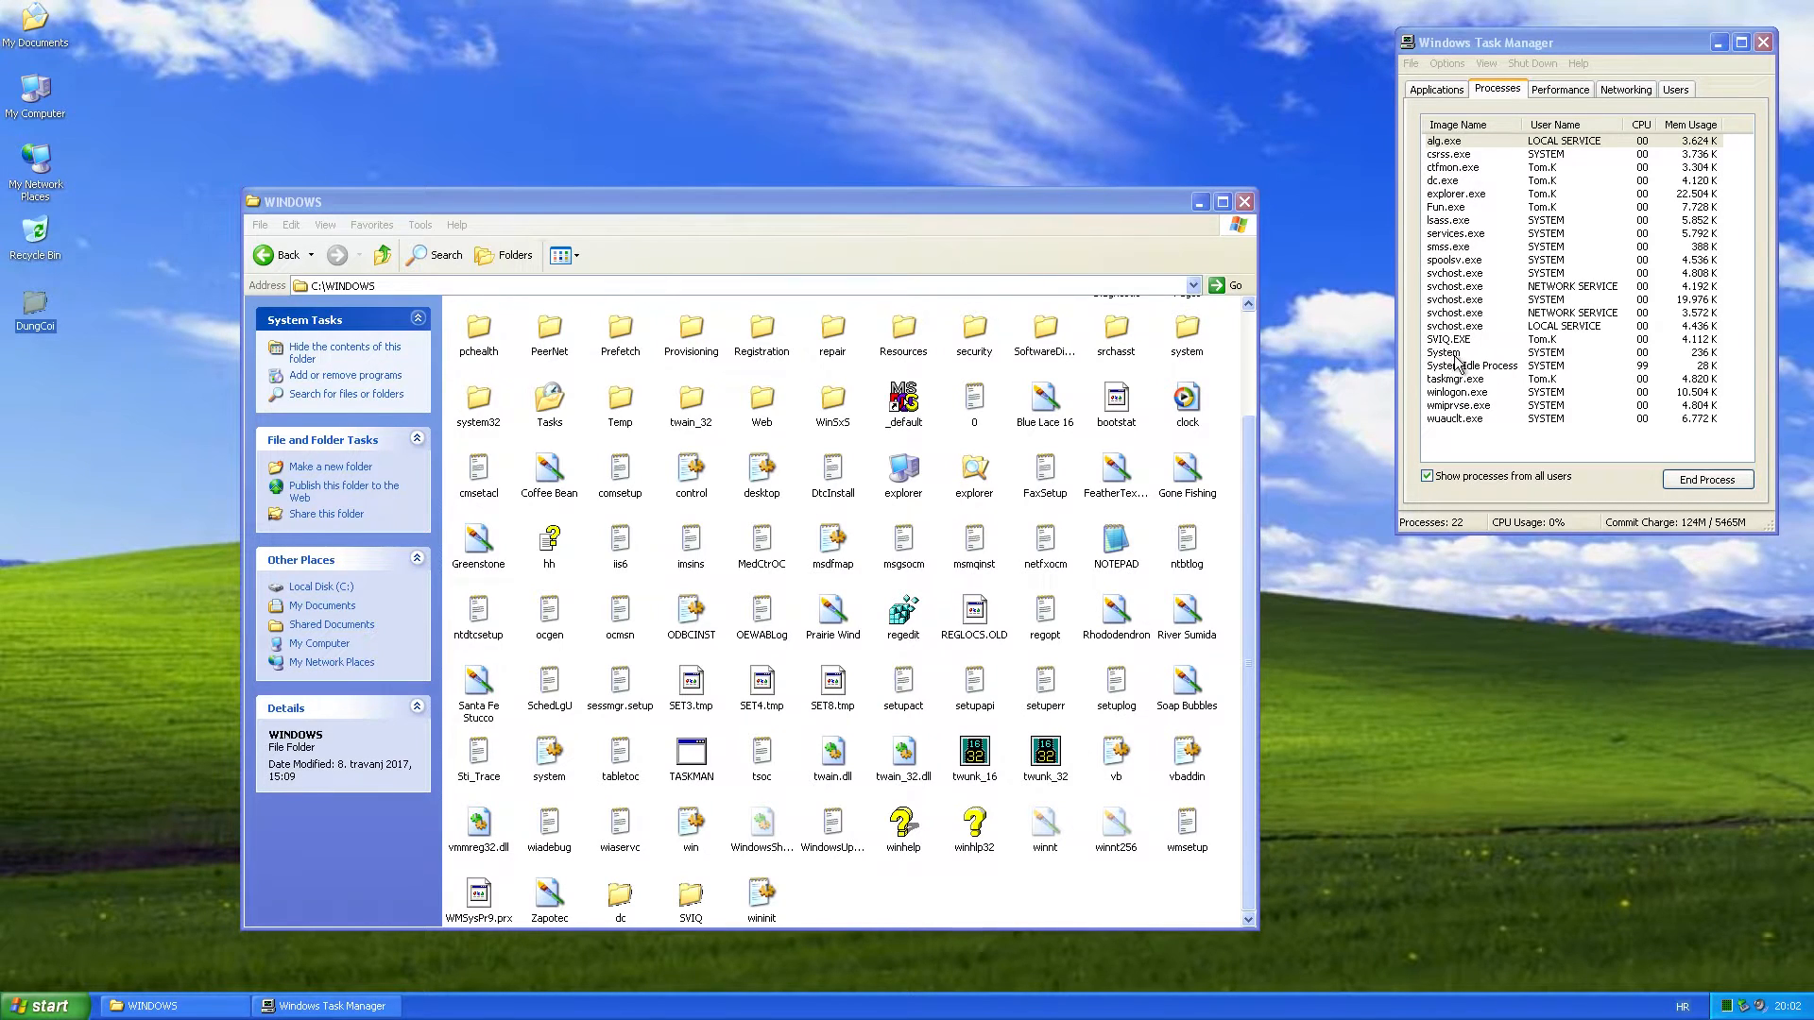
{"action": "left_click", "coordinate": [1480, 206]}
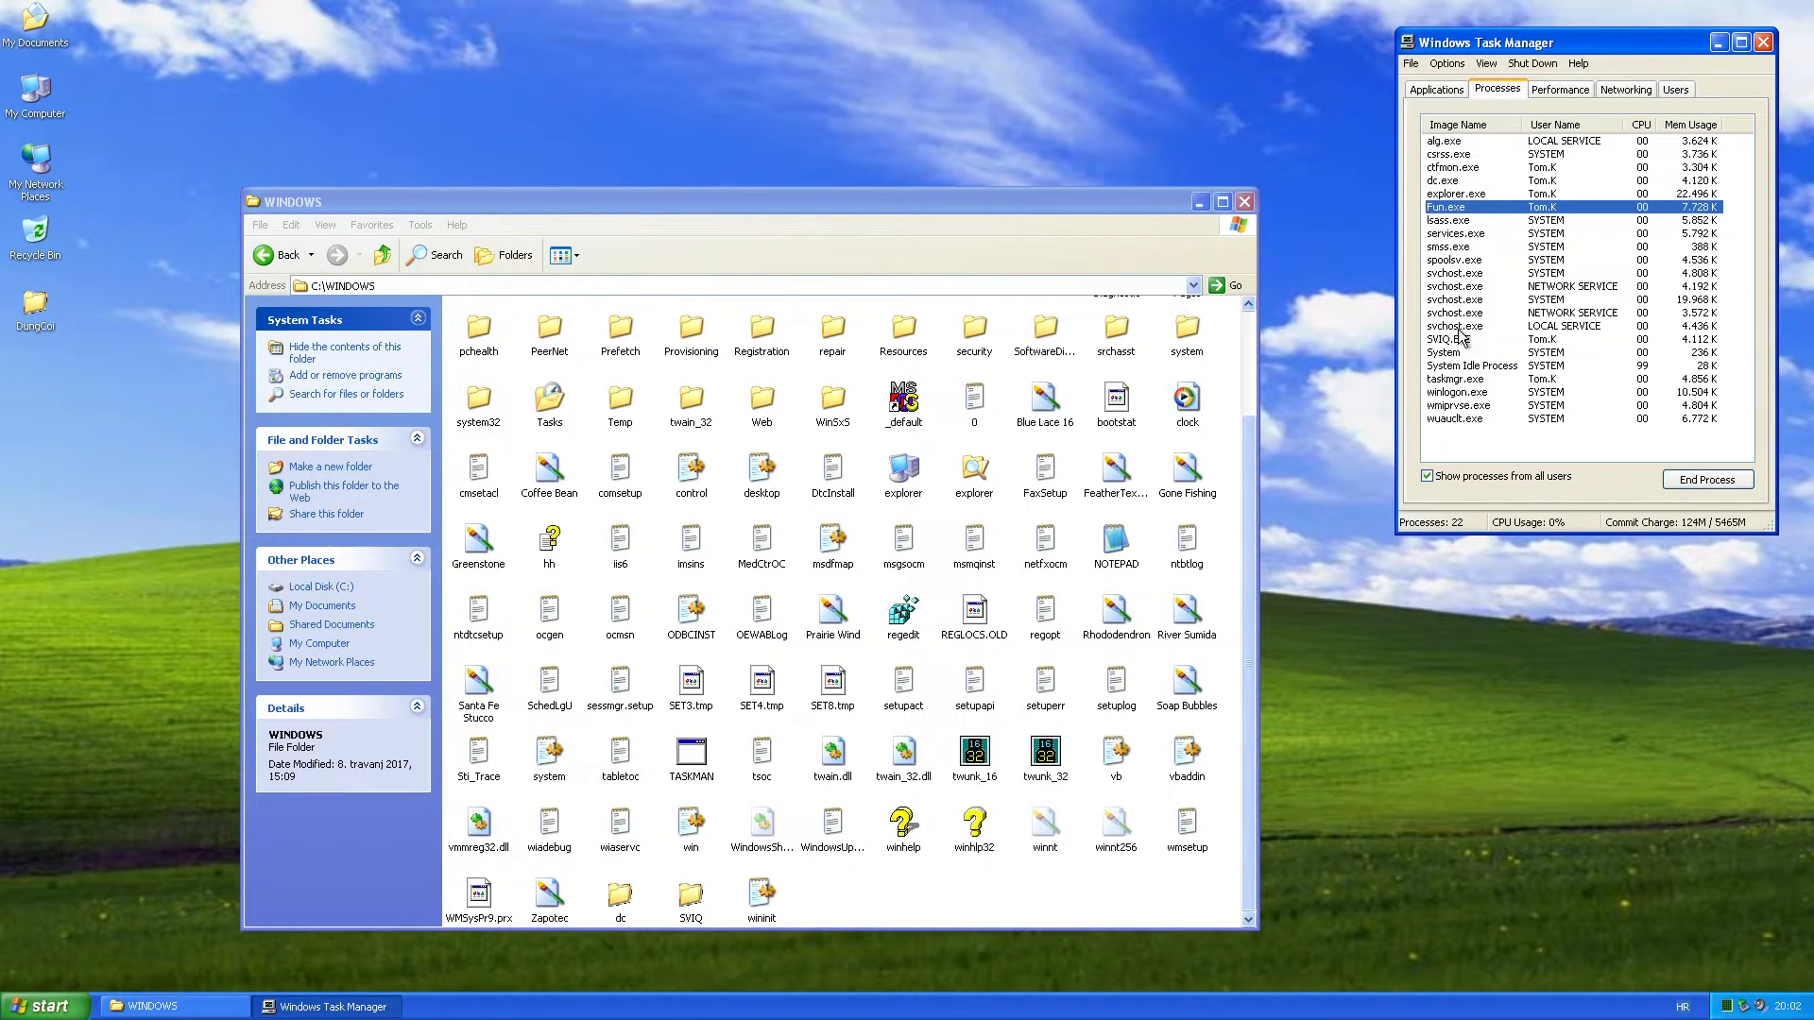
{"action": "left_click", "coordinate": [1480, 339]}
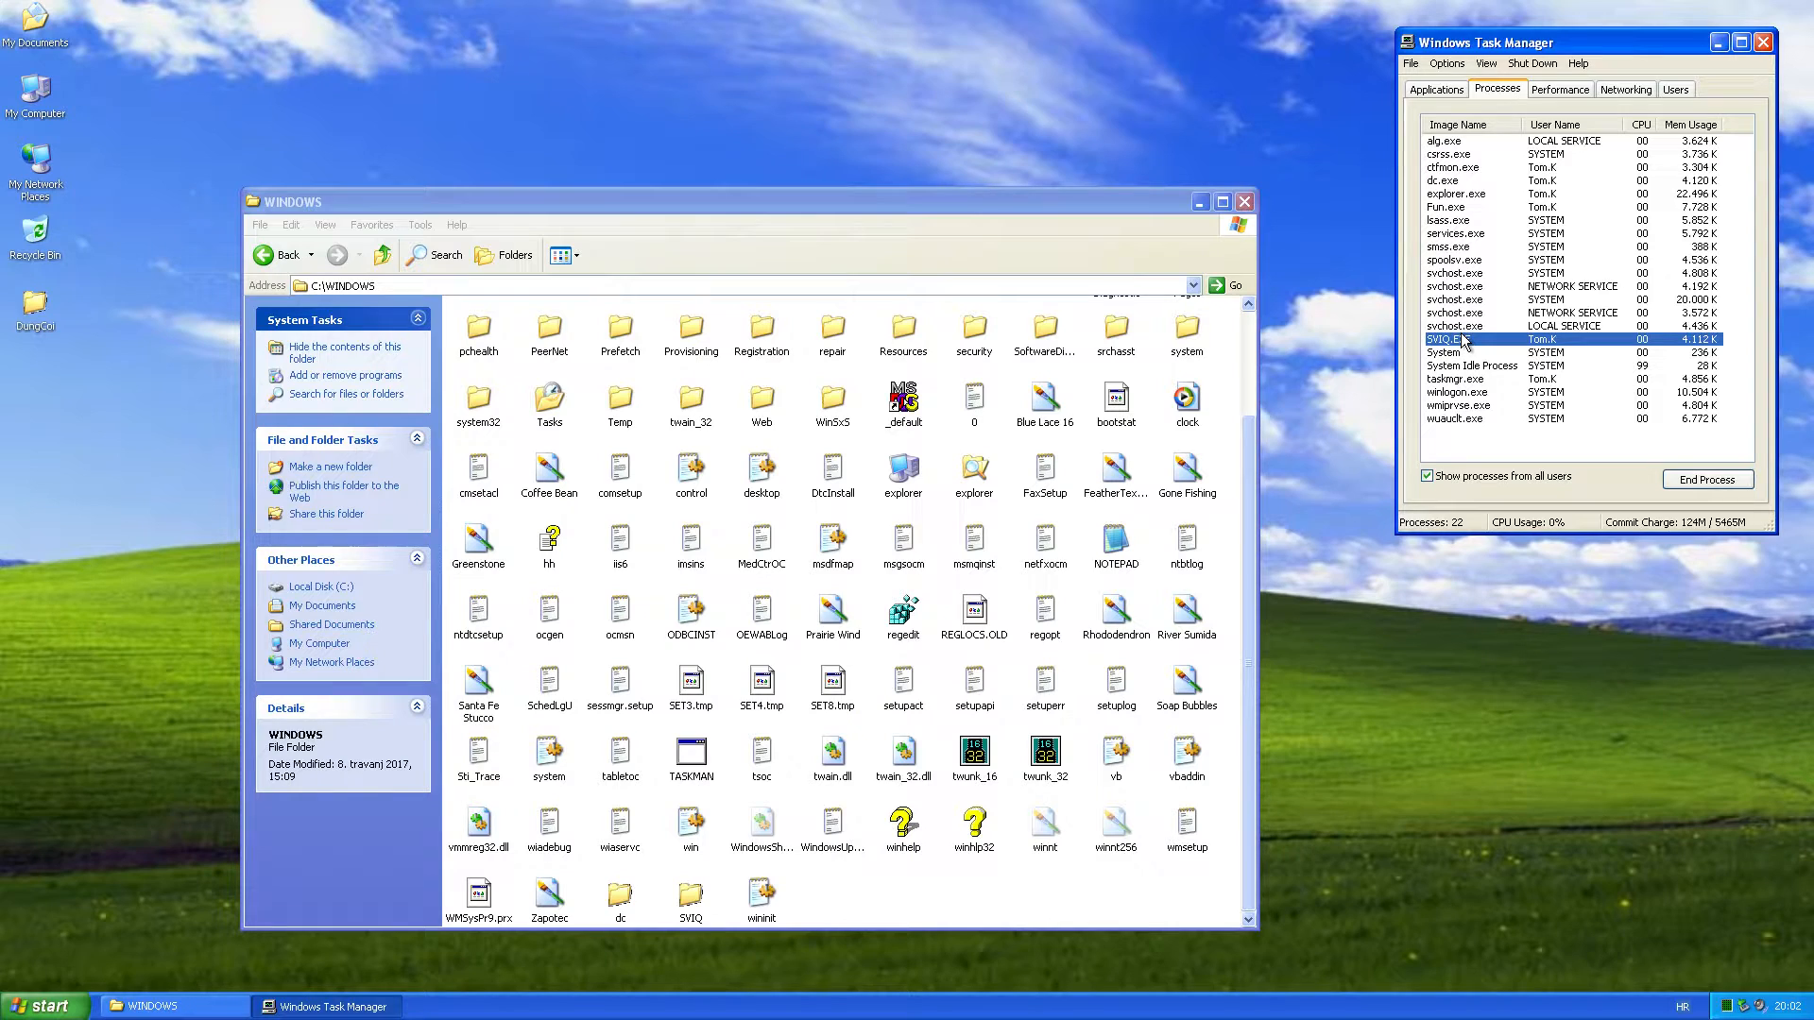
{"action": "mouse_move", "coordinate": [1375, 365]}
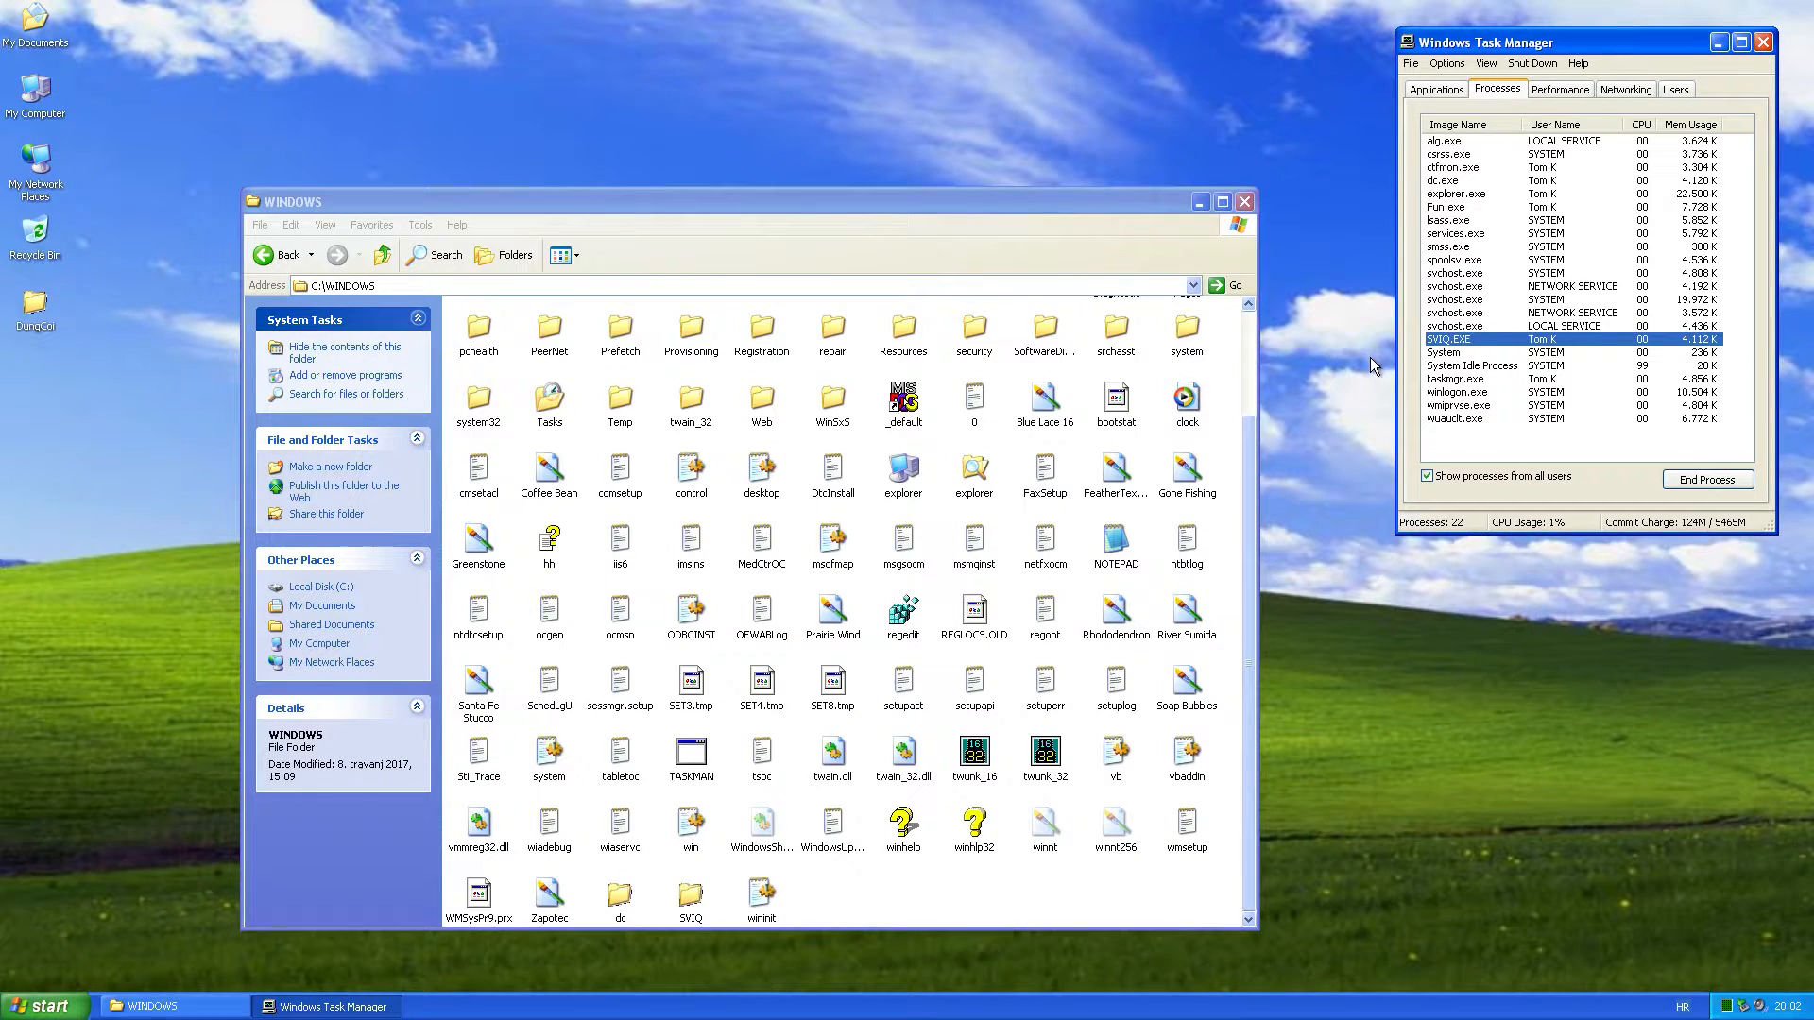
{"action": "mouse_move", "coordinate": [723, 859]}
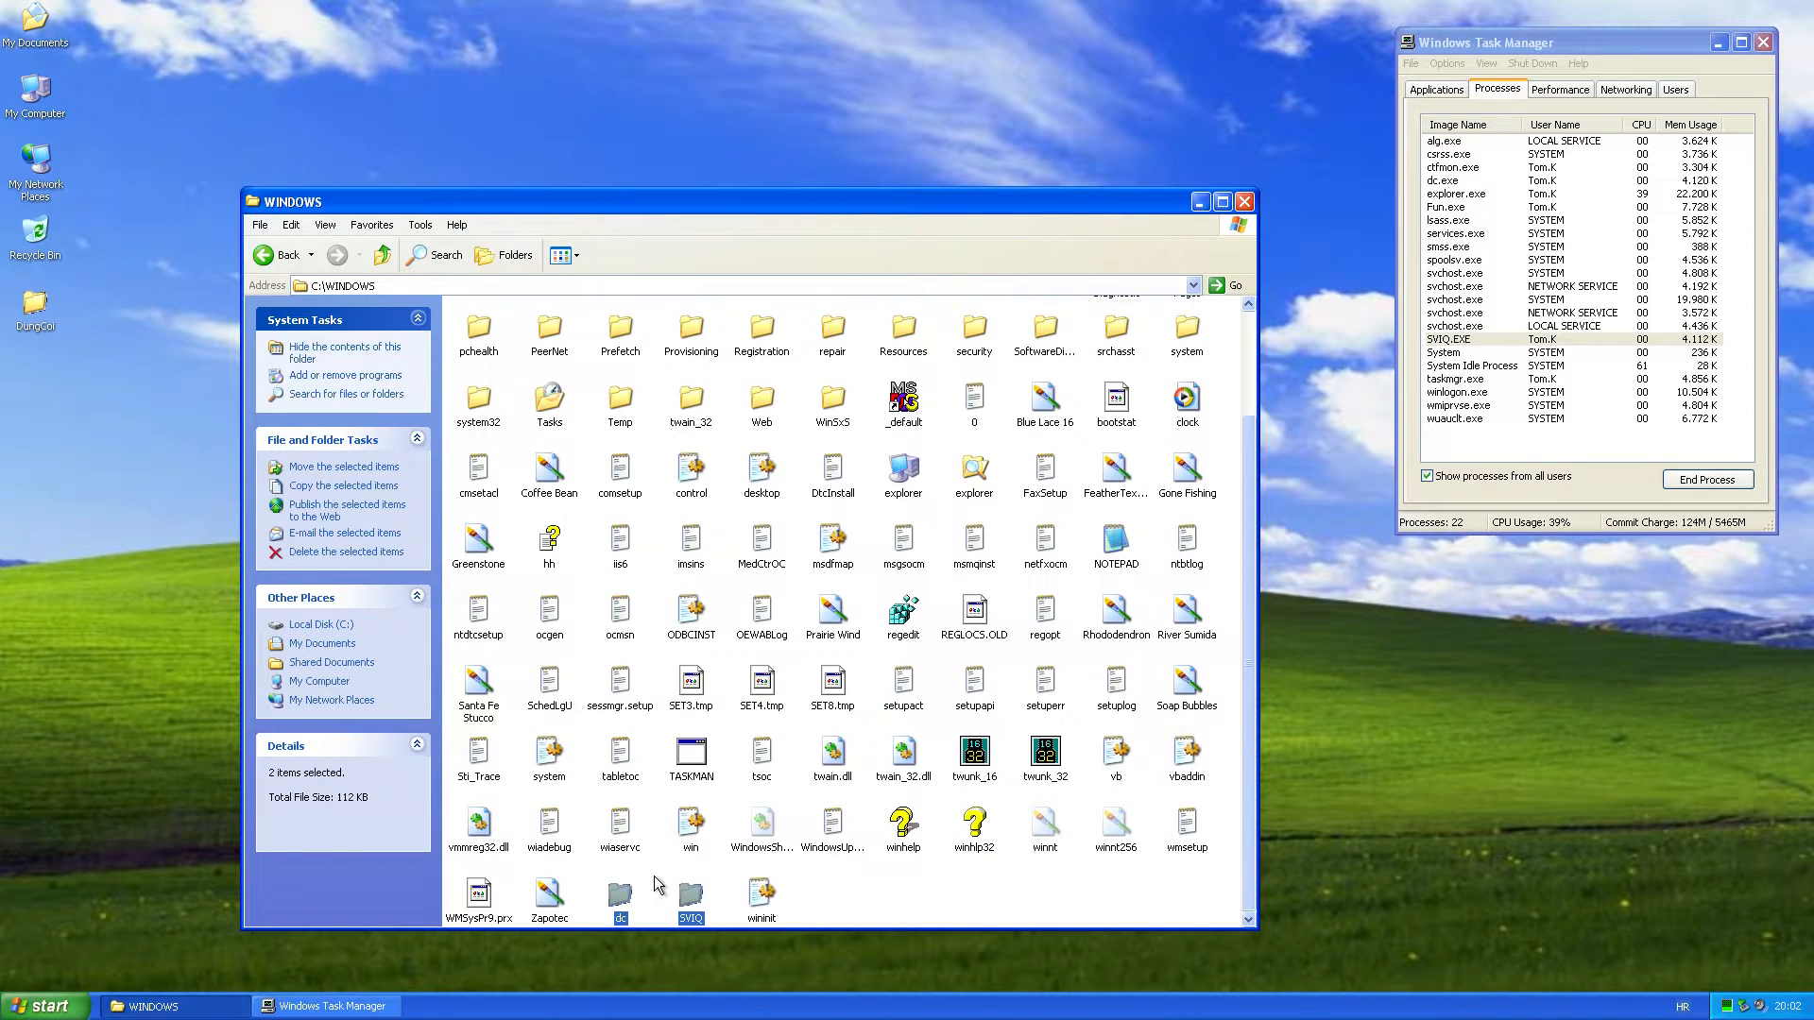
{"action": "left_click", "coordinate": [851, 906]}
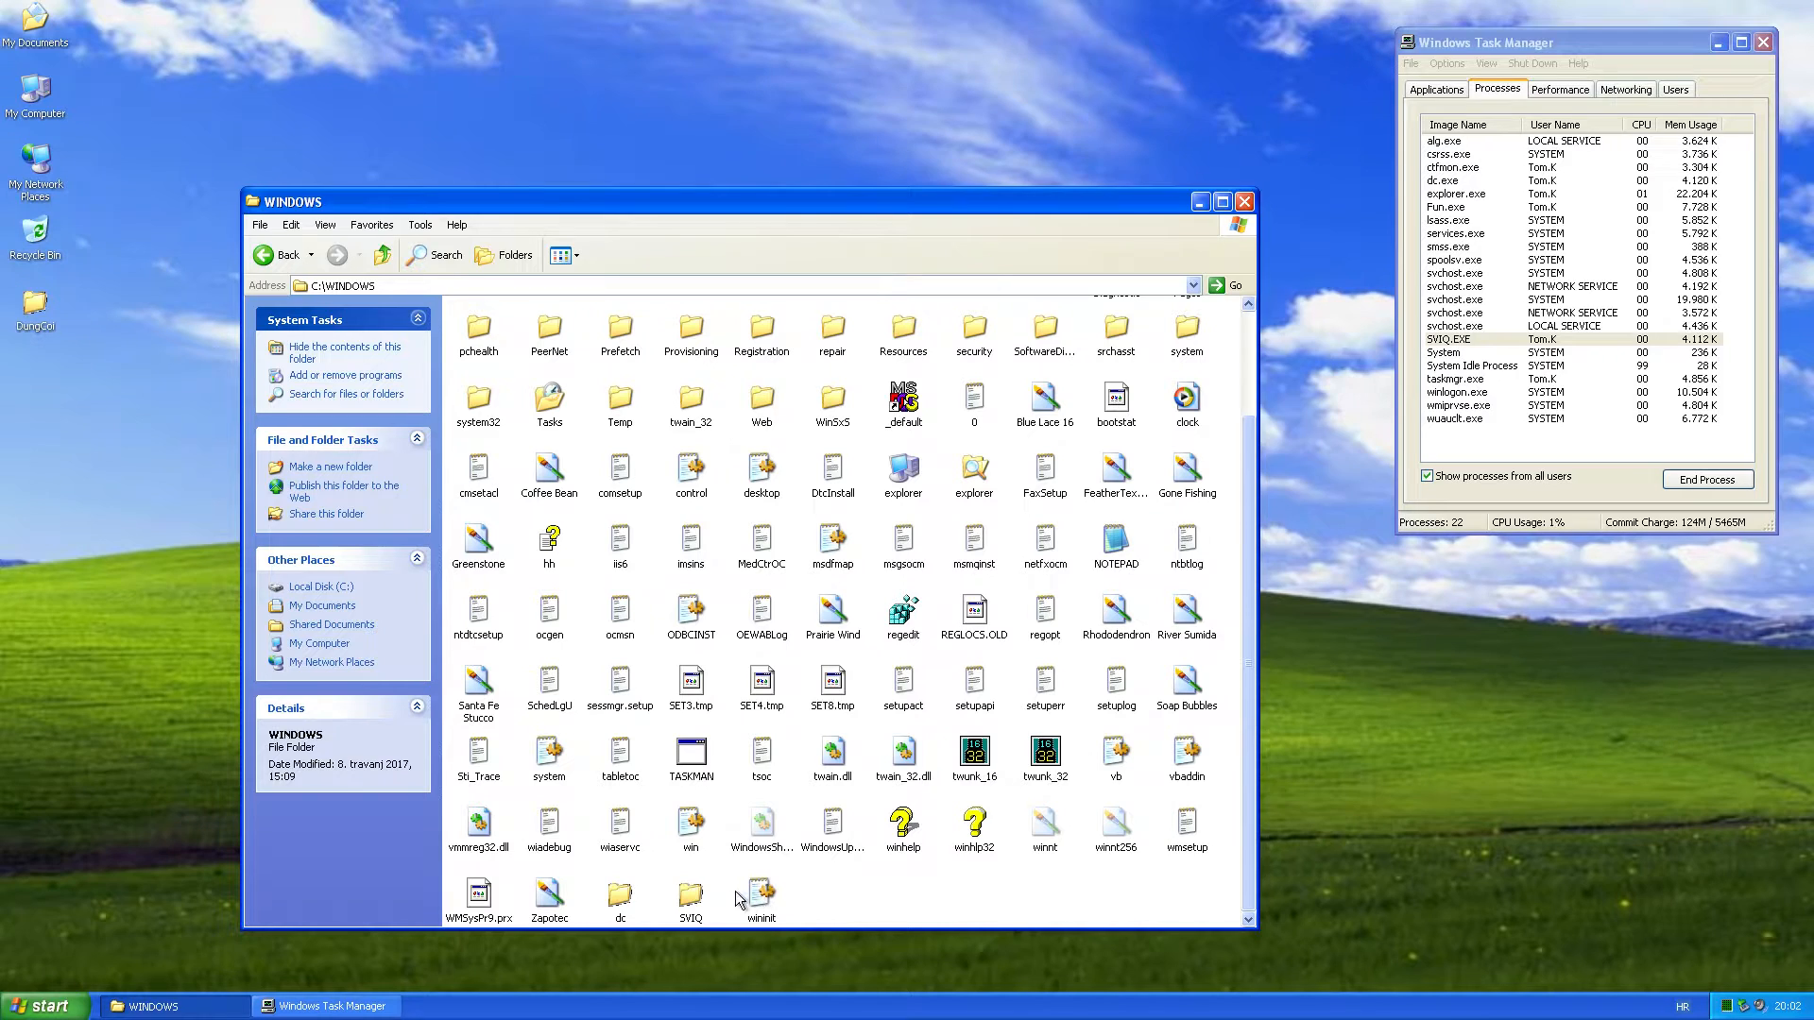
{"action": "double_click", "coordinate": [759, 902]}
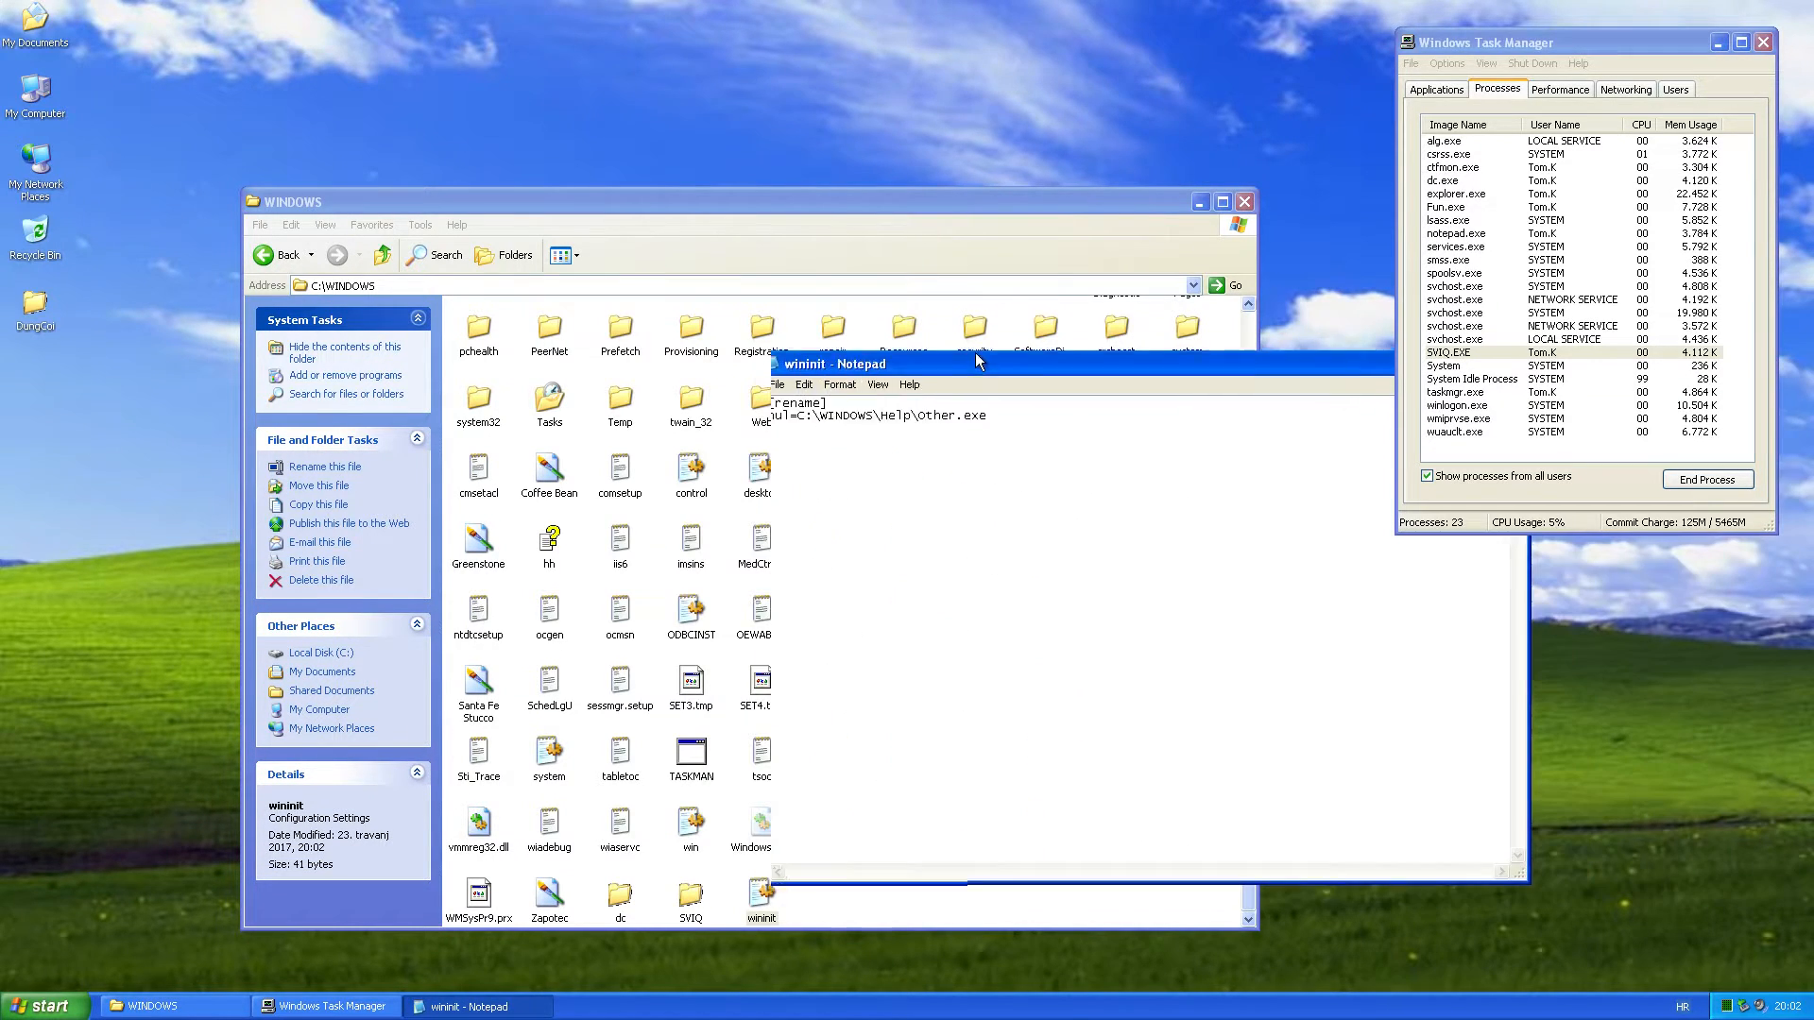
{"action": "left_click", "coordinate": [856, 362]}
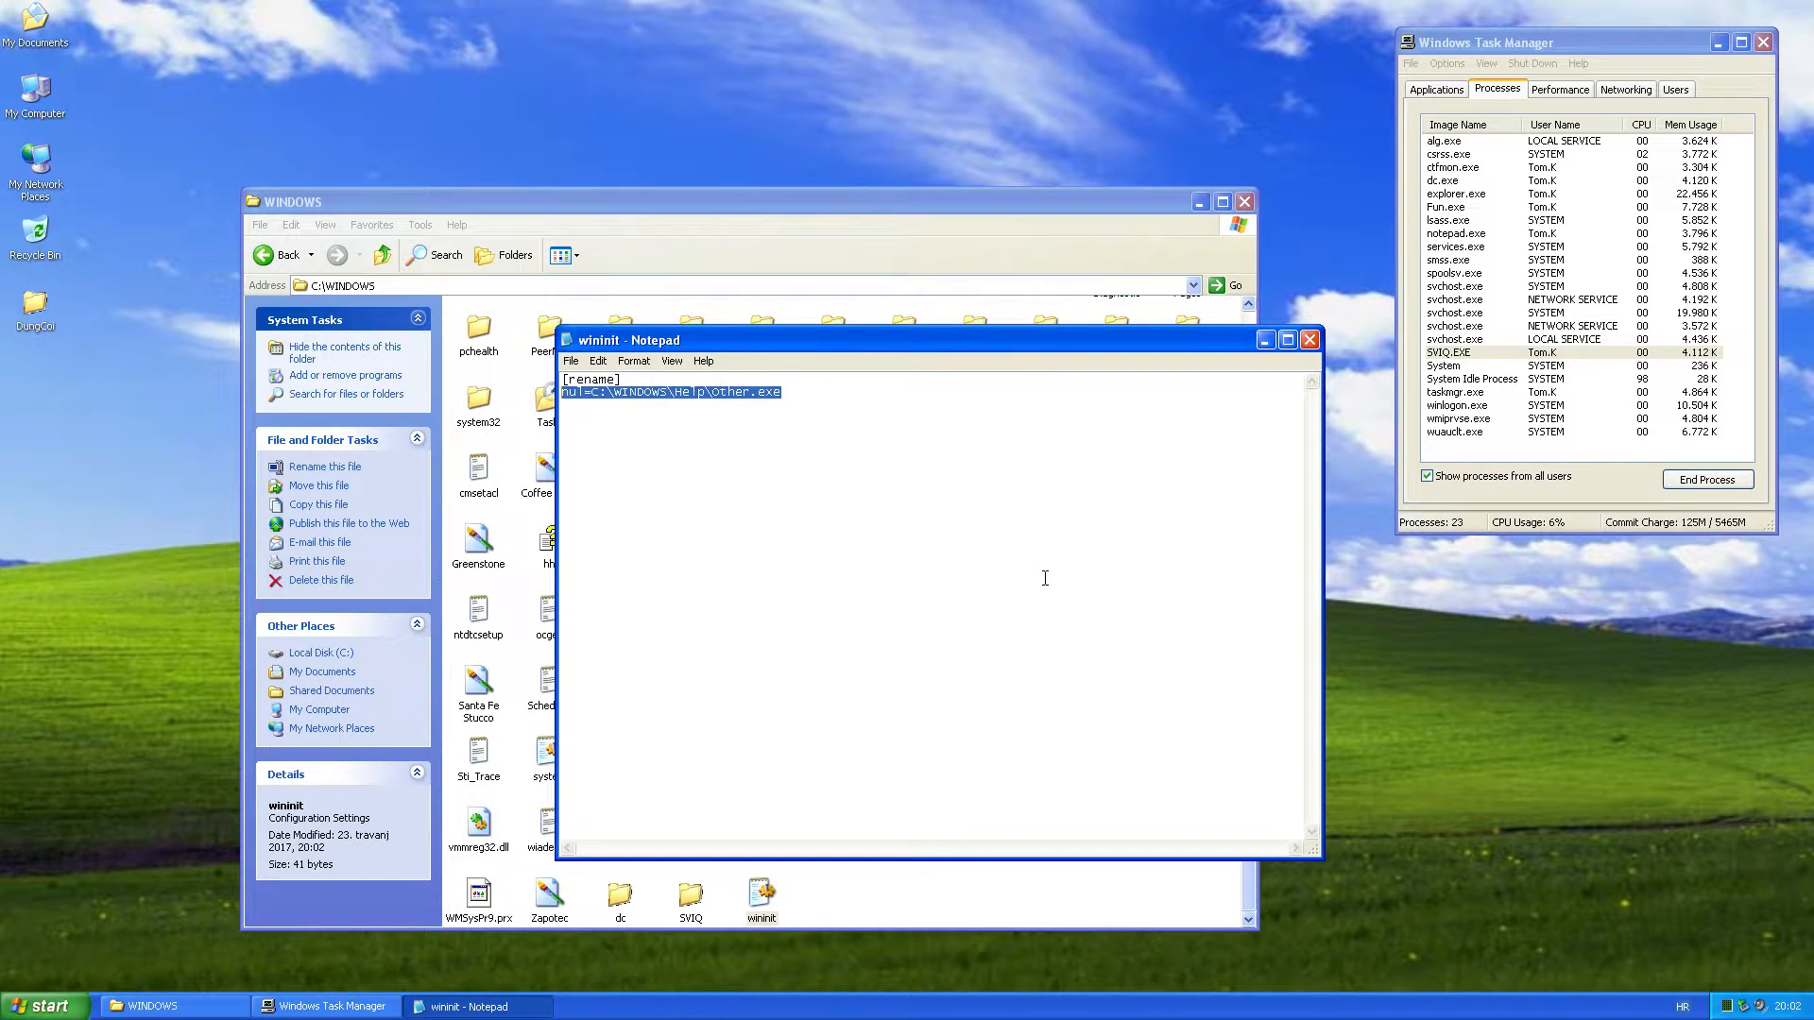
{"action": "mouse_move", "coordinate": [1340, 495]}
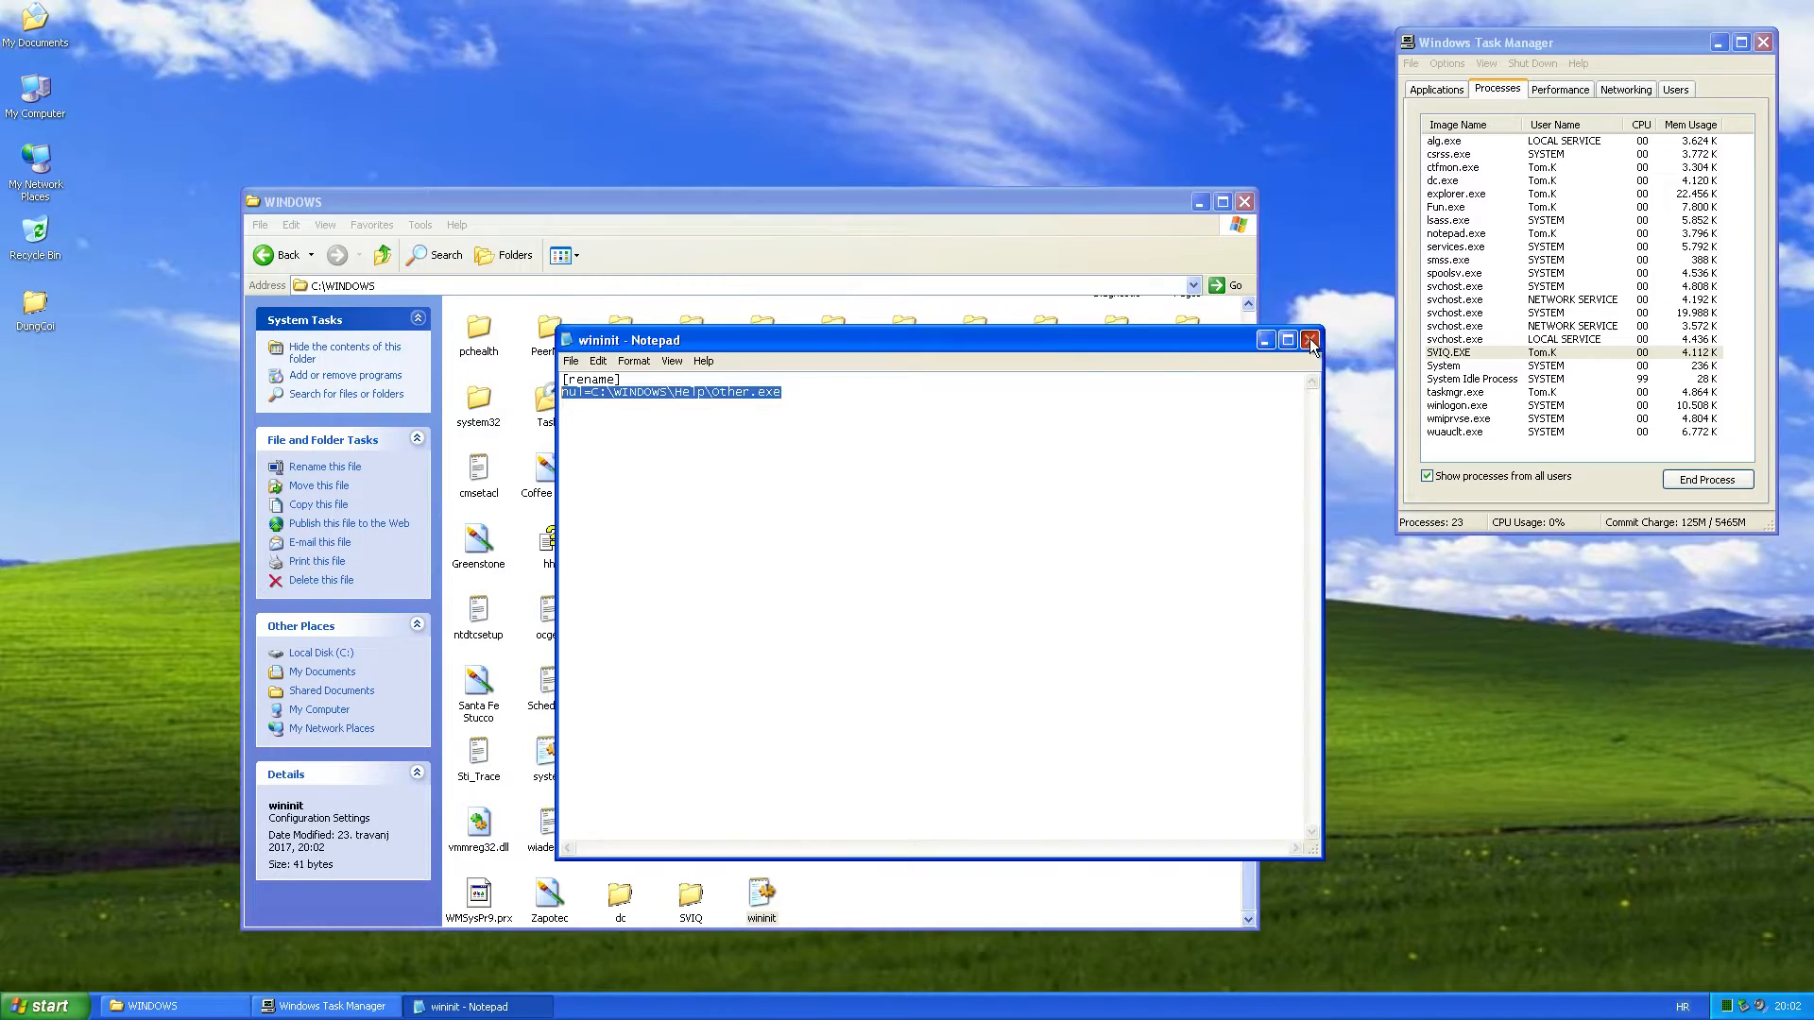
{"action": "left_click", "coordinate": [1310, 339]}
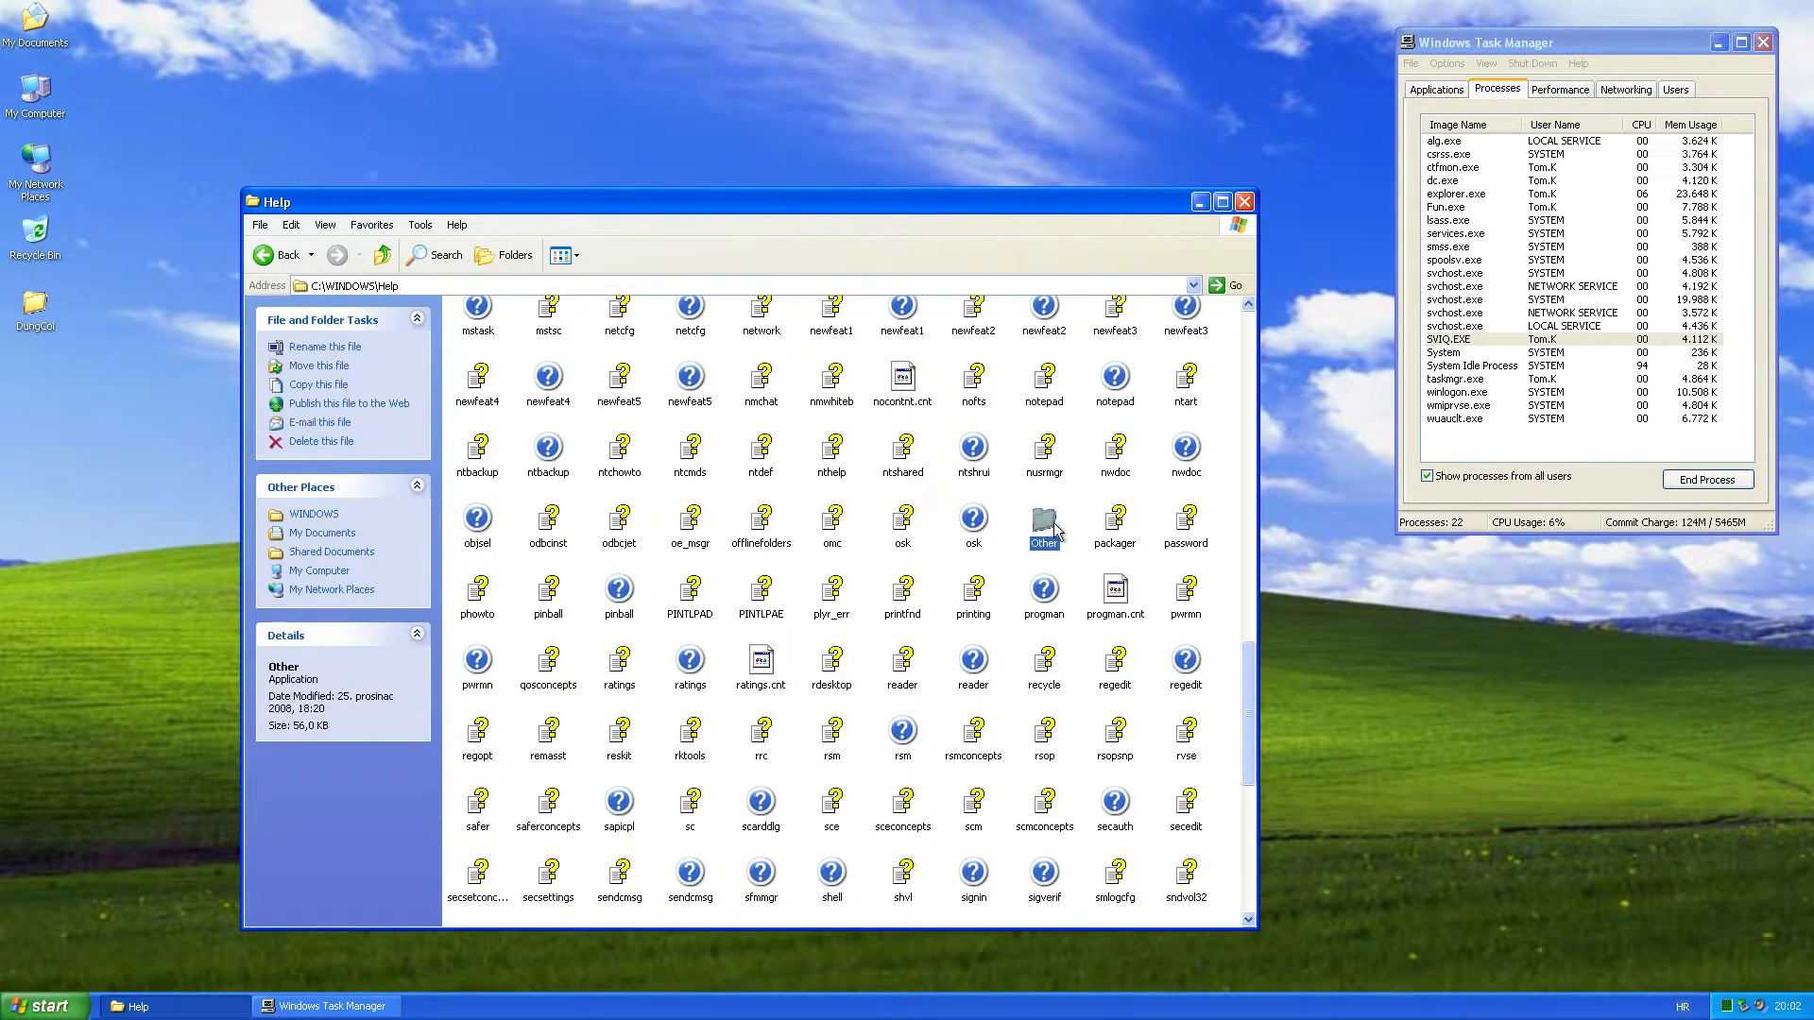
{"action": "mouse_move", "coordinate": [1080, 527]}
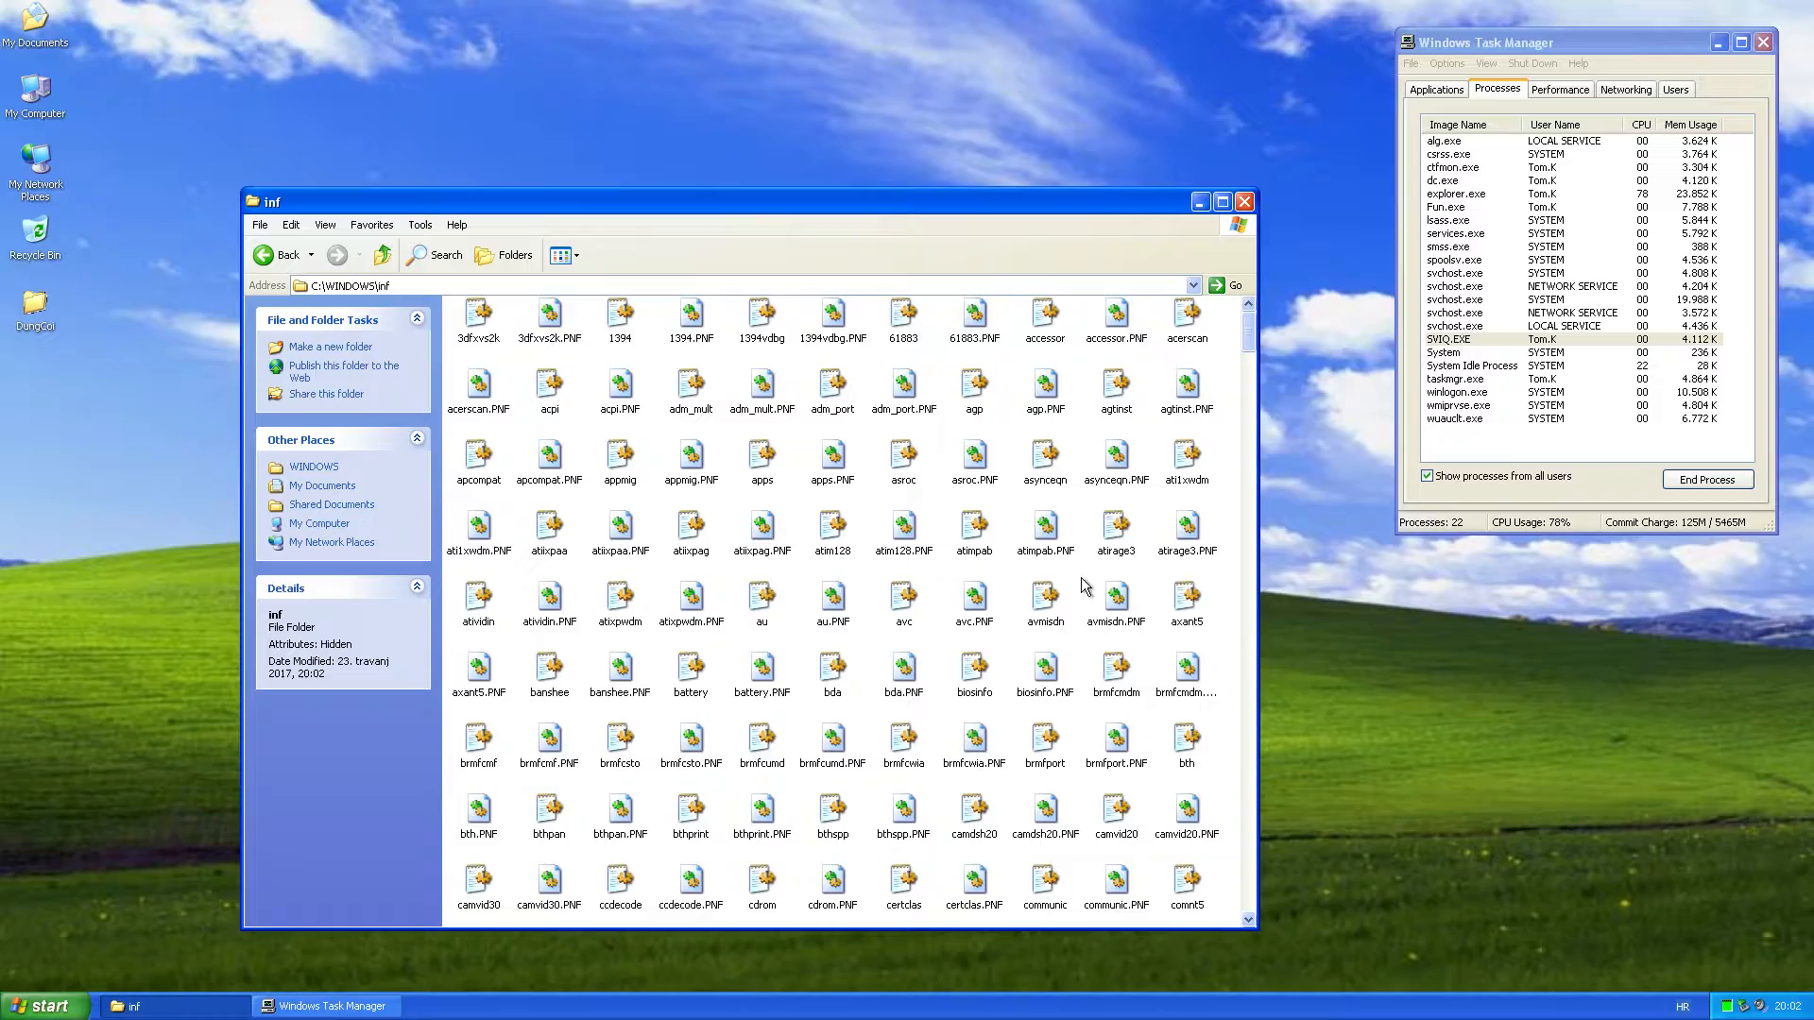
Scroll through the WINDOWS subfolders, inspect the Other item in inf, and return to WINDOWS
{"action": "scroll", "scroll_direction": "down", "scroll_amount": 3}
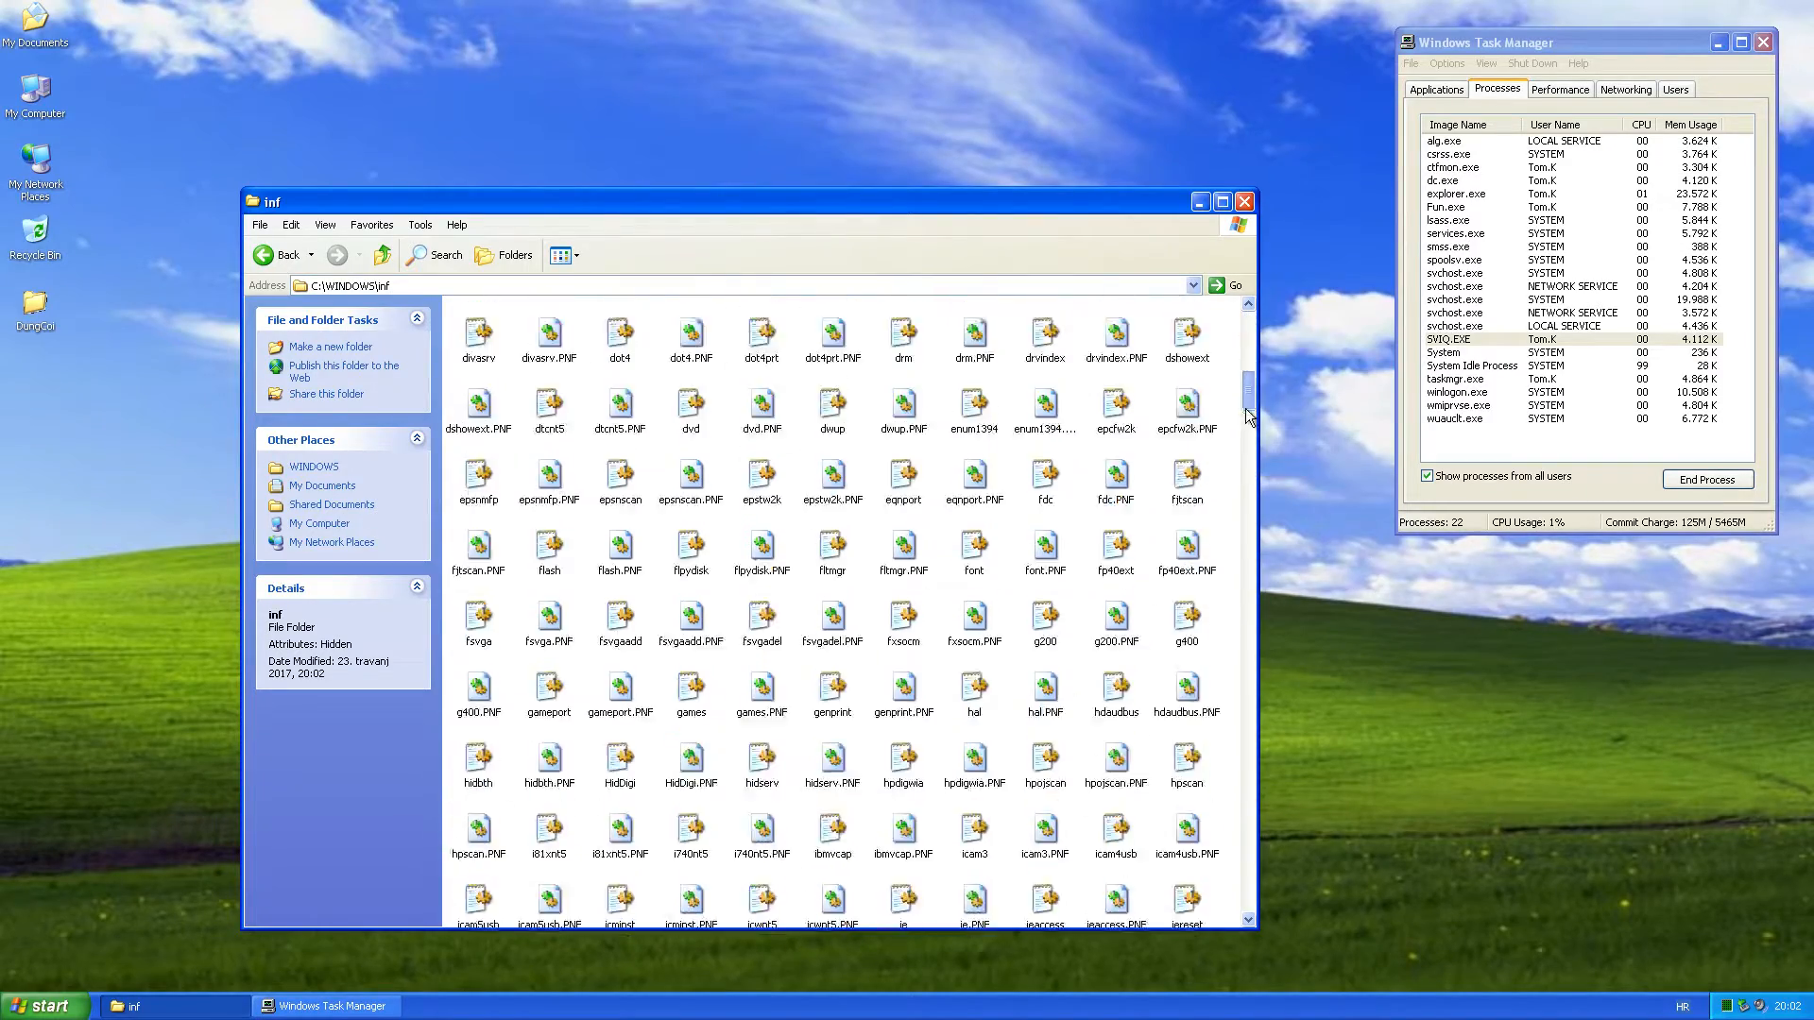
{"action": "scroll", "scroll_direction": "down", "scroll_amount": 3}
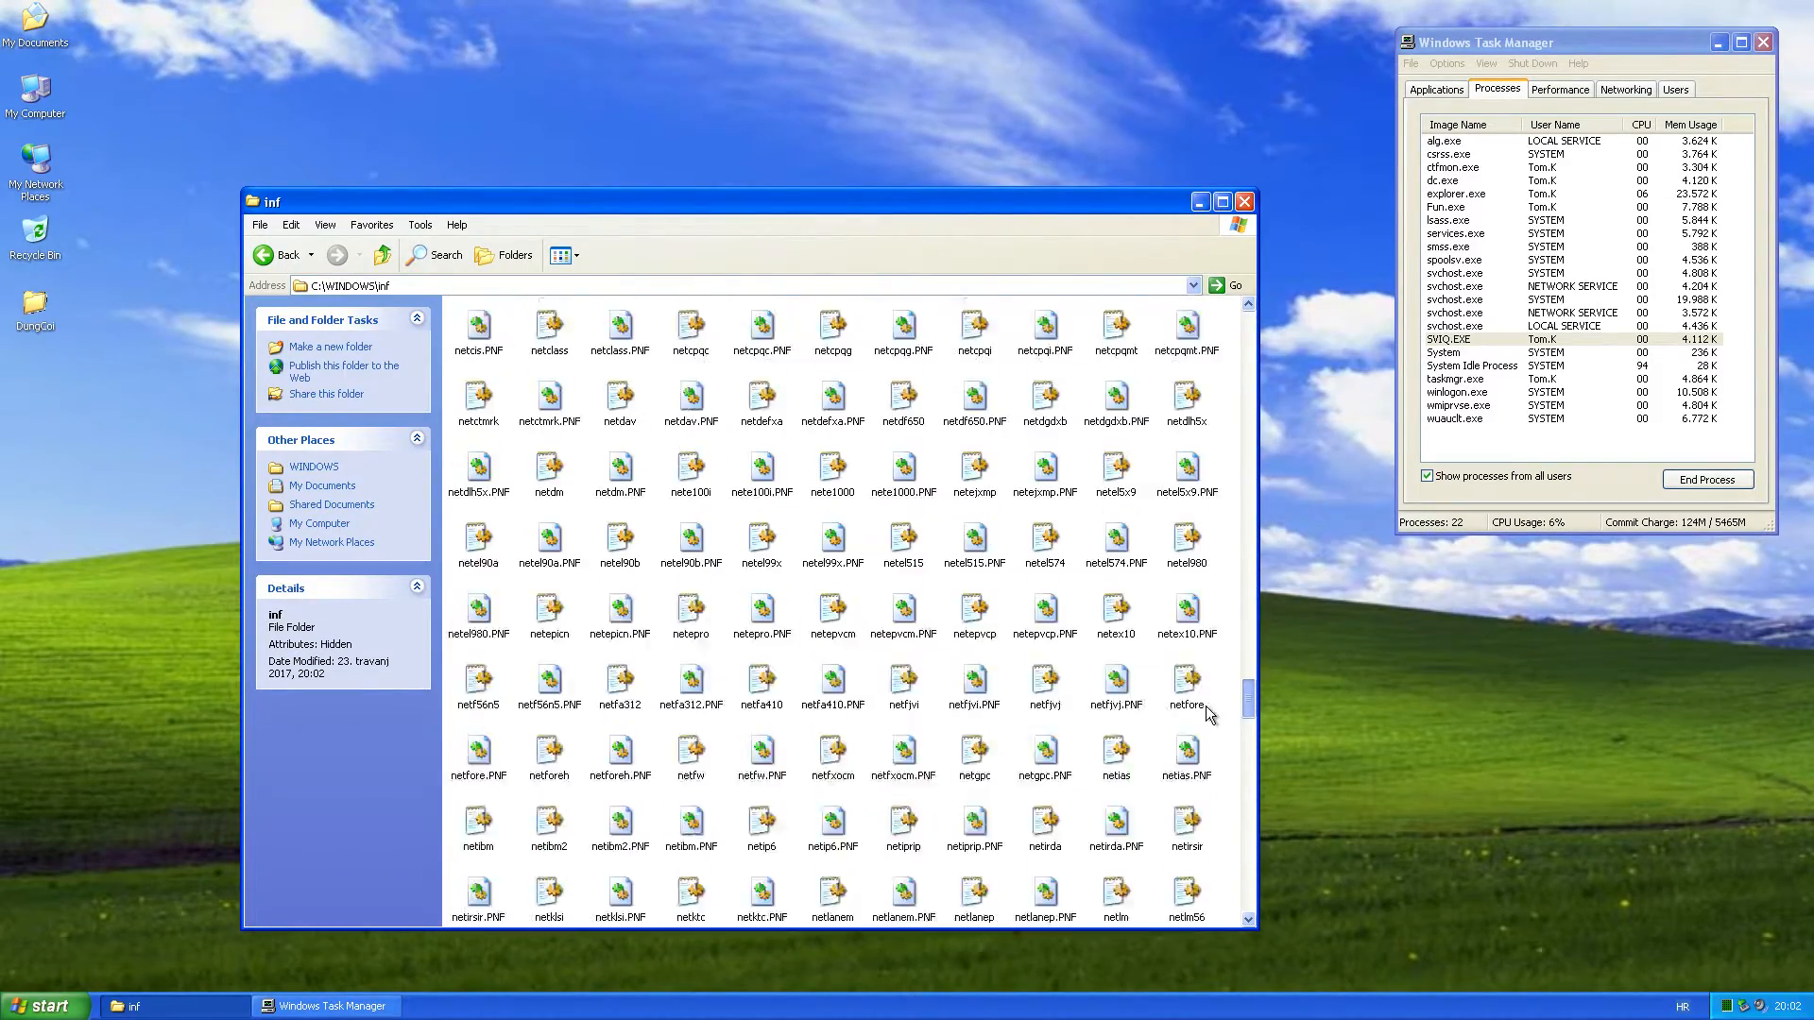
{"action": "scroll", "scroll_direction": "down", "scroll_amount": 3}
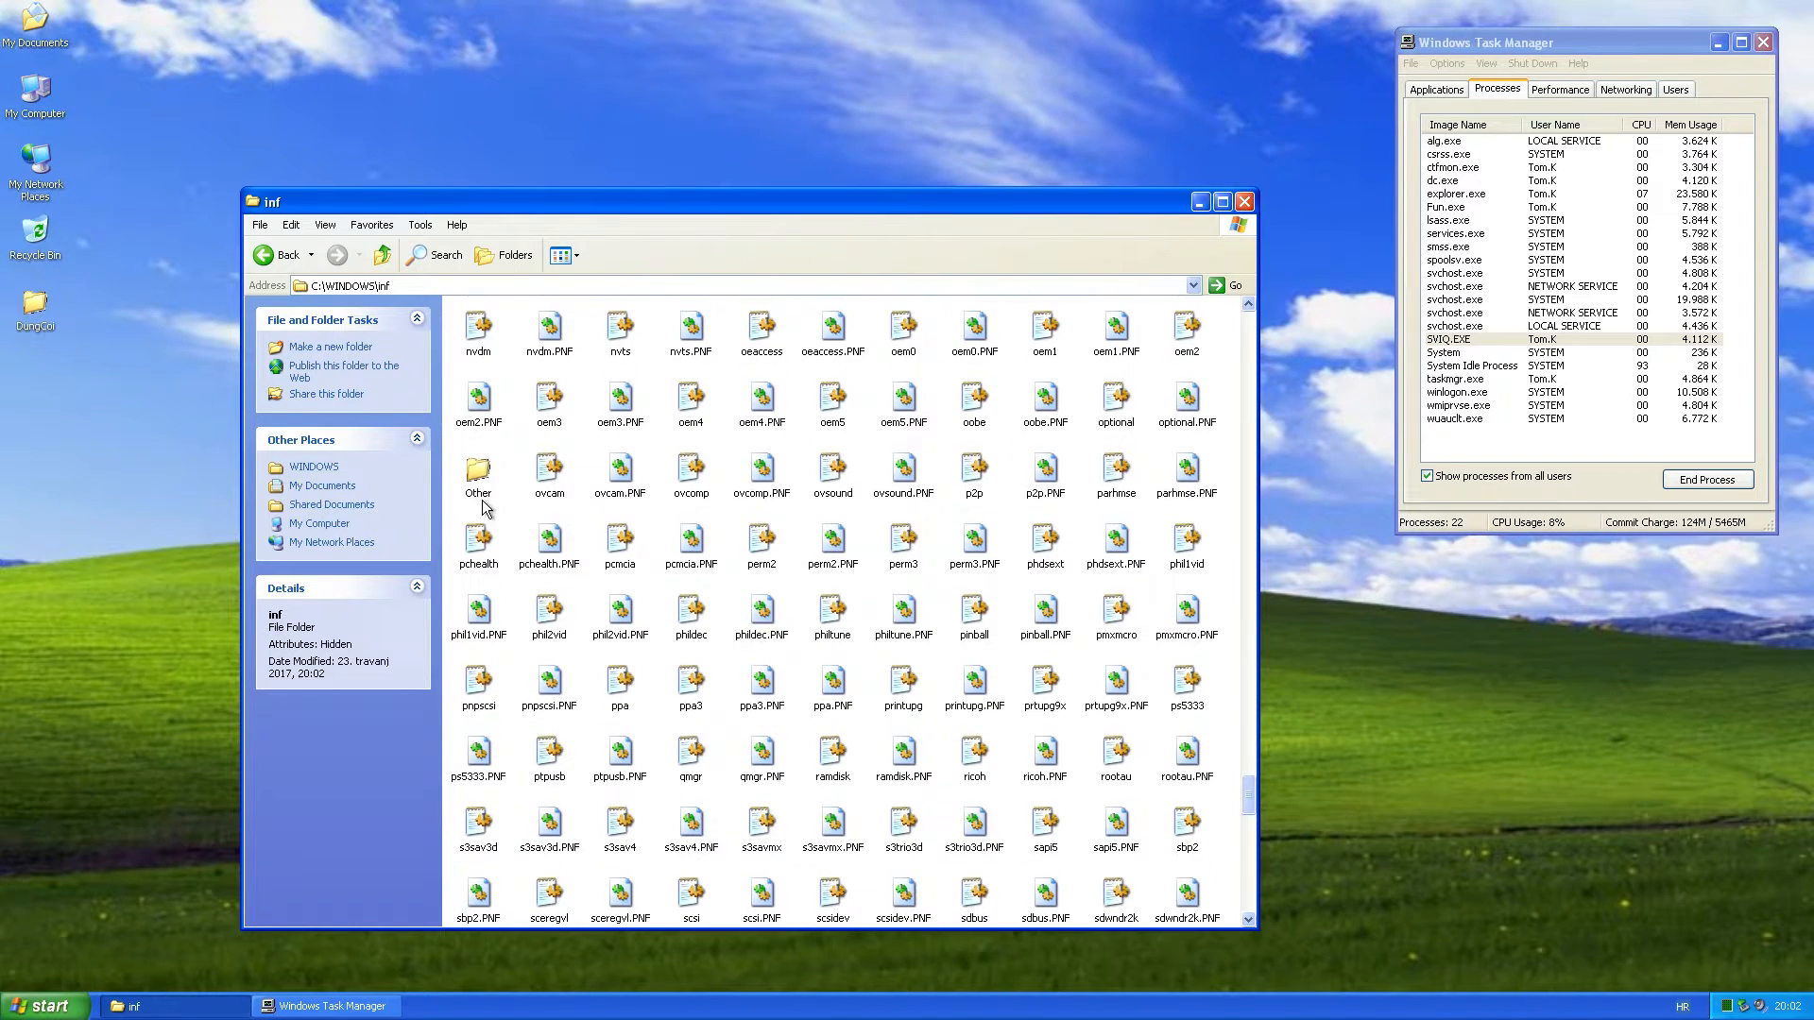
{"action": "left_click", "coordinate": [478, 470]}
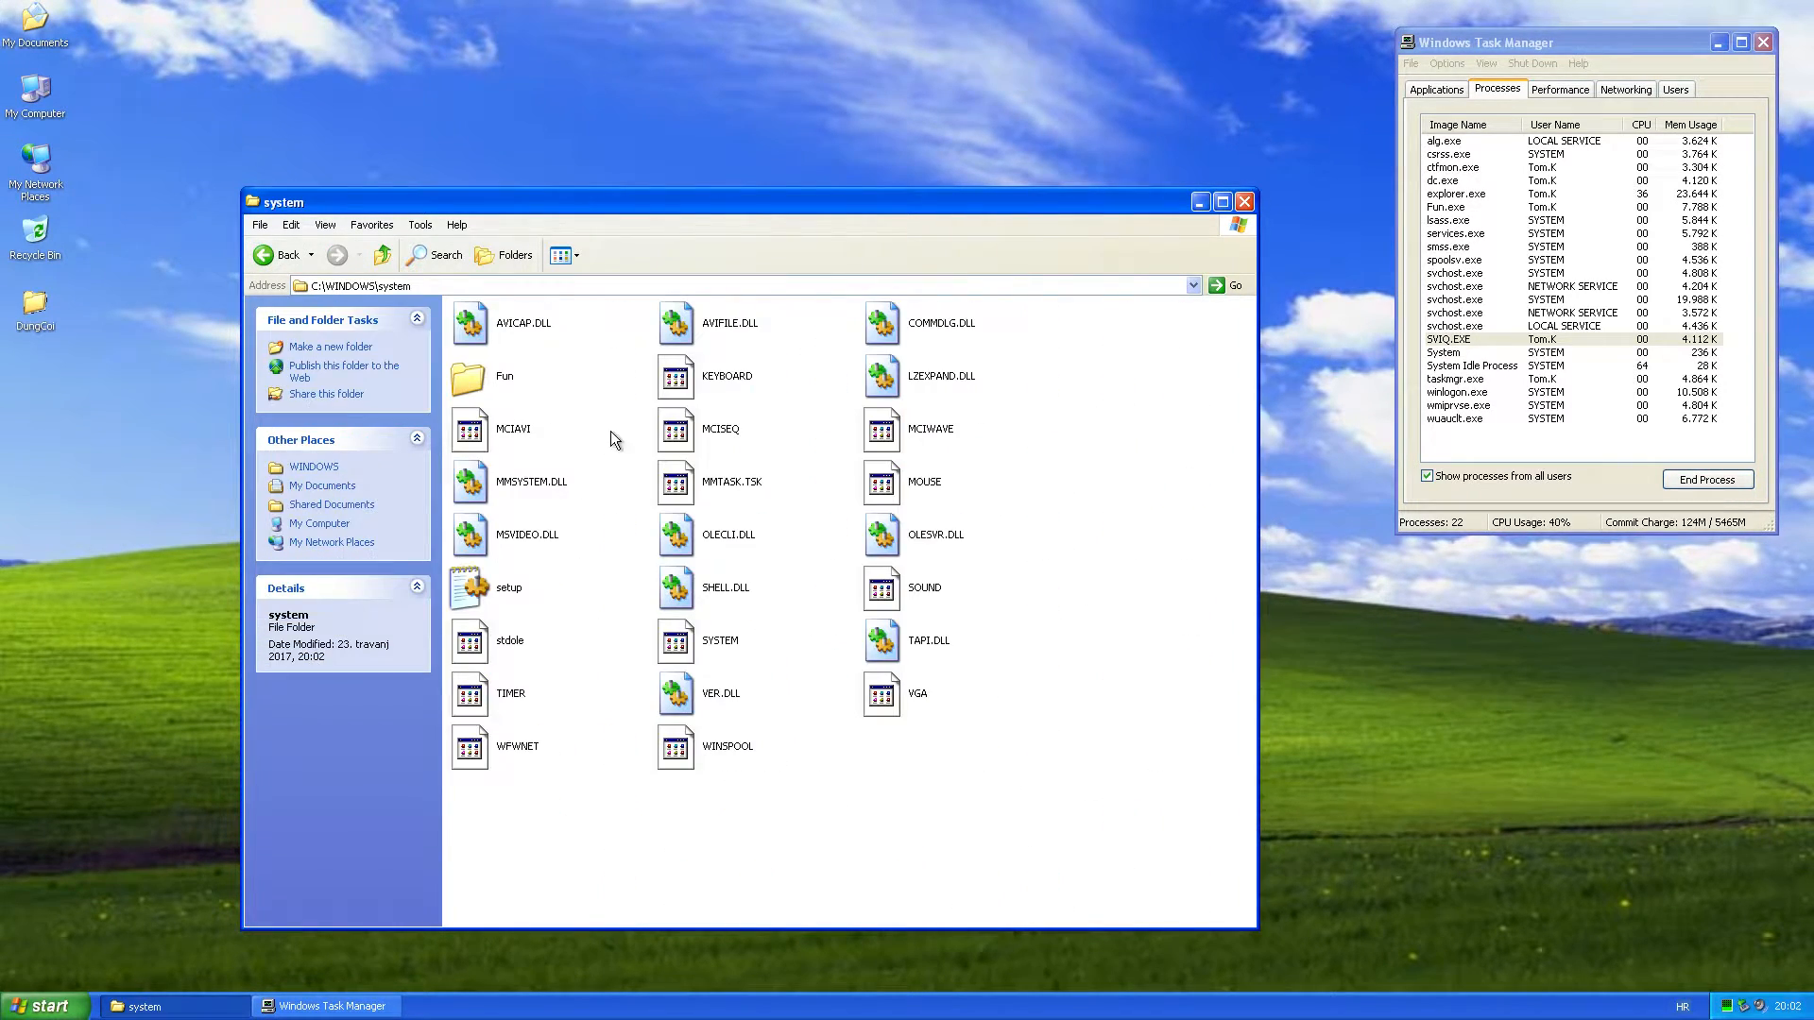
{"action": "left_click", "coordinate": [504, 376]}
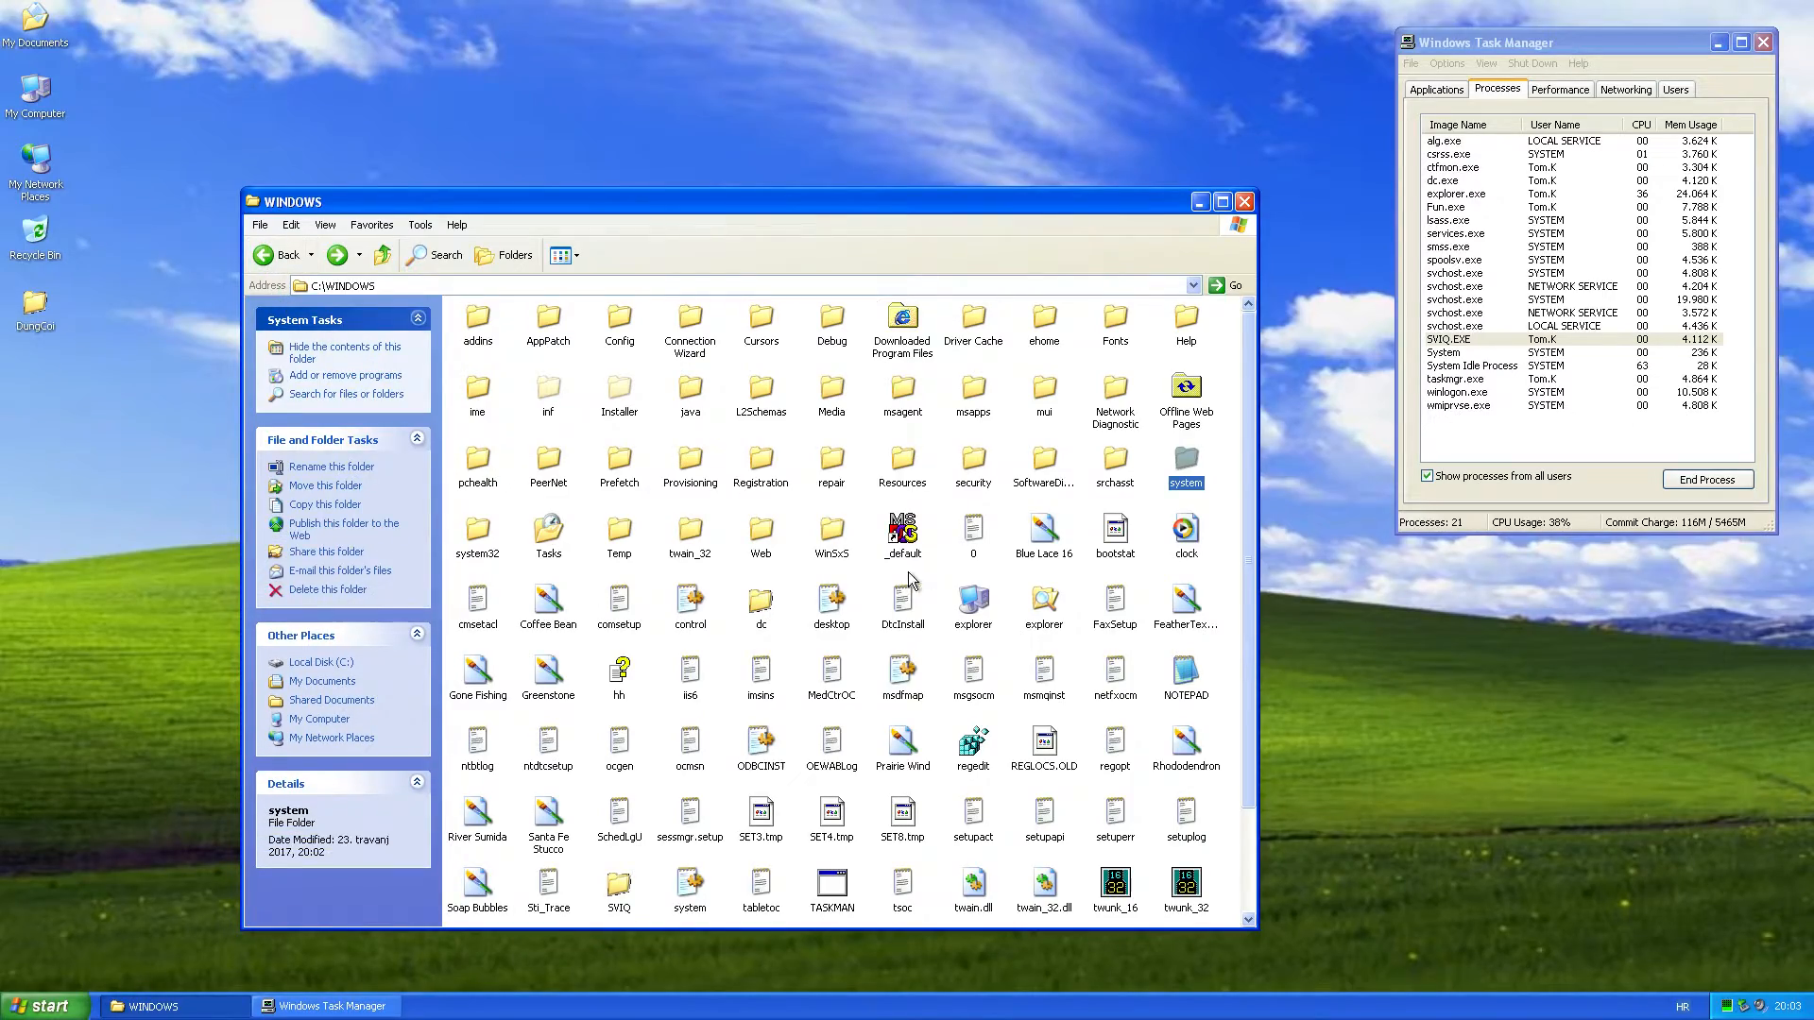
Open system32, locate the worm's Win copy, then return to the WINDOWS folder
{"action": "double_click", "coordinate": [476, 535]}
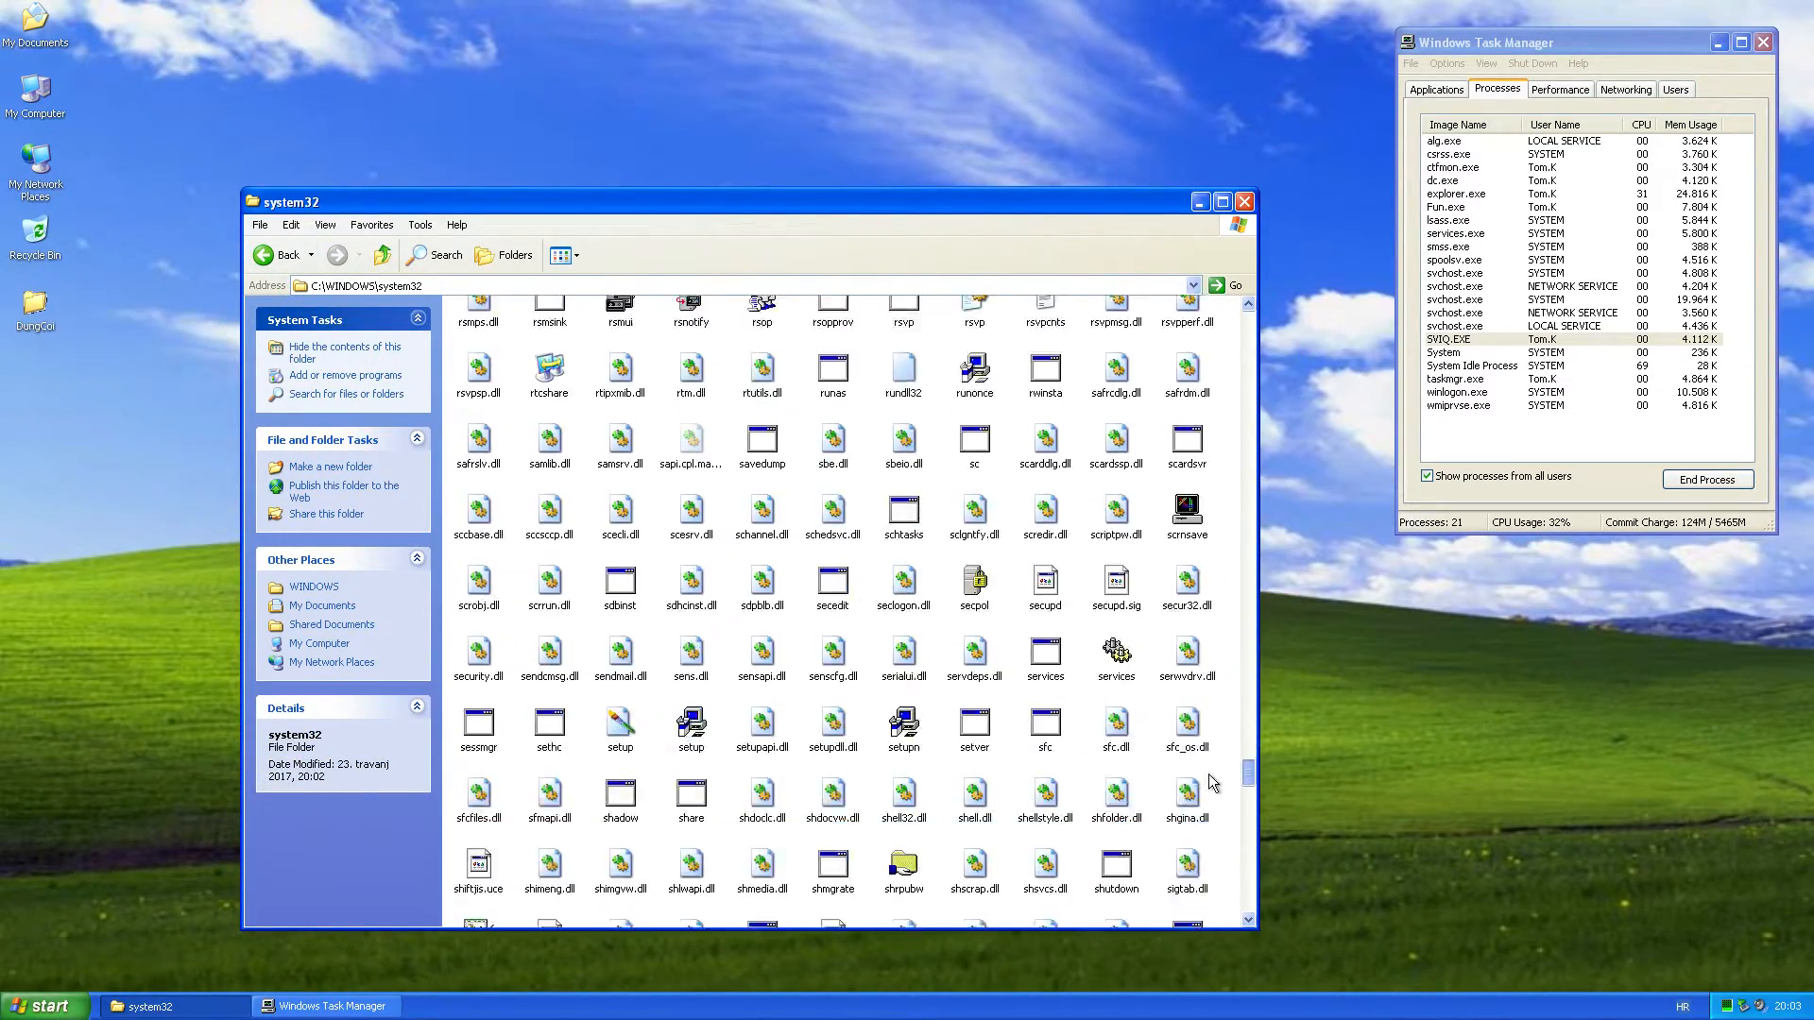
{"action": "scroll", "scroll_direction": "down", "scroll_amount": 3}
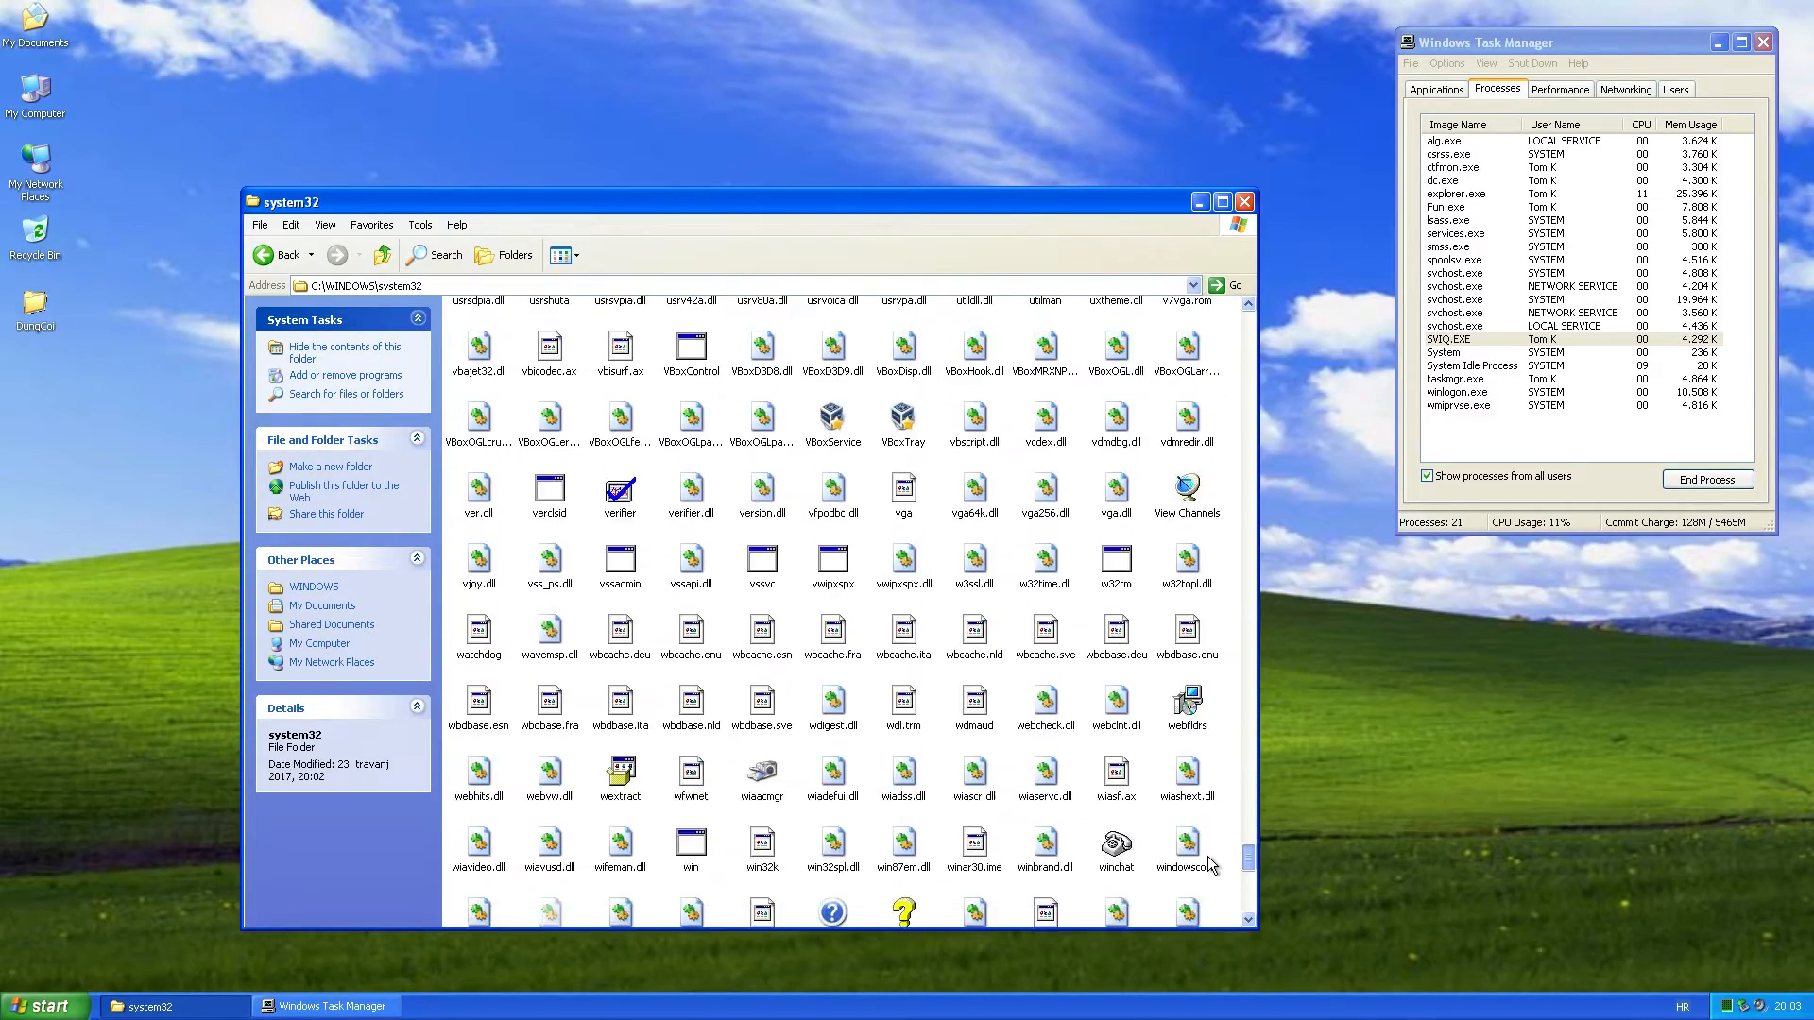
{"action": "scroll", "scroll_direction": "down", "scroll_amount": 3}
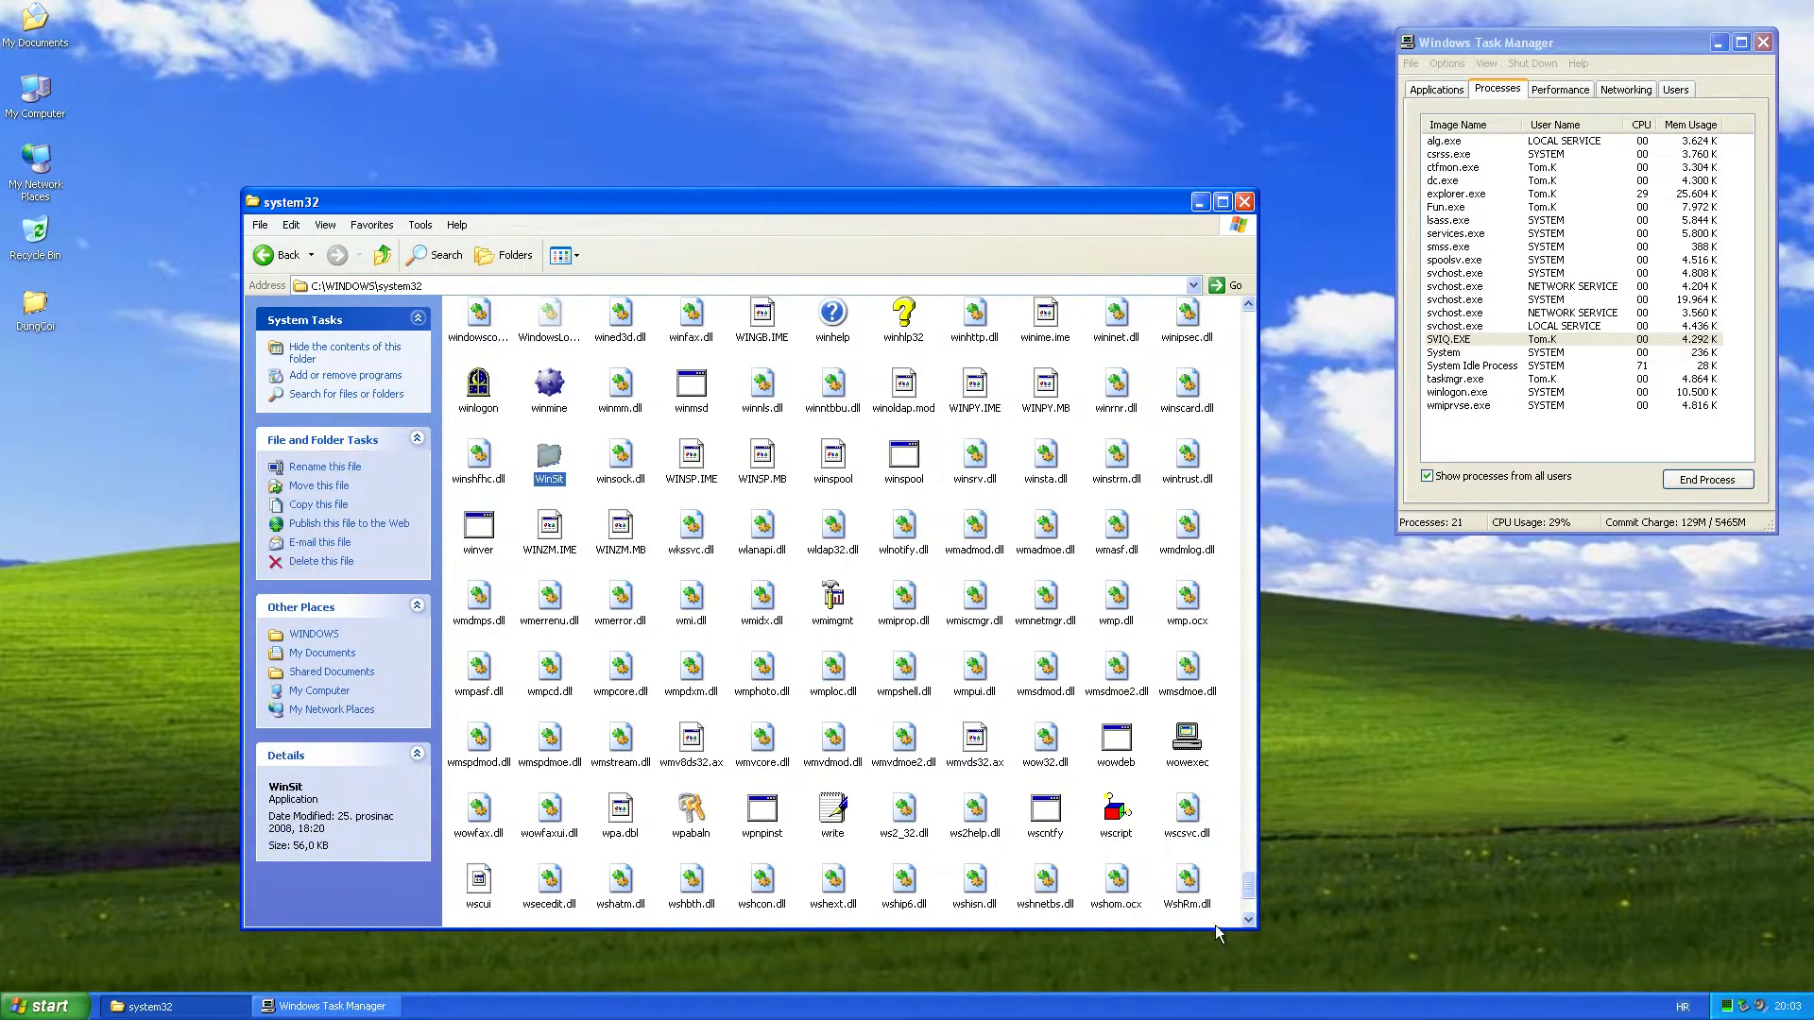
{"action": "scroll", "scroll_direction": "up", "scroll_amount": 3}
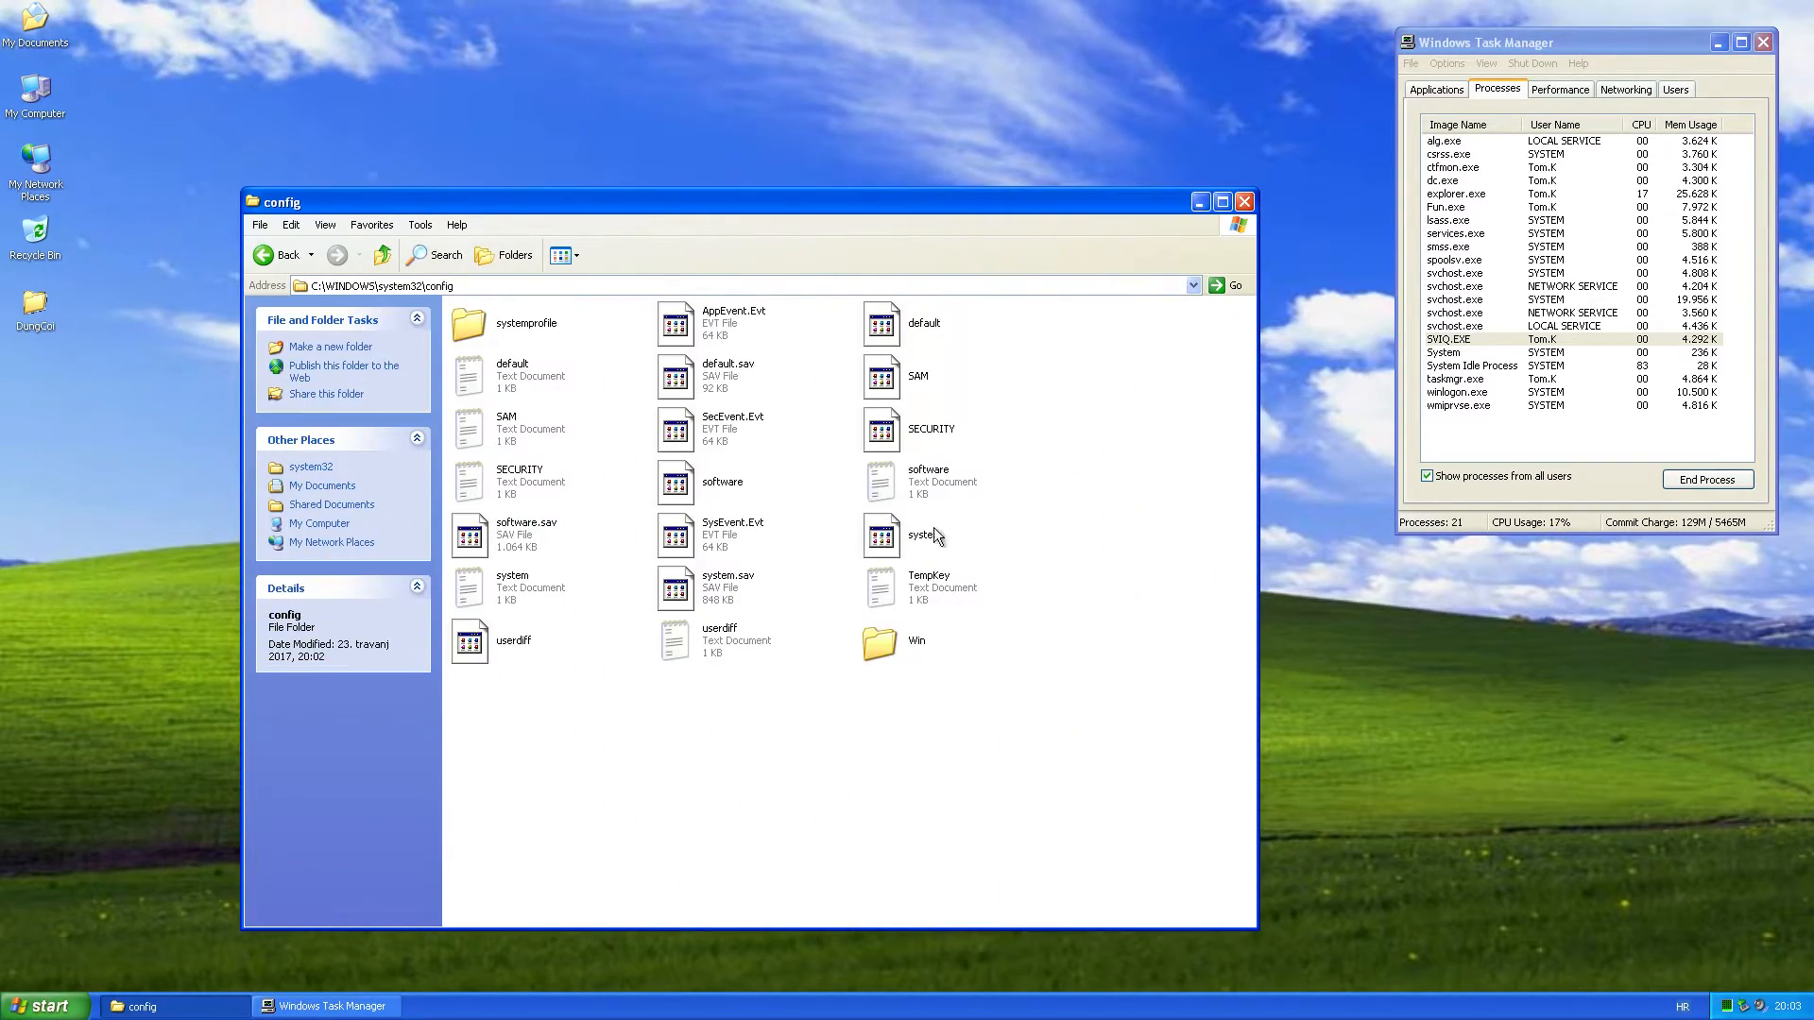
{"action": "left_click", "coordinate": [880, 640]}
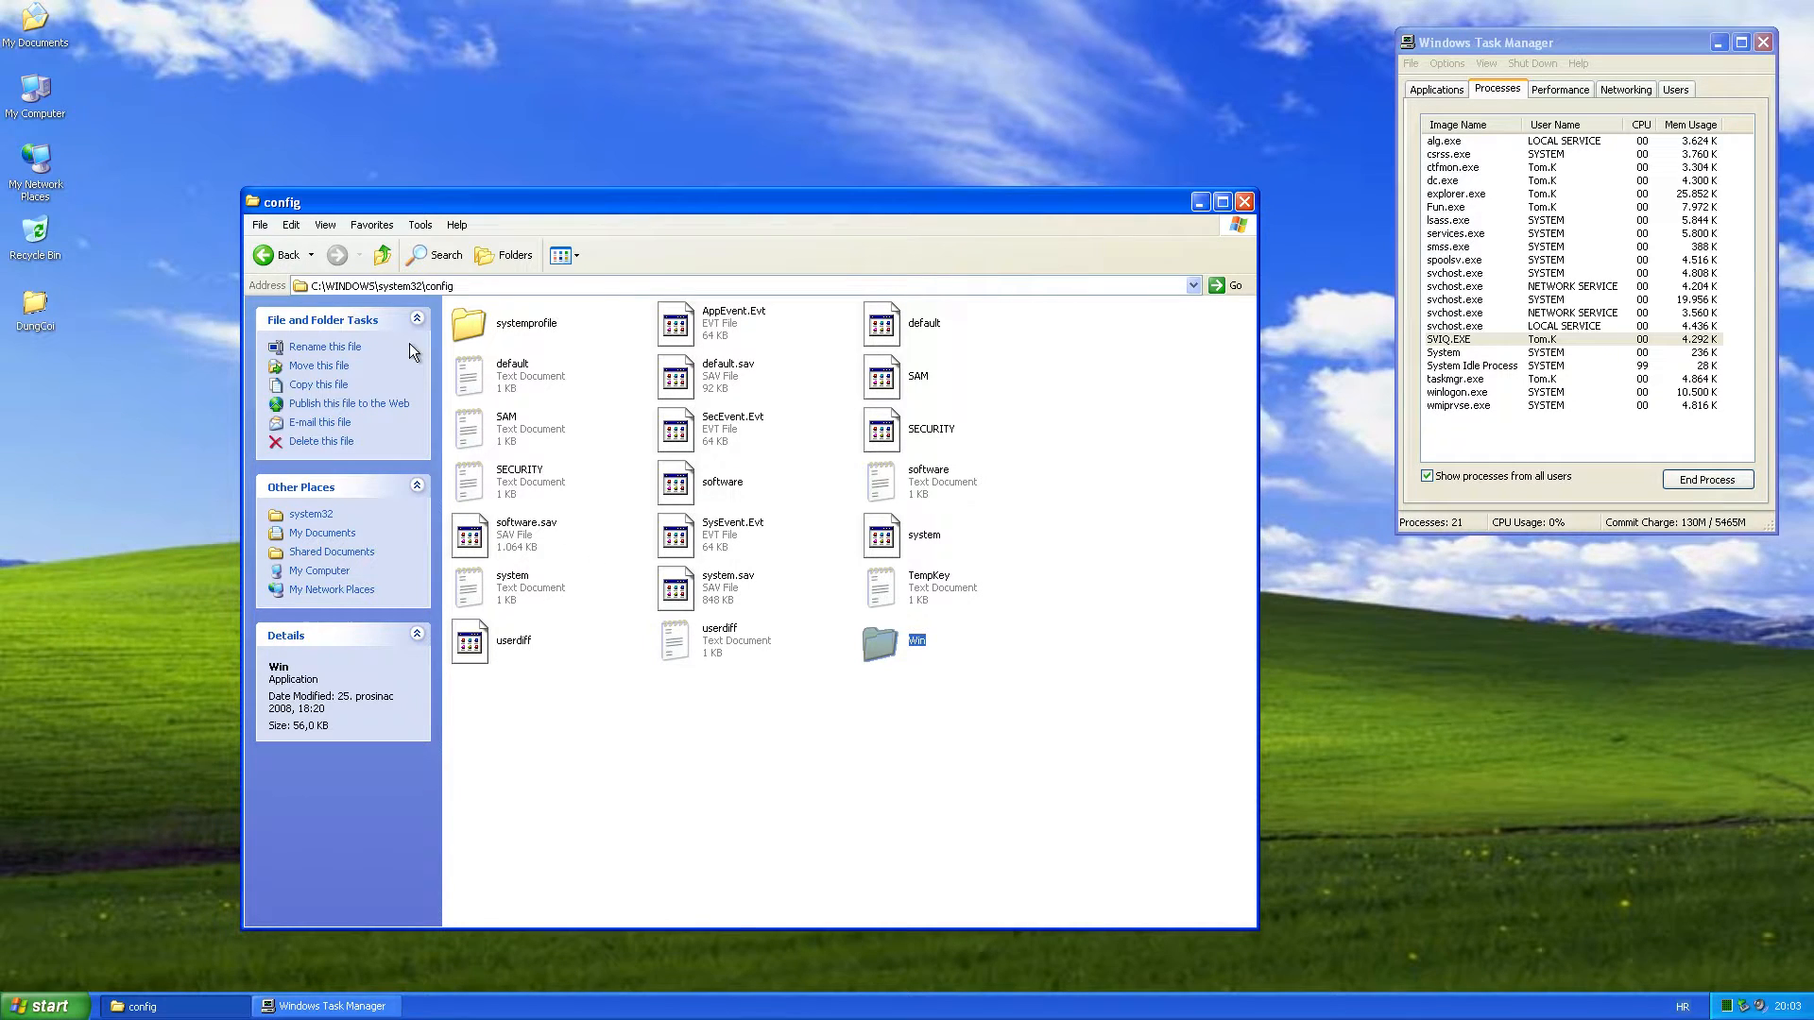
{"action": "left_click", "coordinate": [380, 254]}
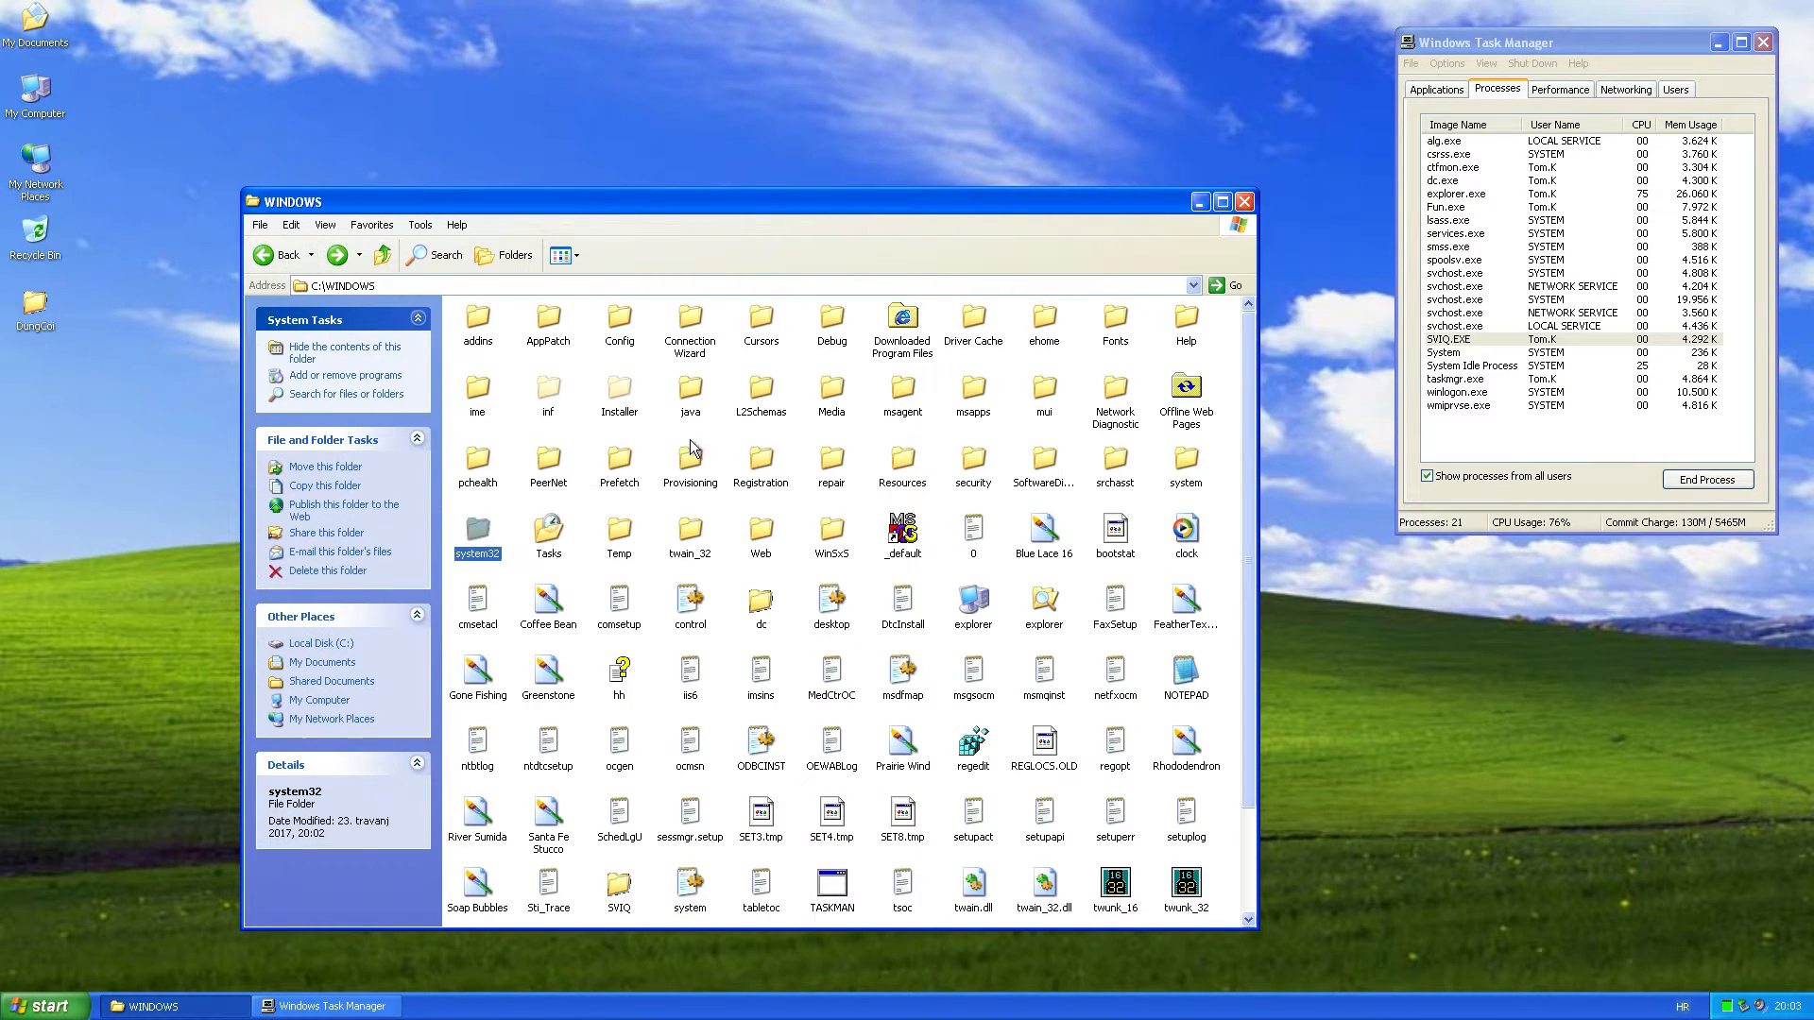
Launch regedit, expand HKEY_CURRENT_USER\Software to the Run key, then expand Windows NT
{"action": "double_click", "coordinate": [974, 743]}
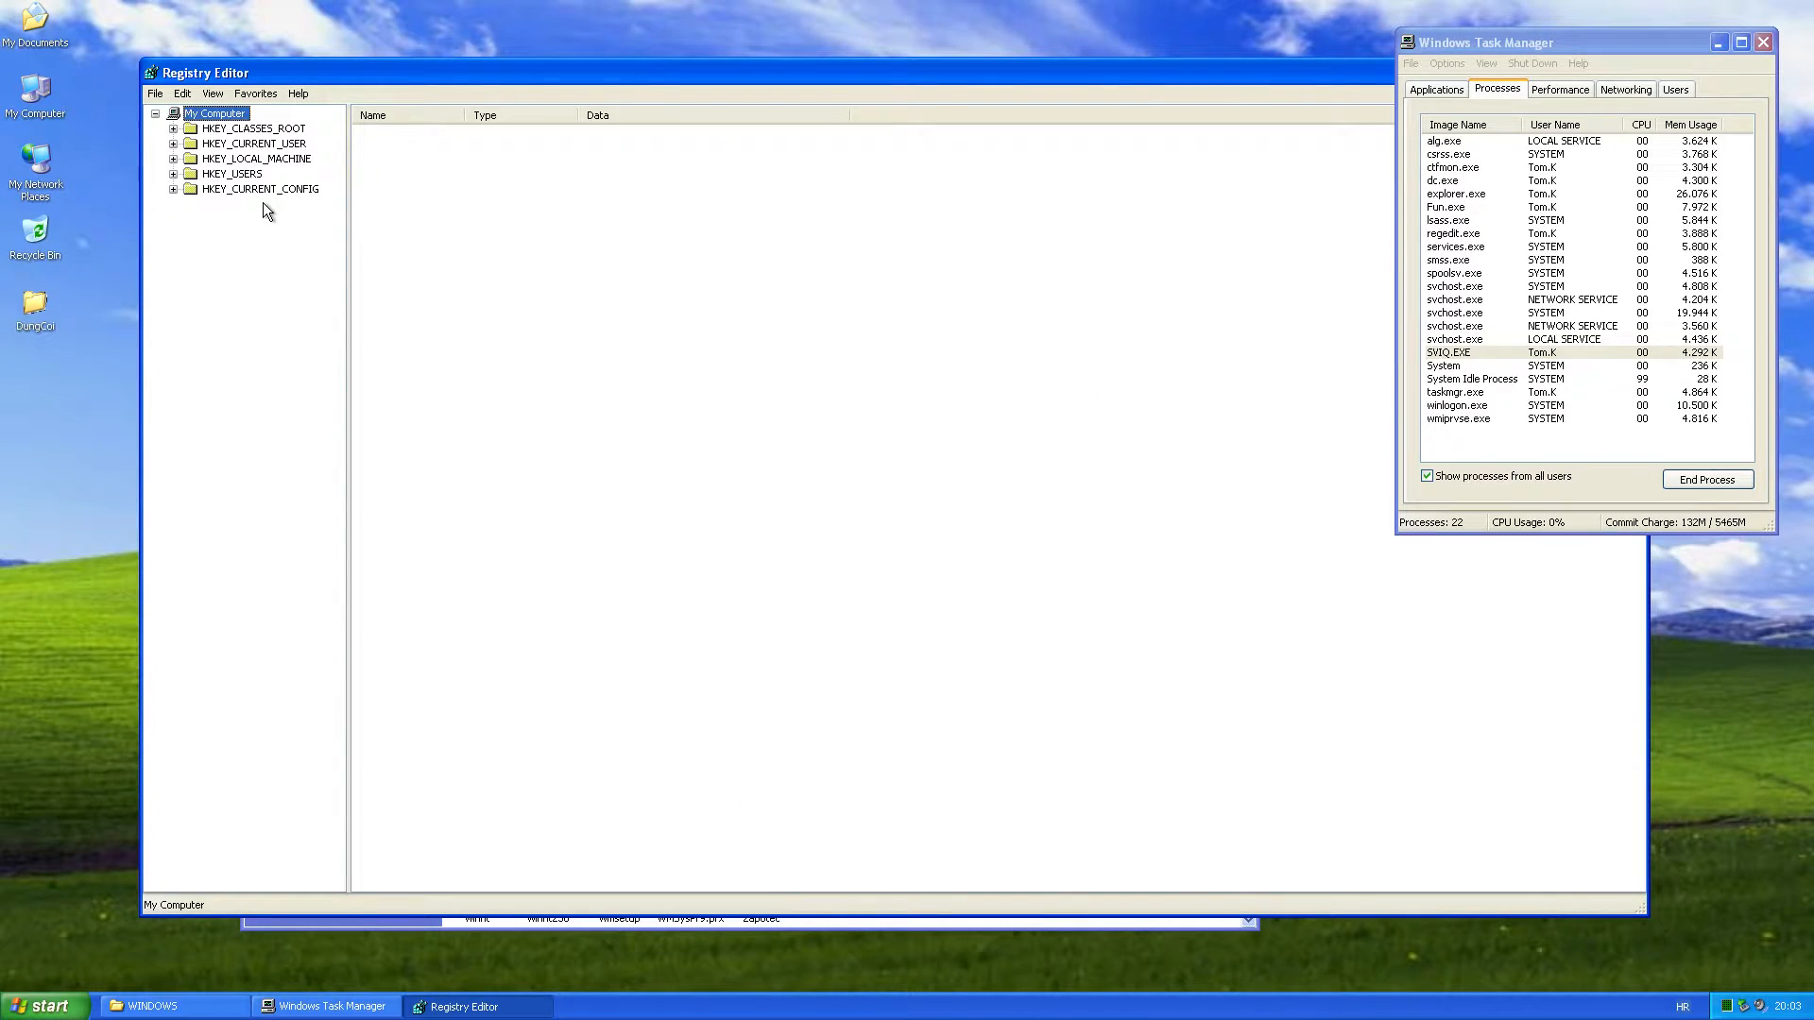
{"action": "mouse_move", "coordinate": [130, 289]}
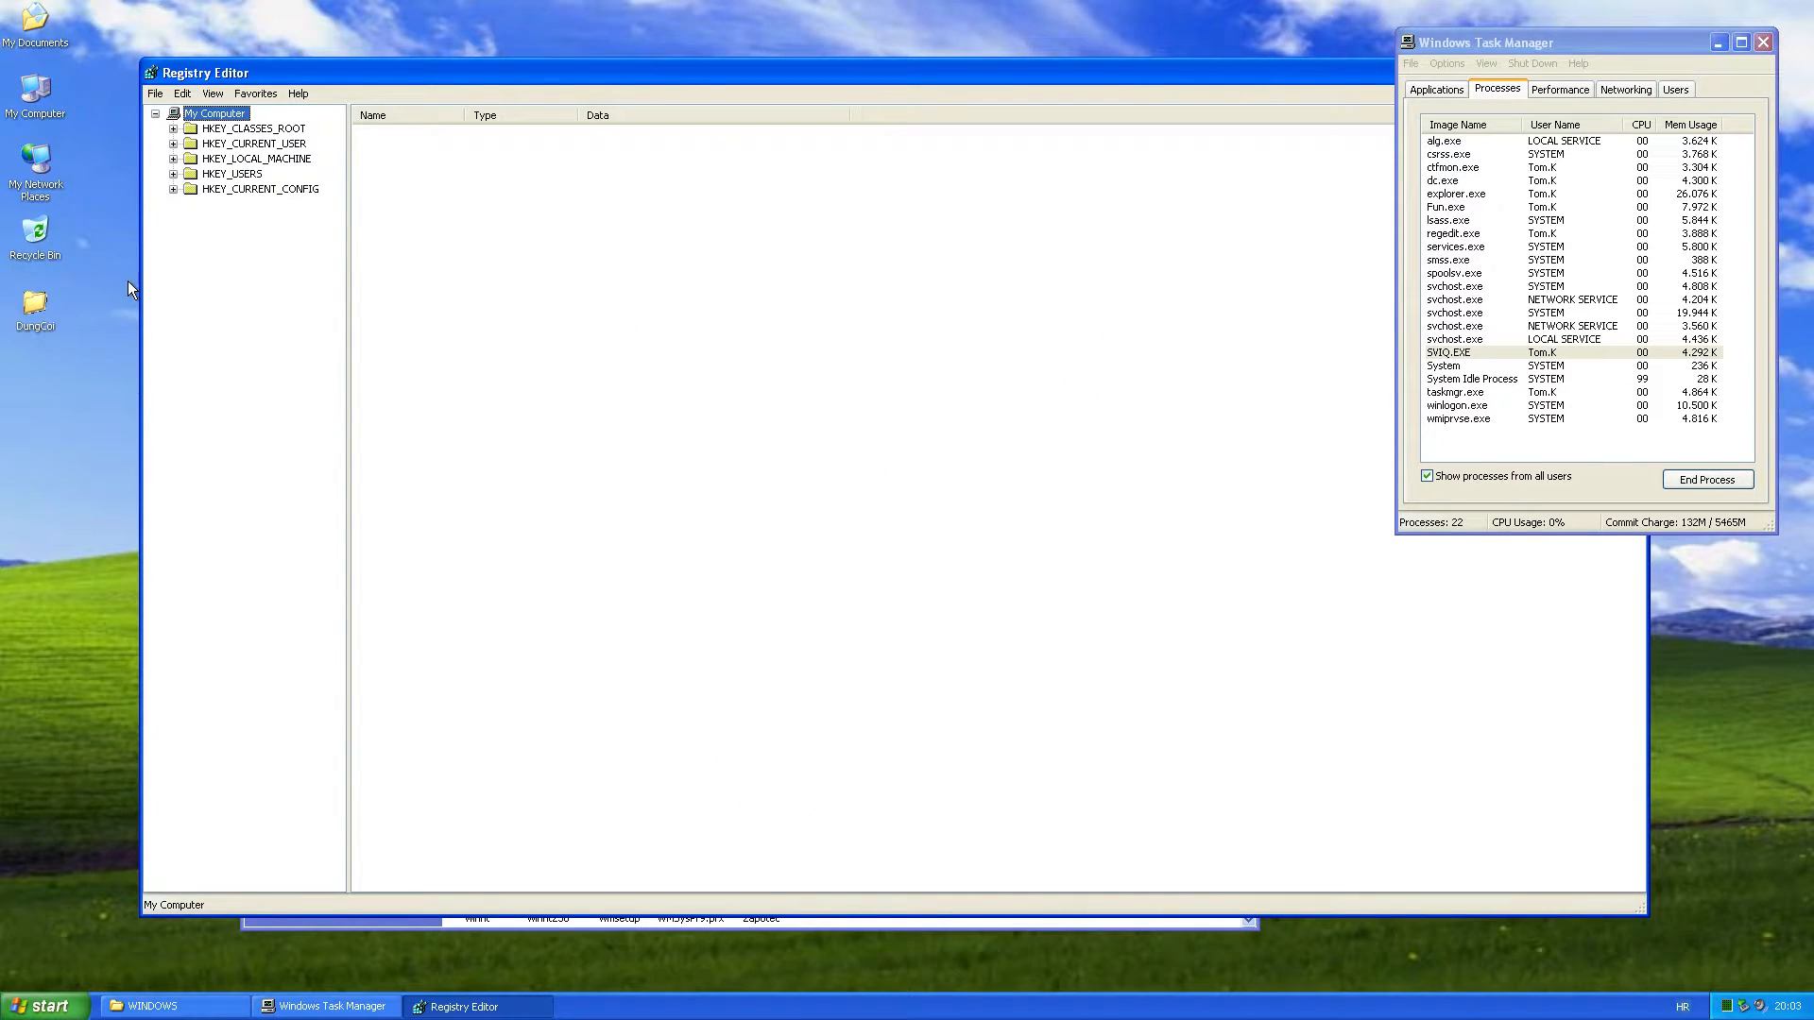
{"action": "left_click", "coordinate": [172, 159]}
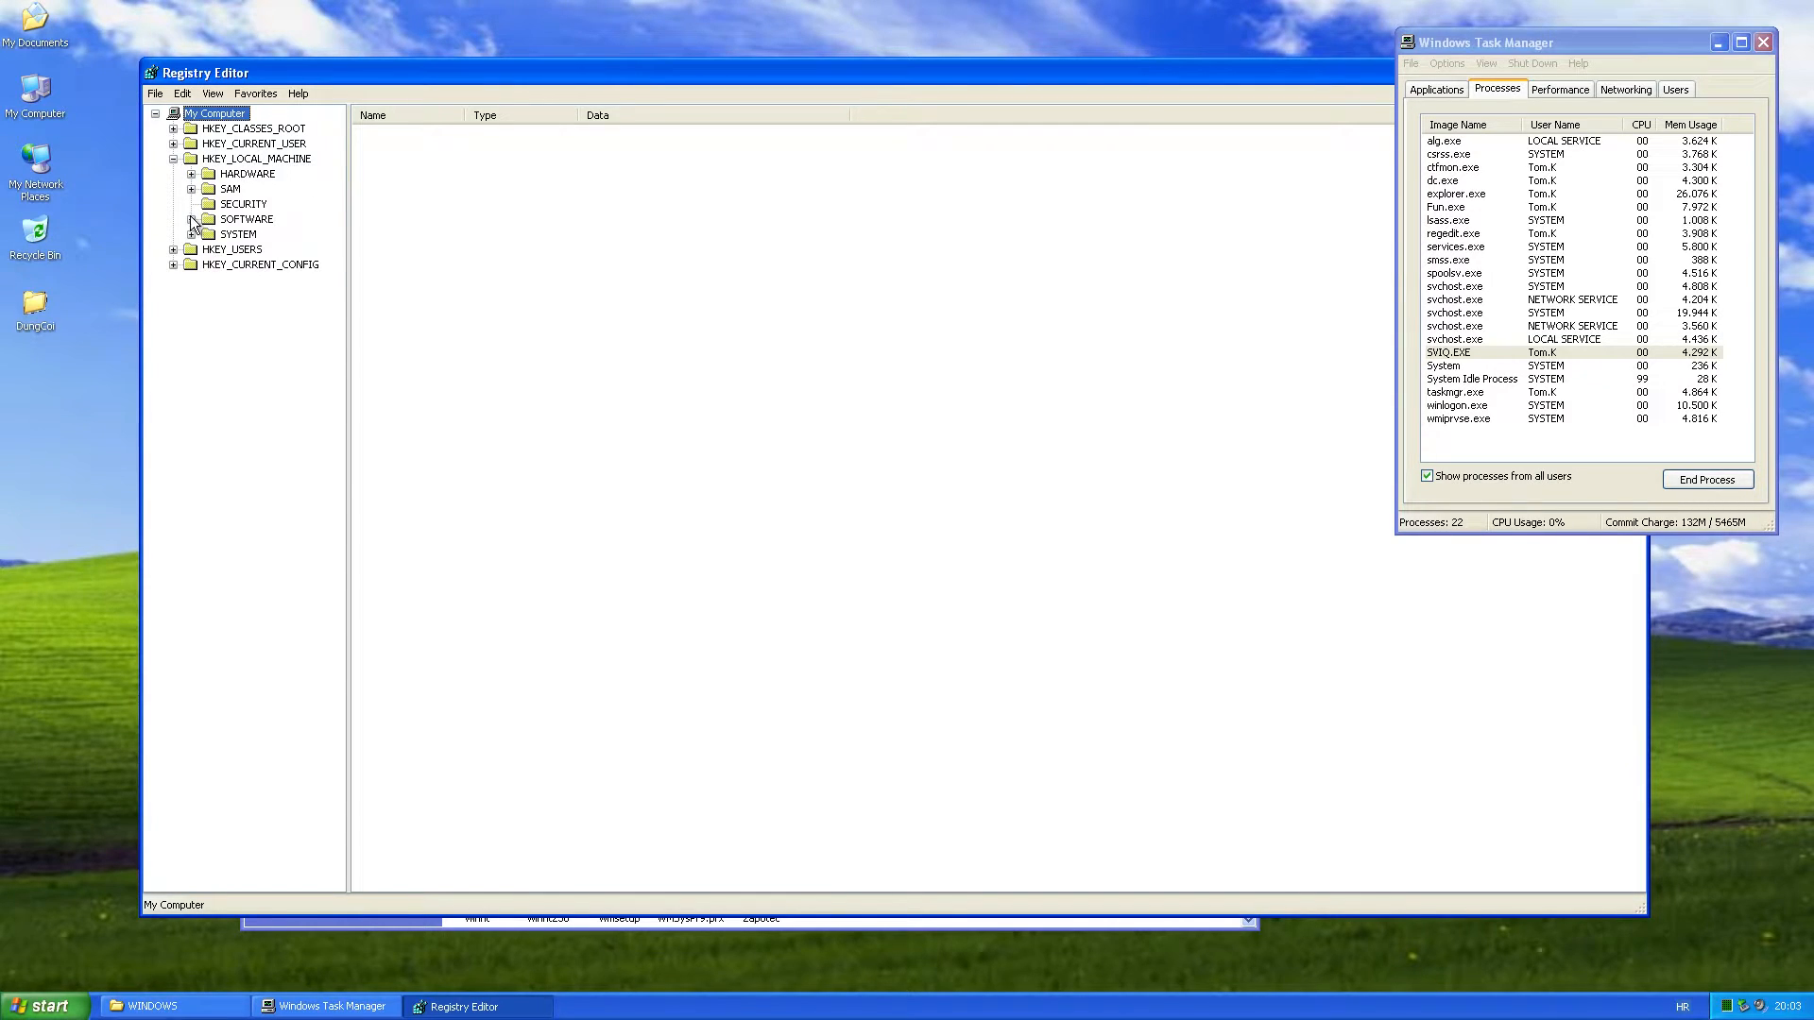
{"action": "left_click", "coordinate": [172, 144]}
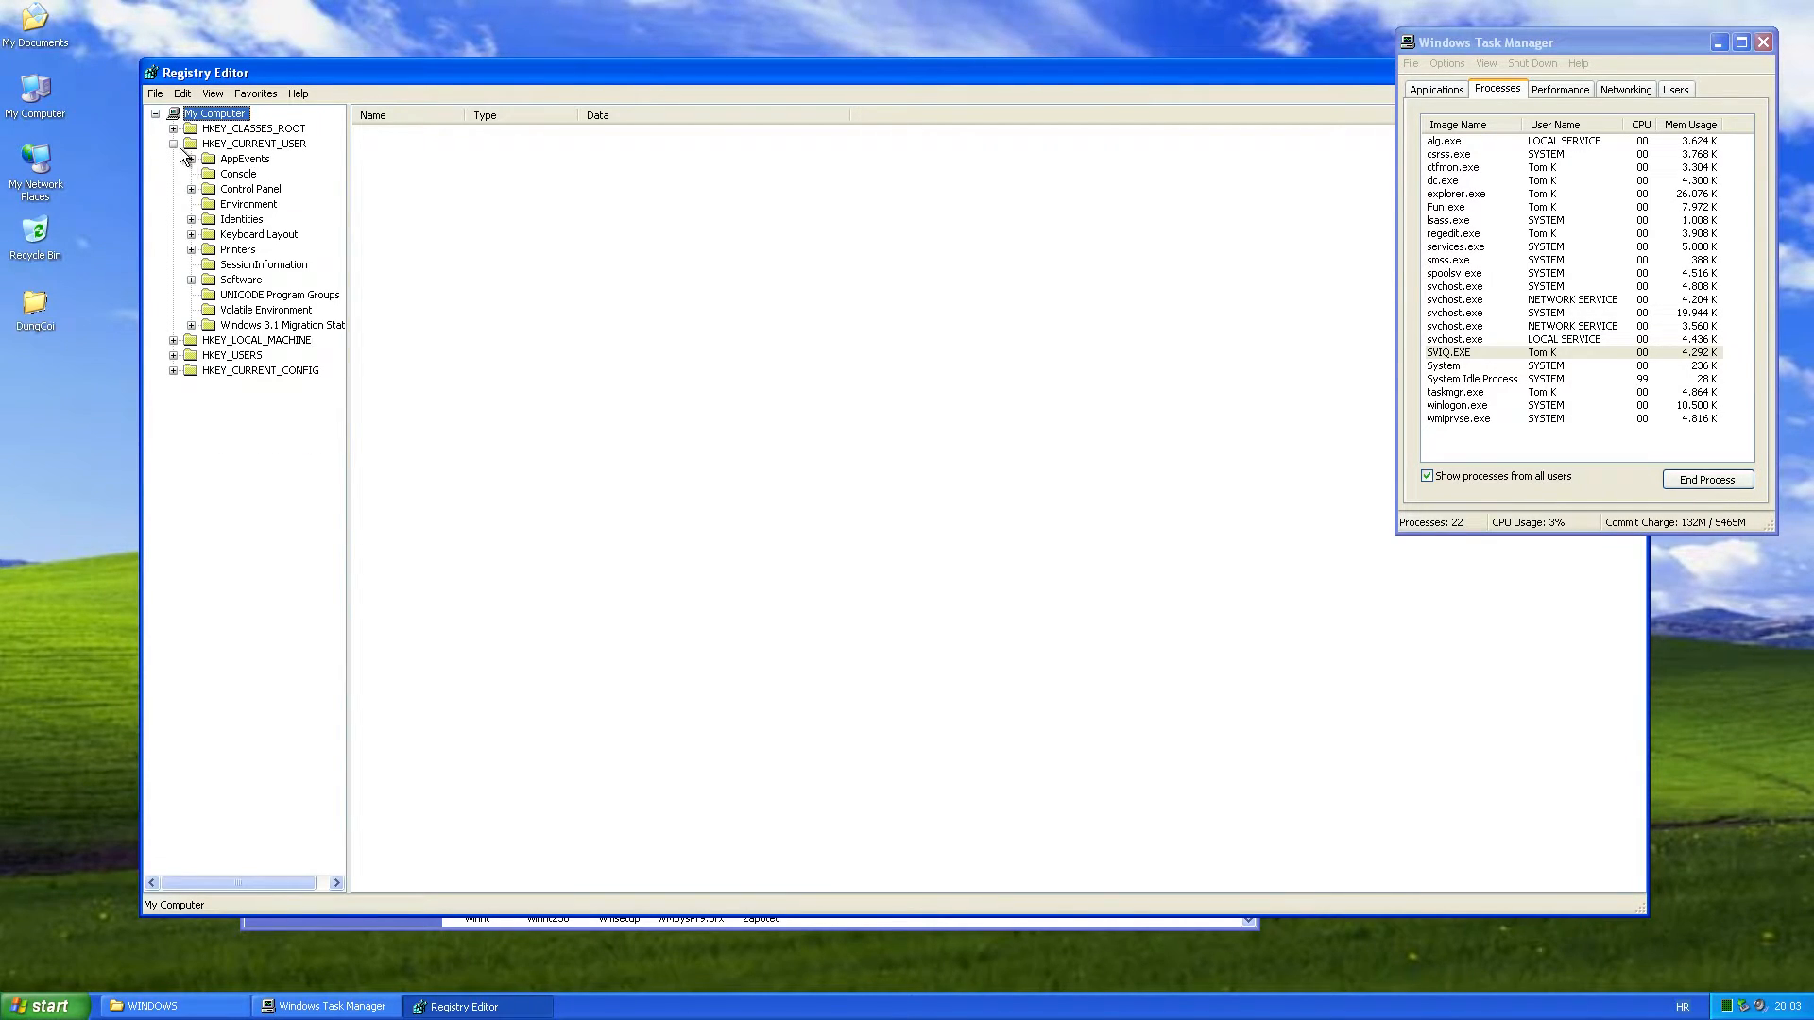
{"action": "left_click", "coordinate": [192, 279]}
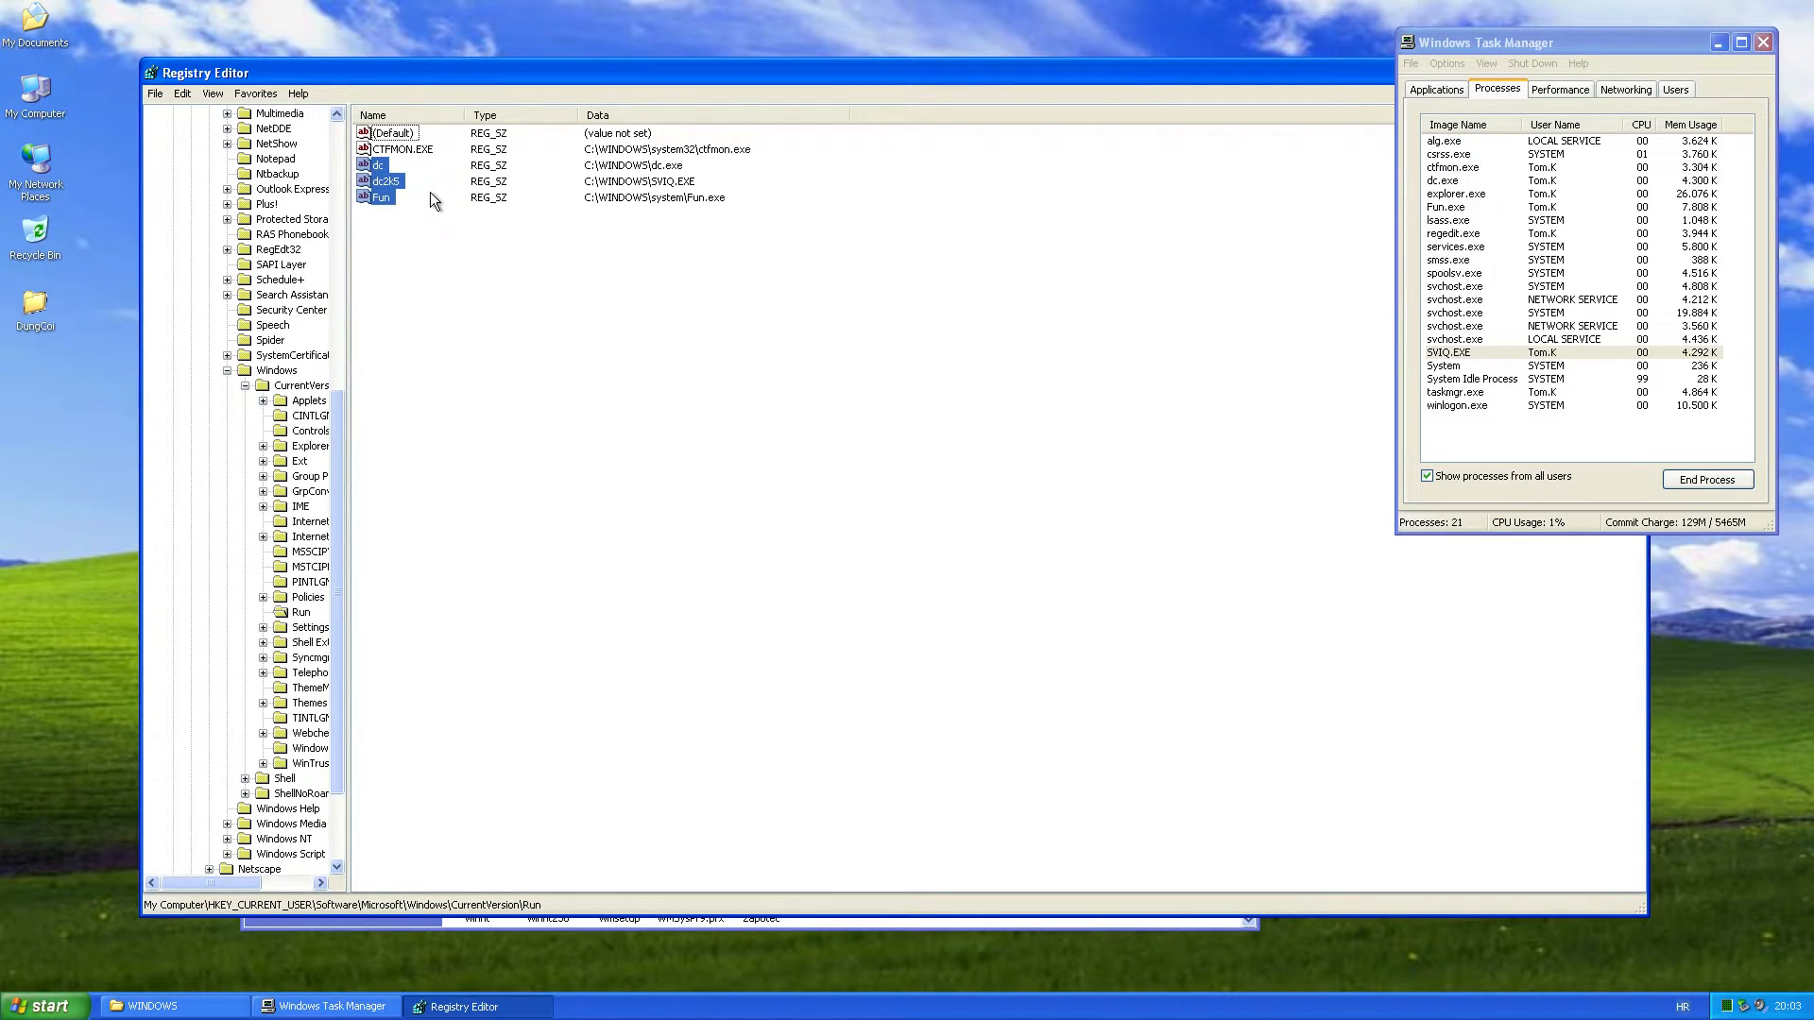
{"action": "mouse_move", "coordinate": [479, 227]}
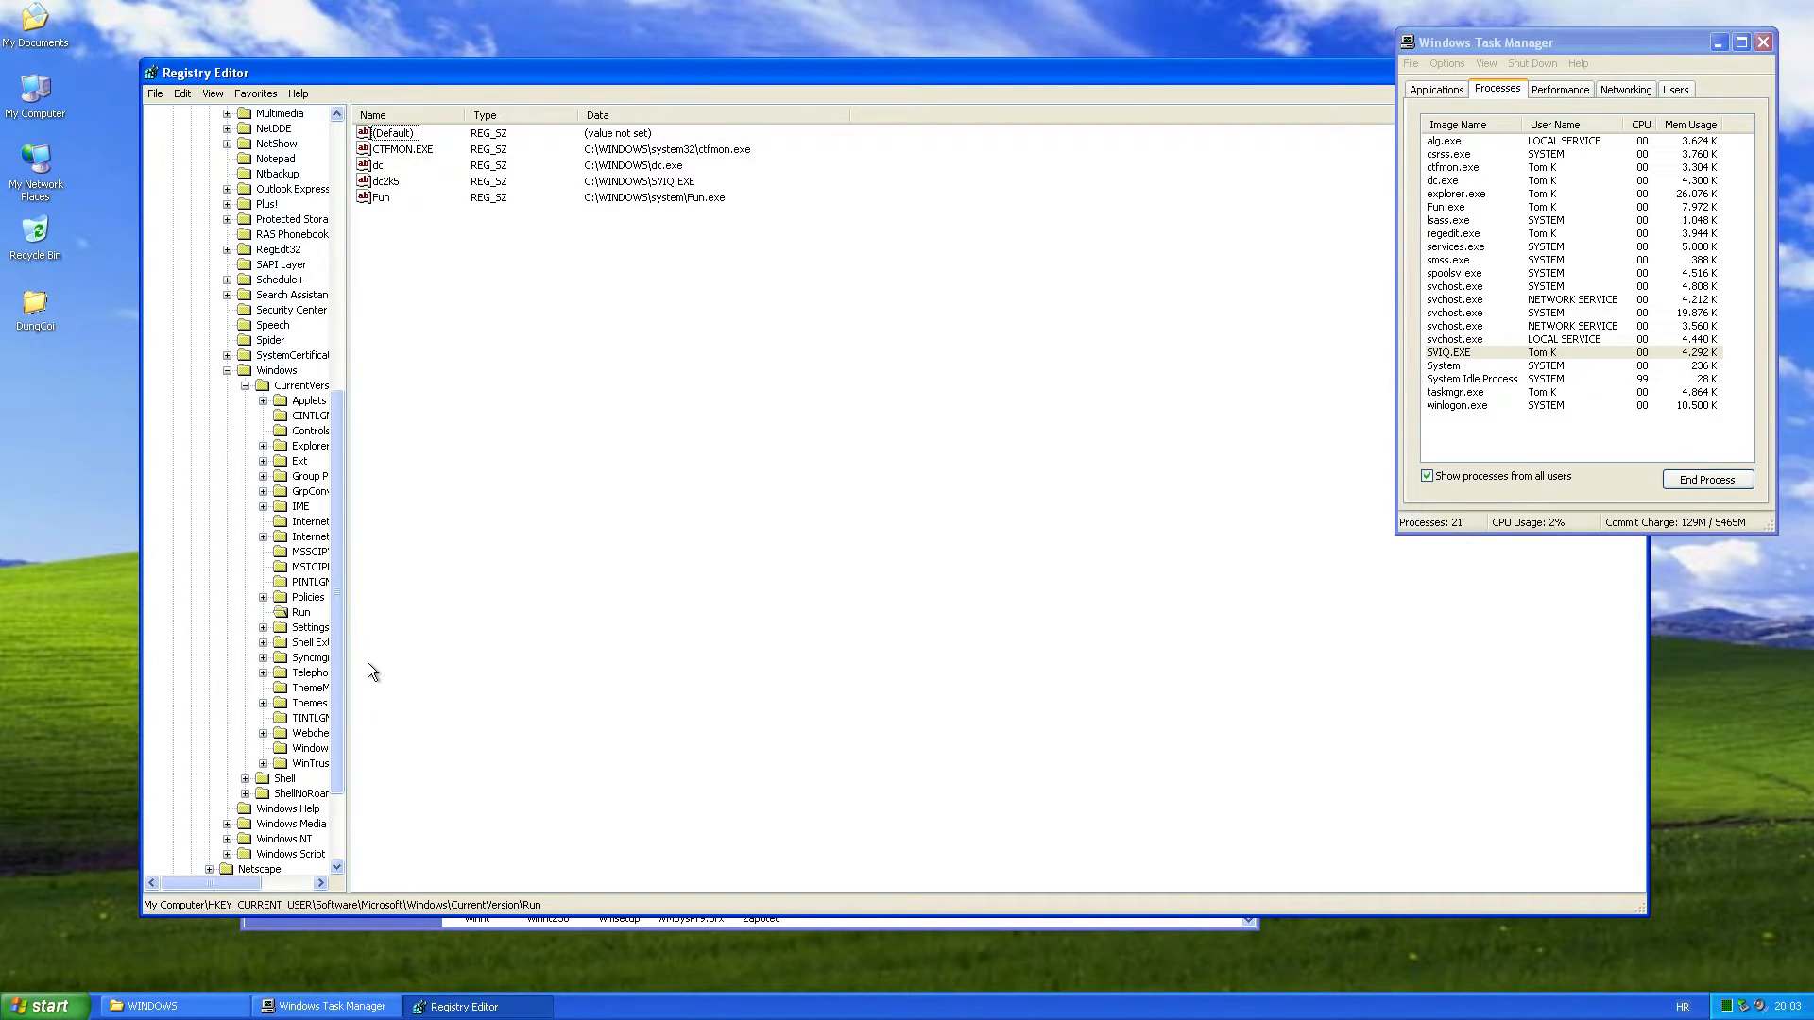
{"action": "mouse_move", "coordinate": [156, 705]}
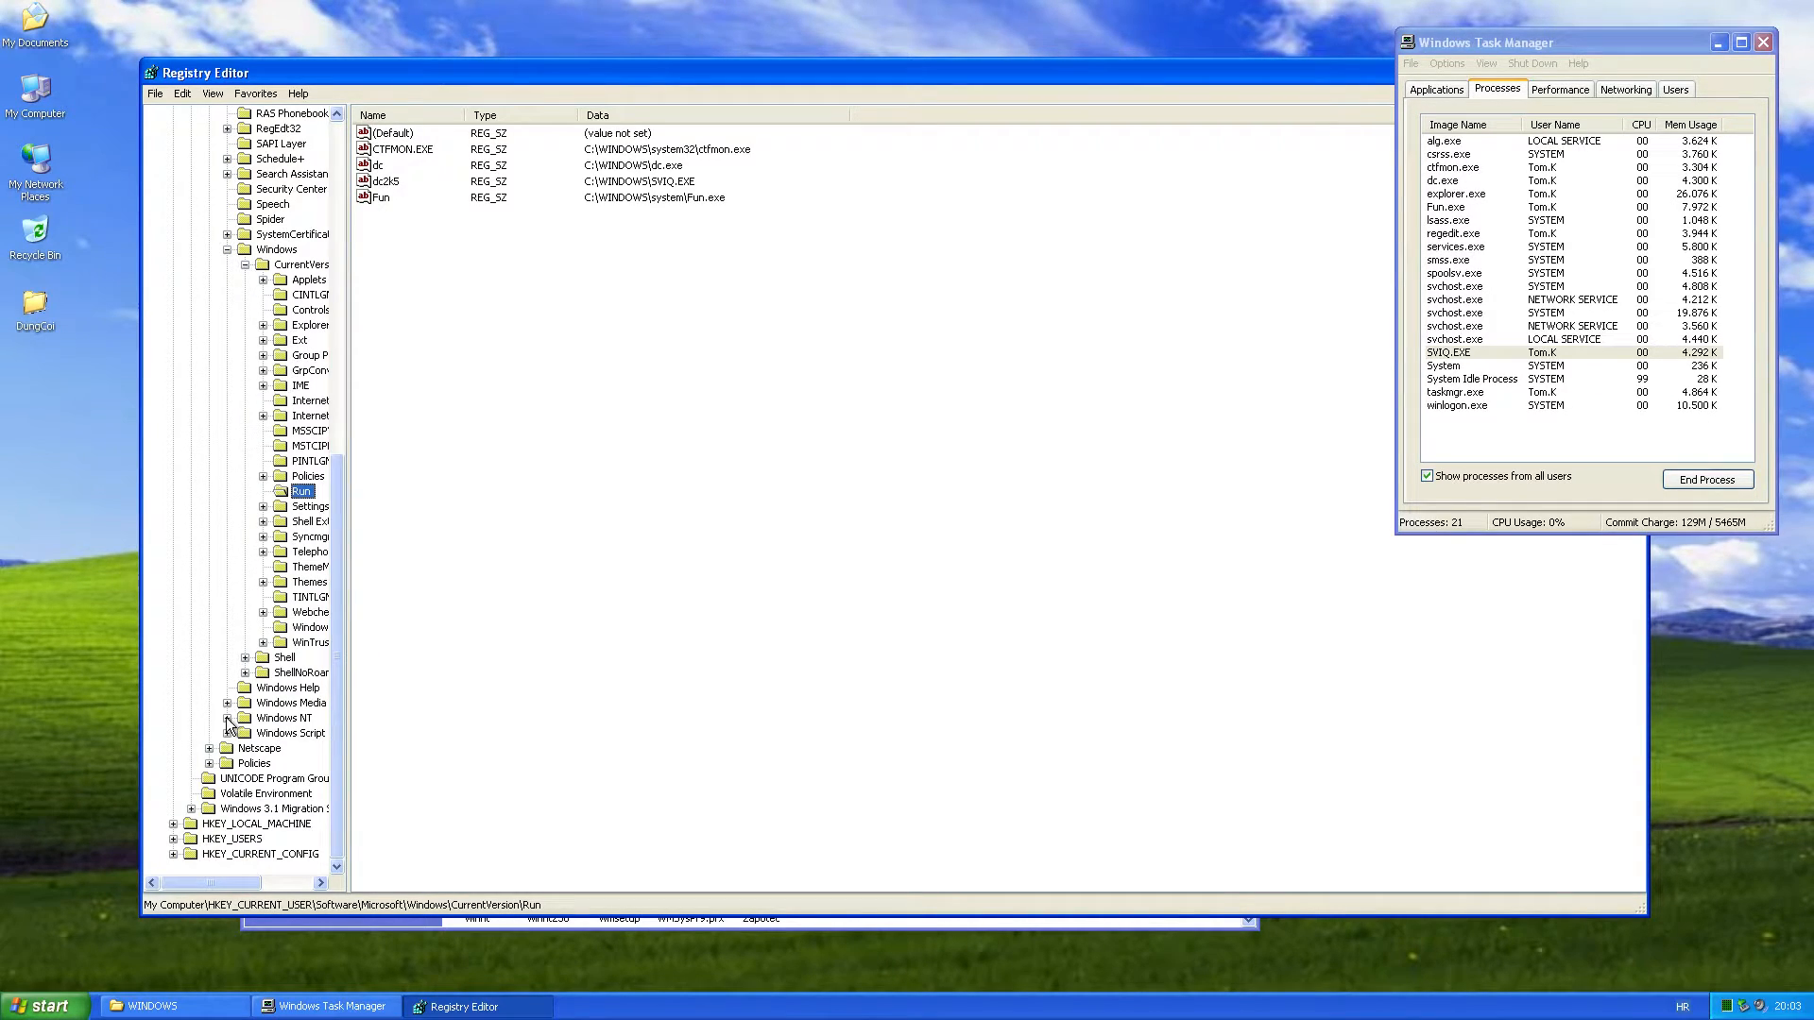
{"action": "left_click", "coordinate": [228, 718]}
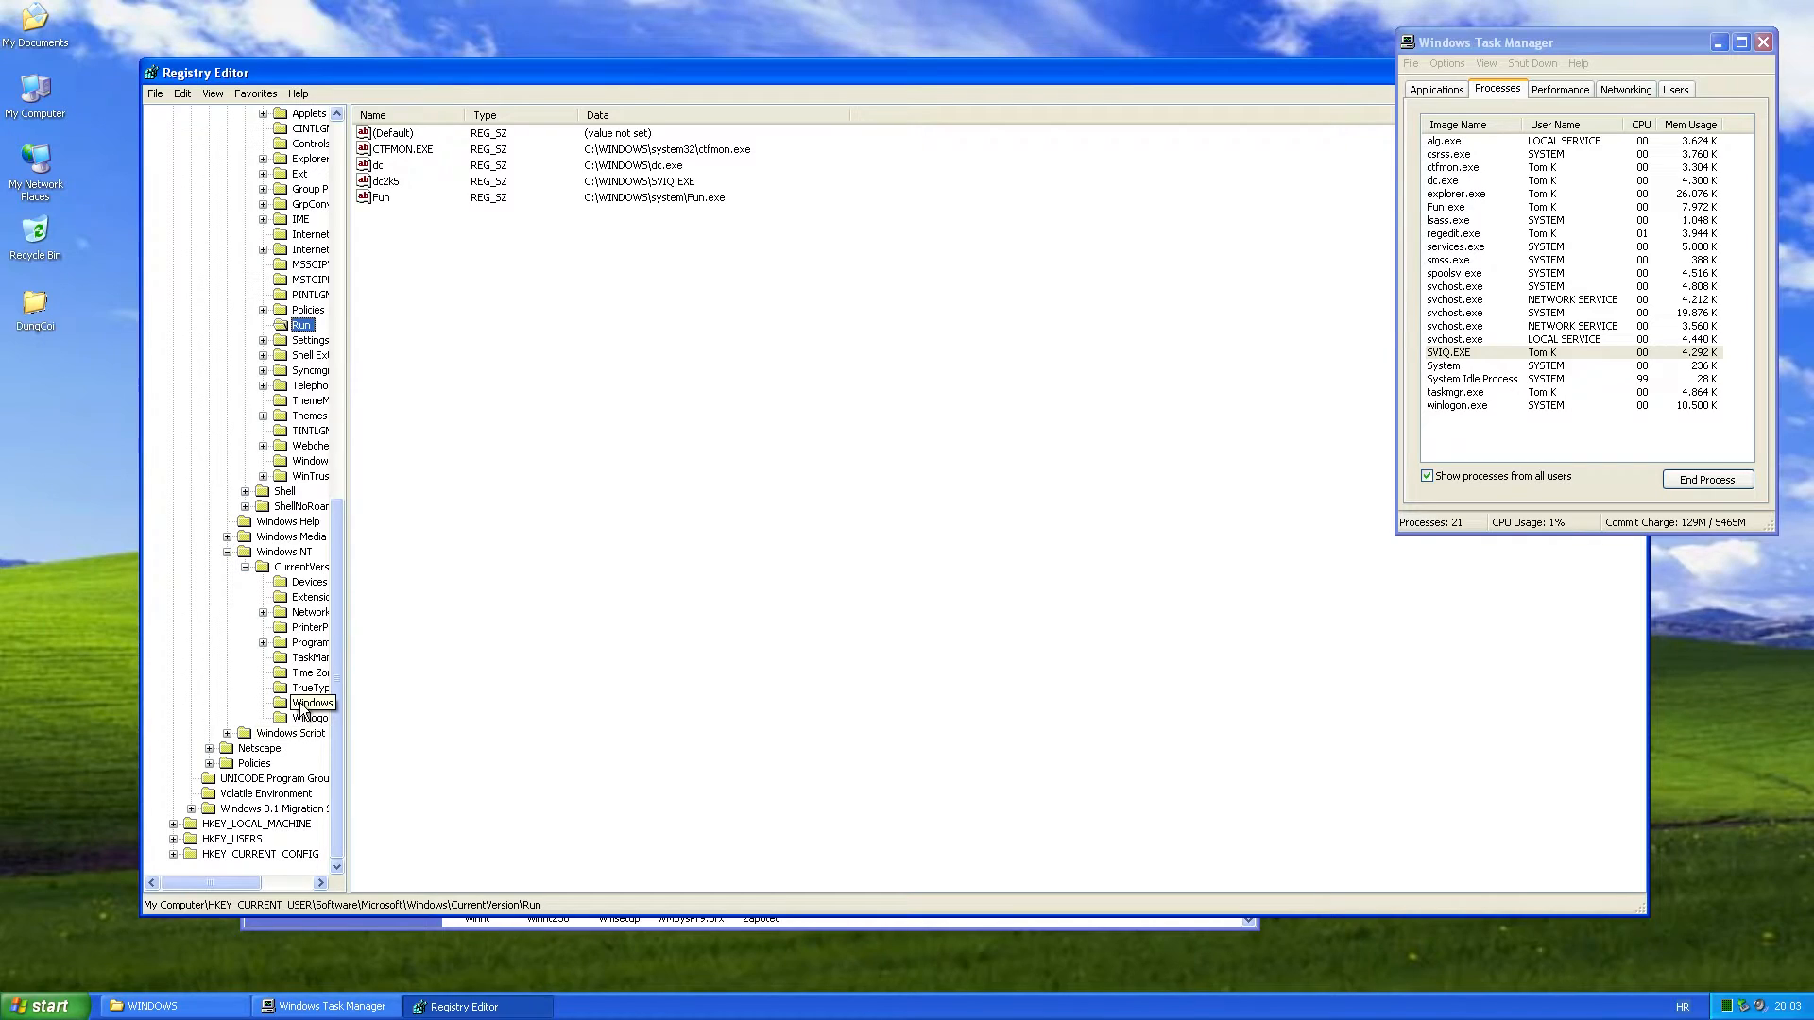
Select the Windows key and point out its run value launching C:\WINDOWS\system32\config\Win.exe
{"action": "left_click", "coordinate": [310, 702]}
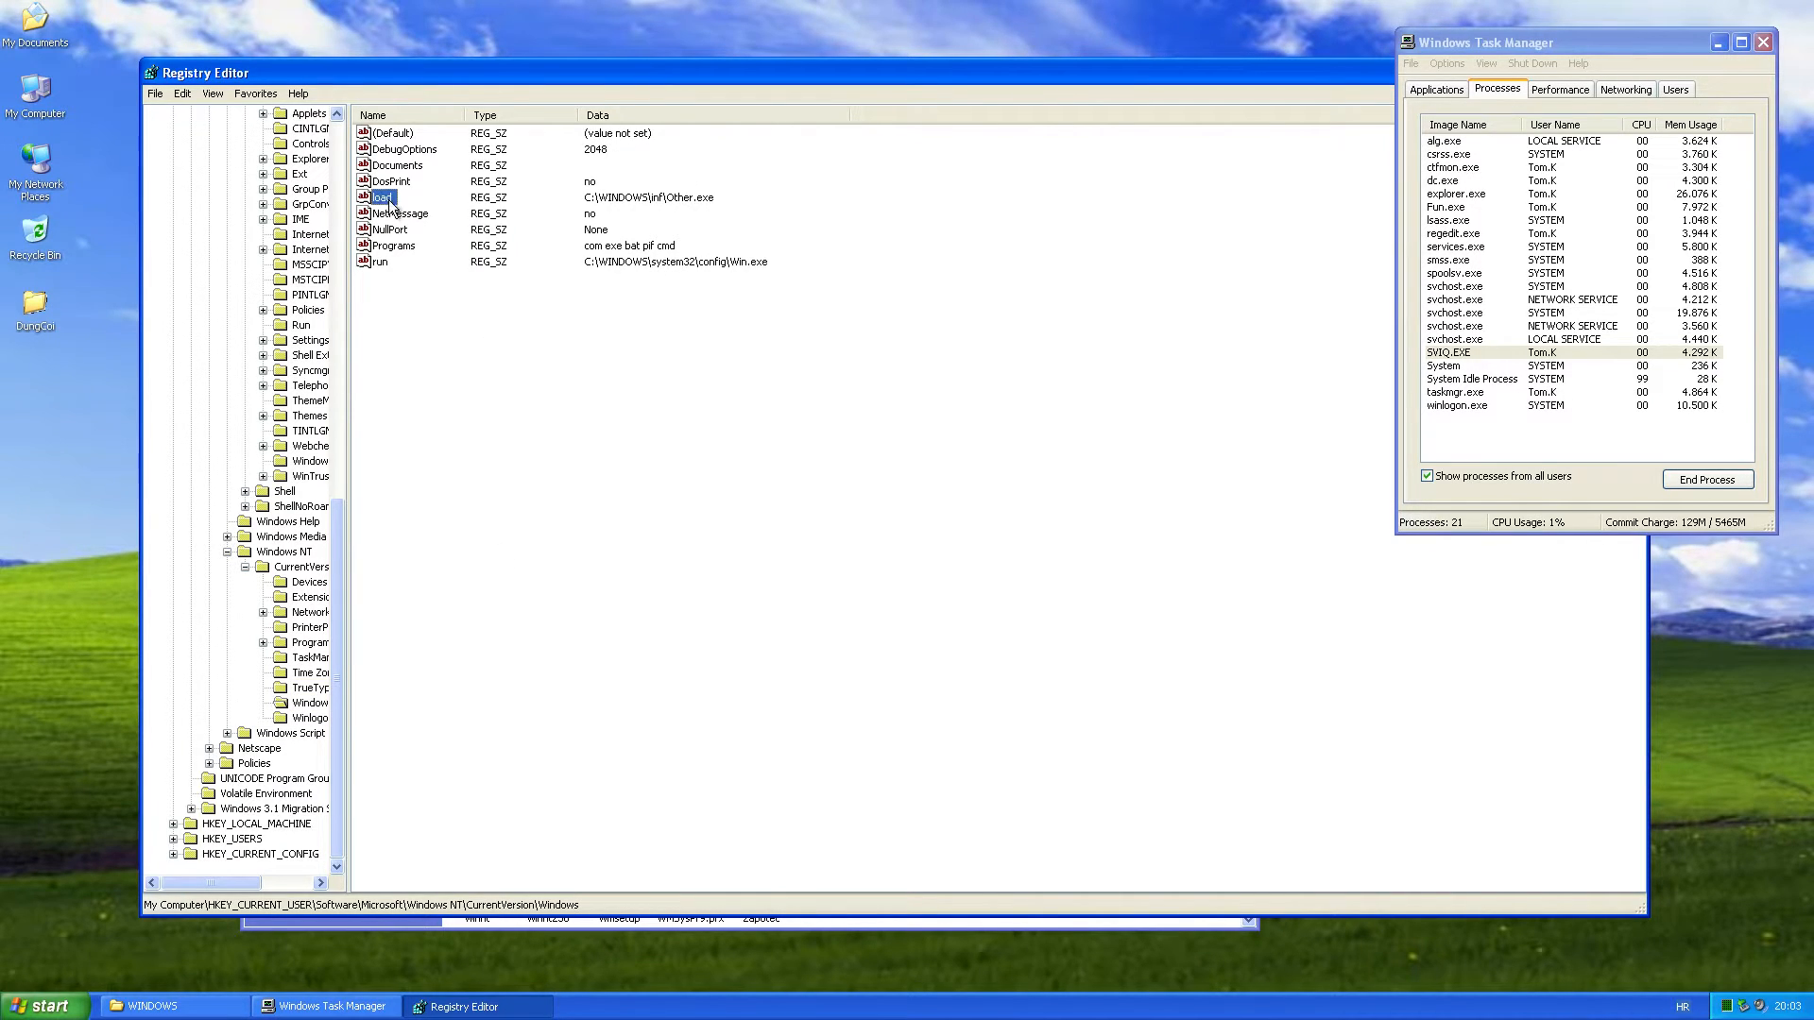
{"action": "left_click", "coordinate": [382, 262]}
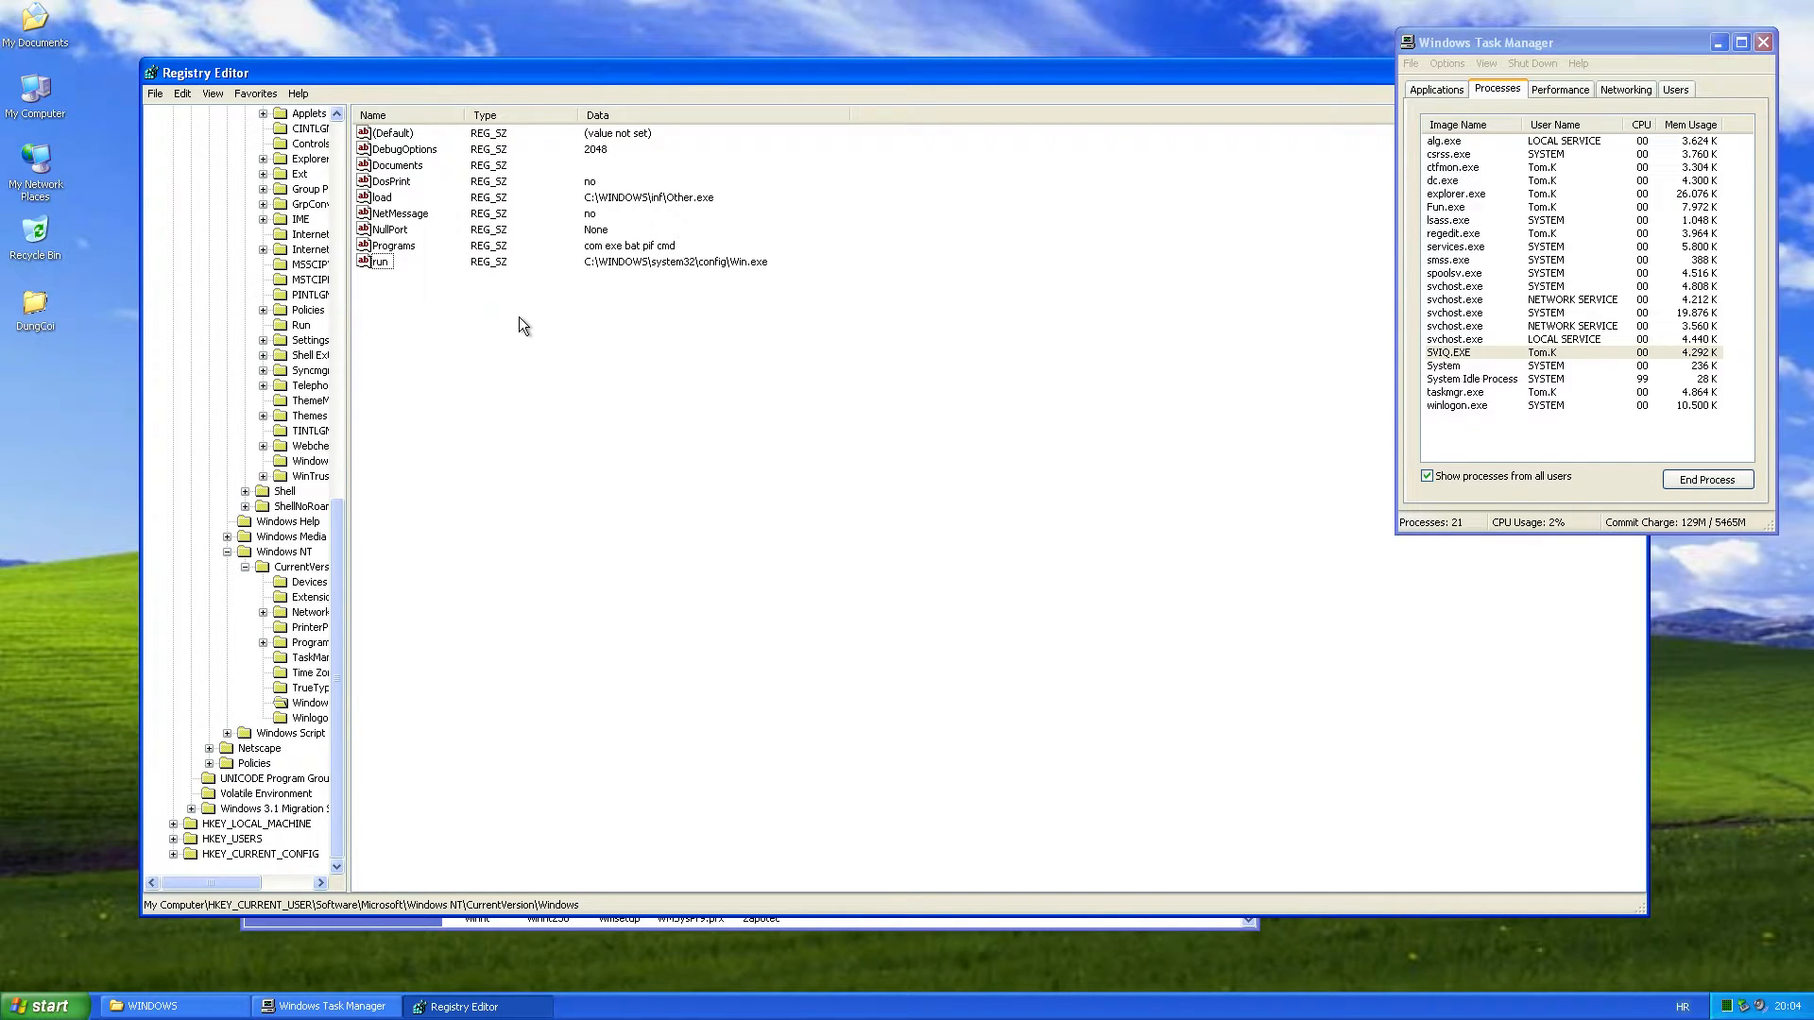
{"action": "mouse_move", "coordinate": [205, 849]}
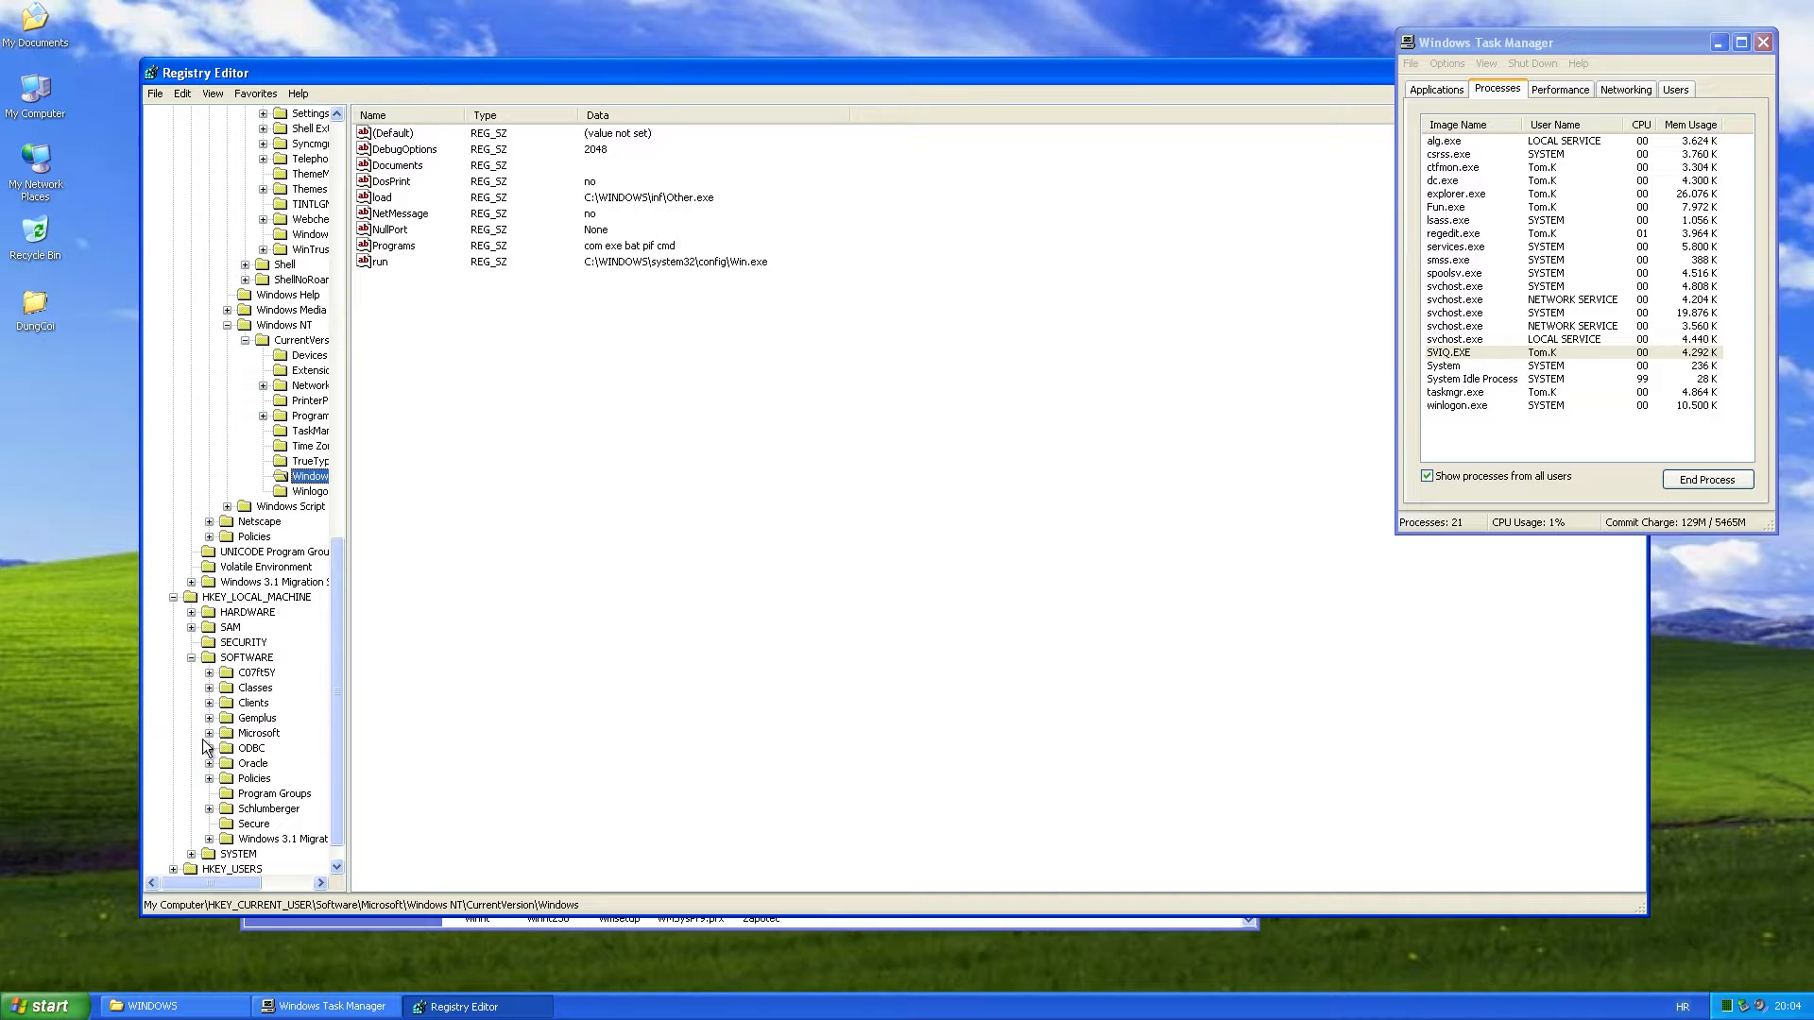
Expand HKLM SOFTWARE\Microsoft to Winlogon and open the Shell value 'Explorer.exe C:\WINDOWS\system32\WinSit.exe'
{"action": "left_click", "coordinate": [210, 733]}
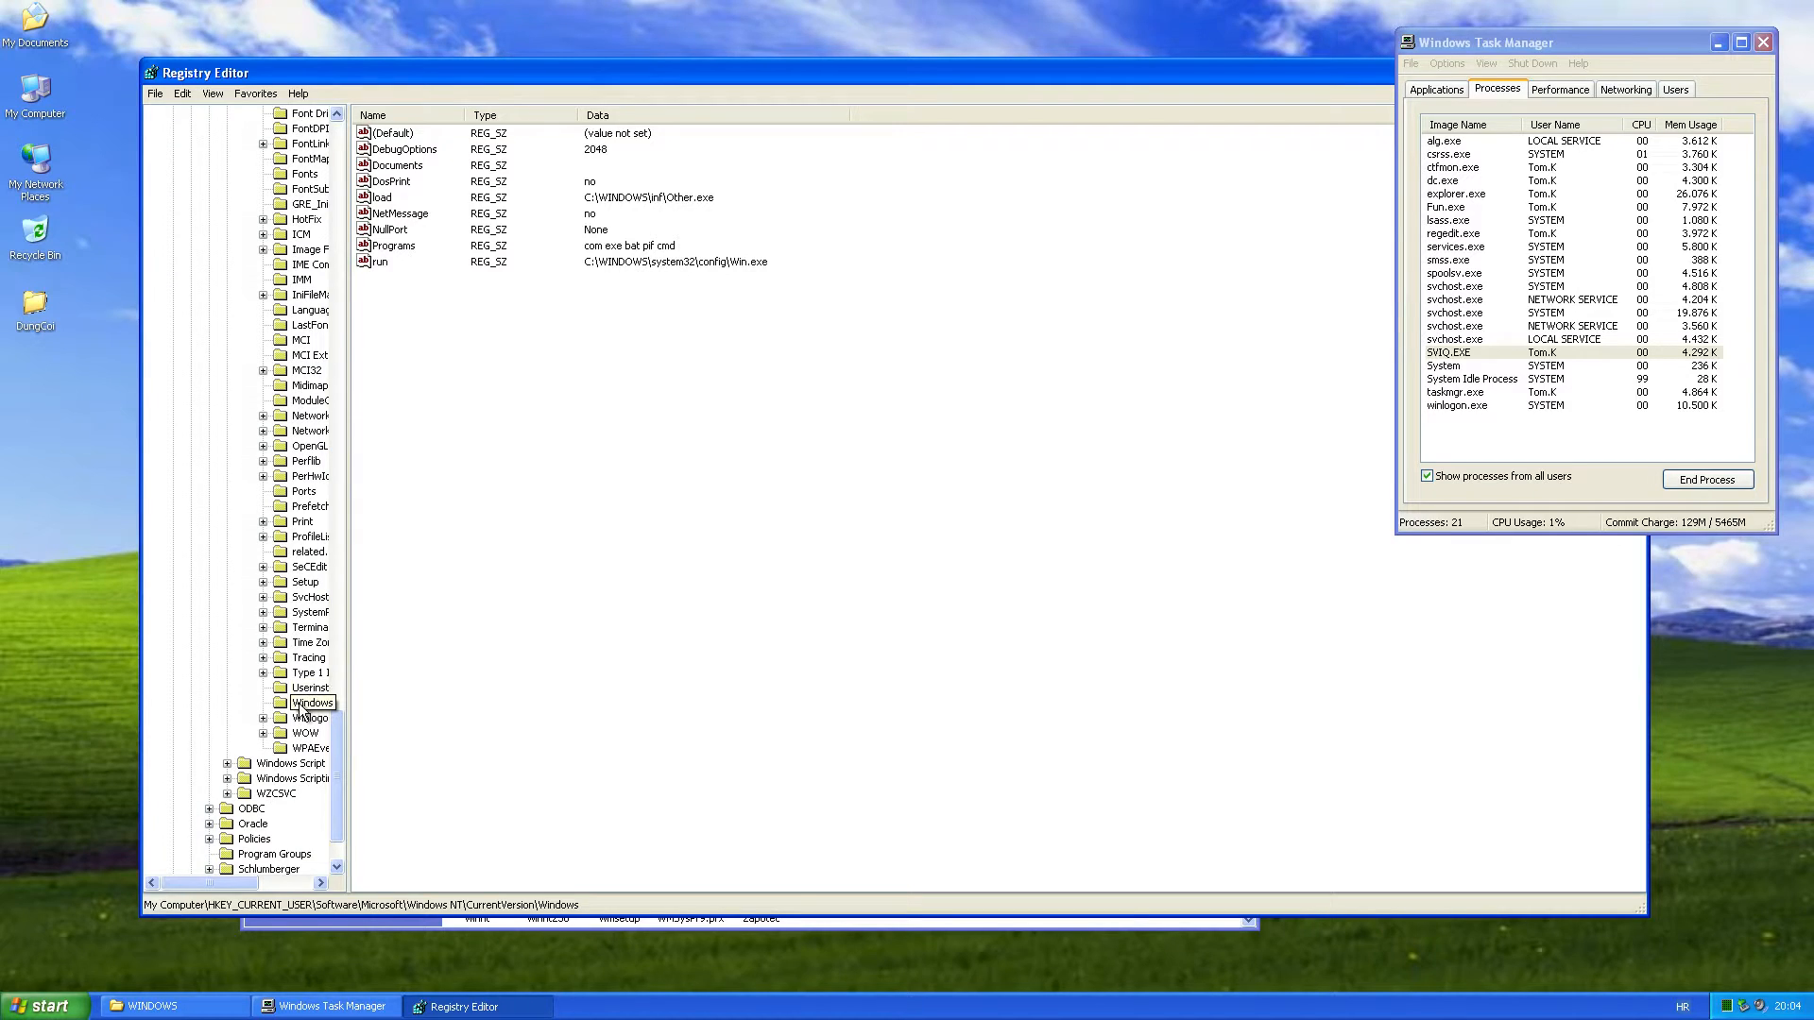
{"action": "left_click", "coordinate": [310, 717]}
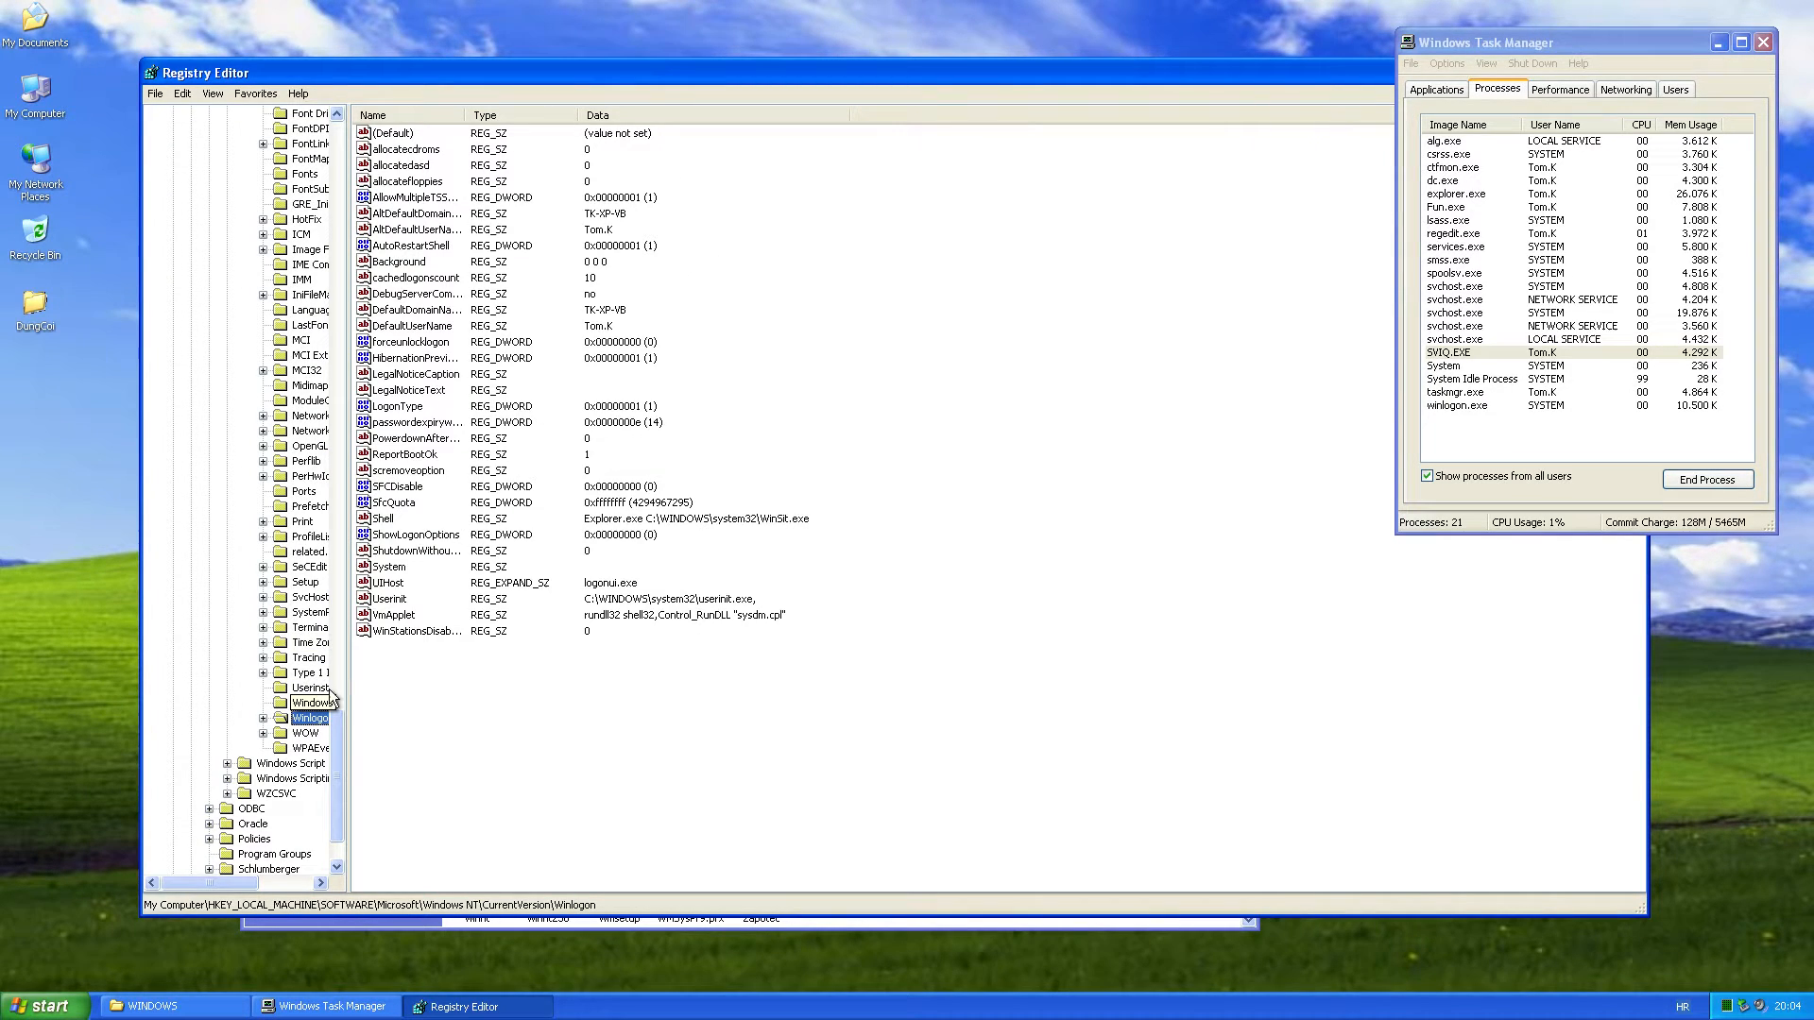
{"action": "double_click", "coordinate": [398, 519]}
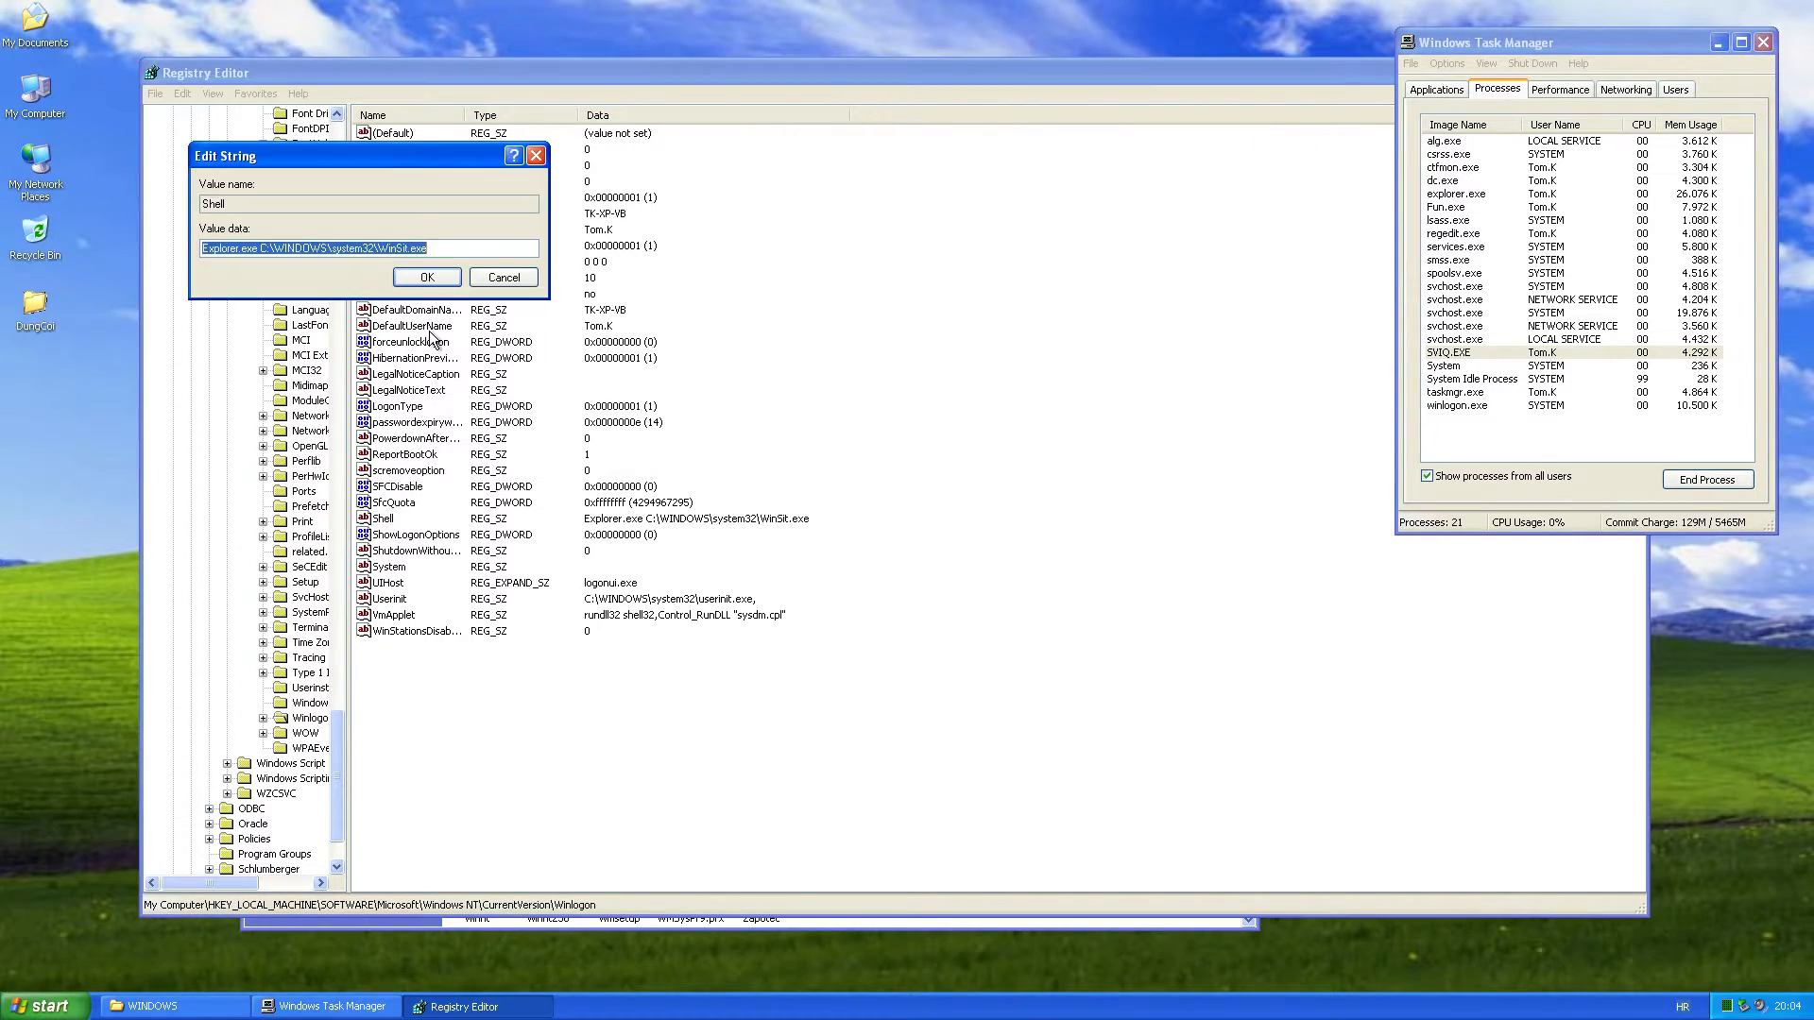
{"action": "mouse_move", "coordinate": [267, 272]}
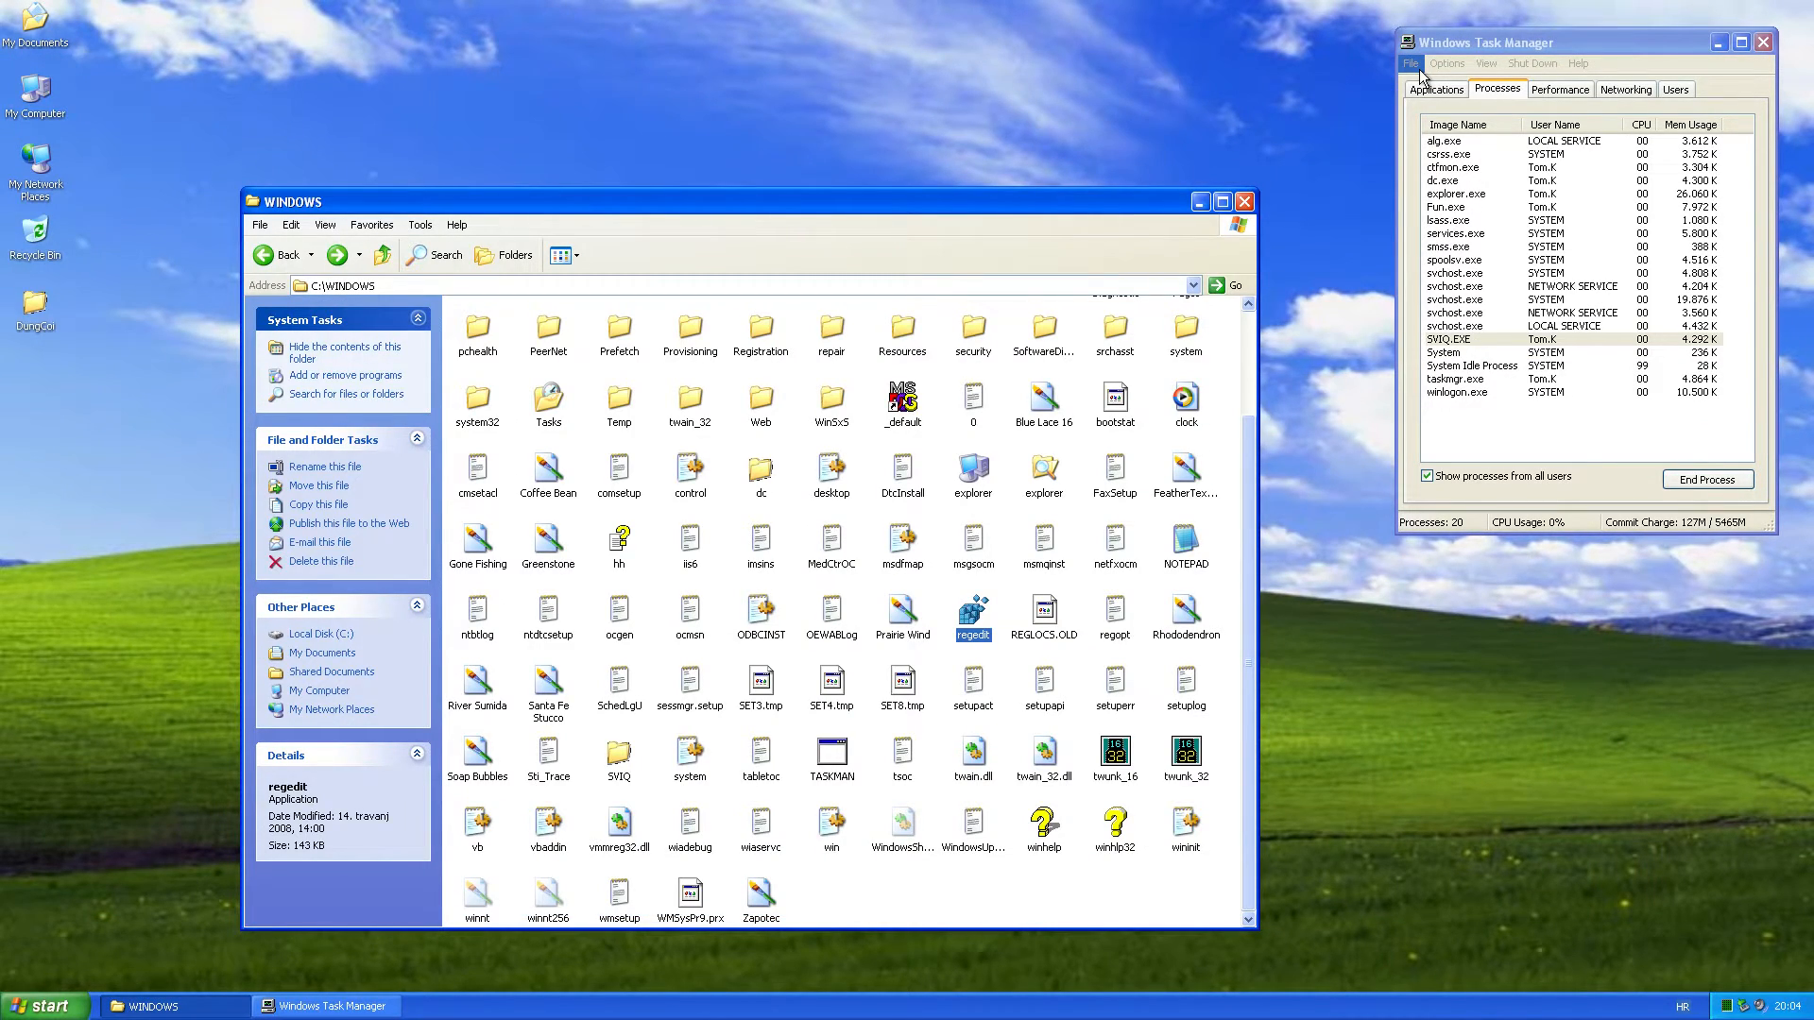
{"action": "mouse_move", "coordinate": [45, 102]}
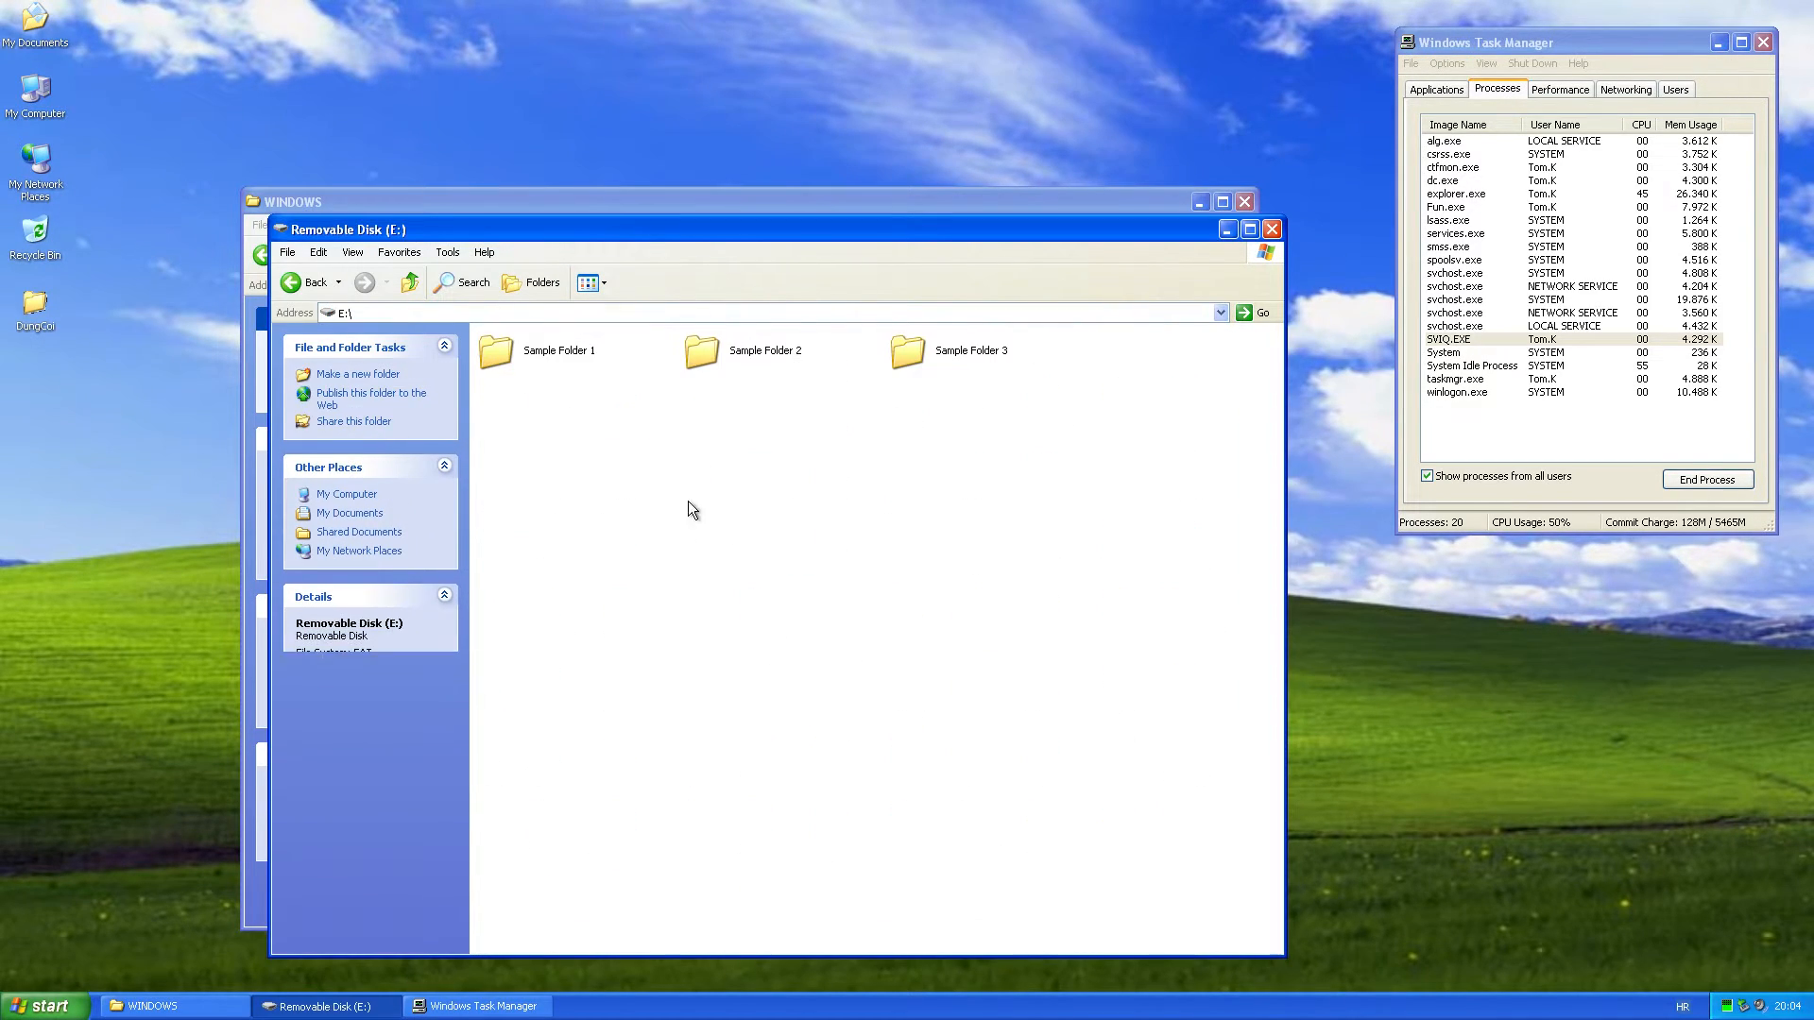
Open Sample Folder 1 on E:, run its disguised folder application, then go to C:\WINDOWS
{"action": "double_click", "coordinate": [495, 351]}
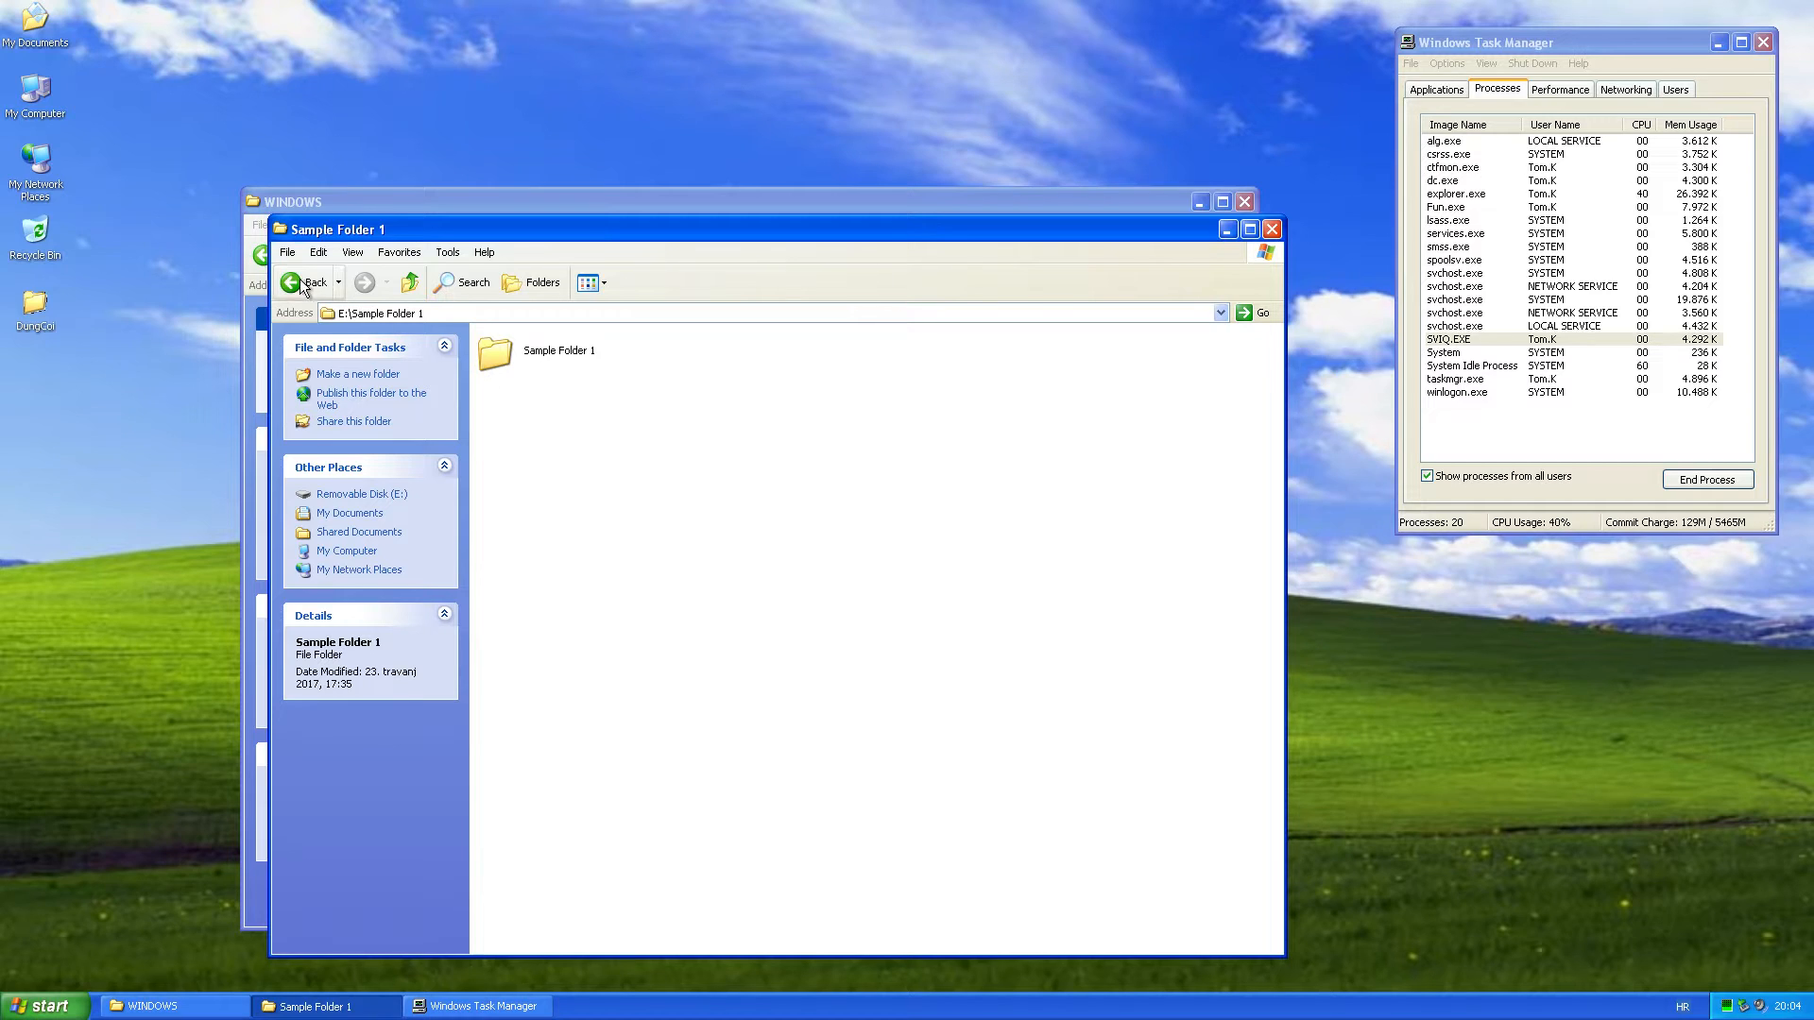
{"action": "left_click", "coordinate": [306, 281]}
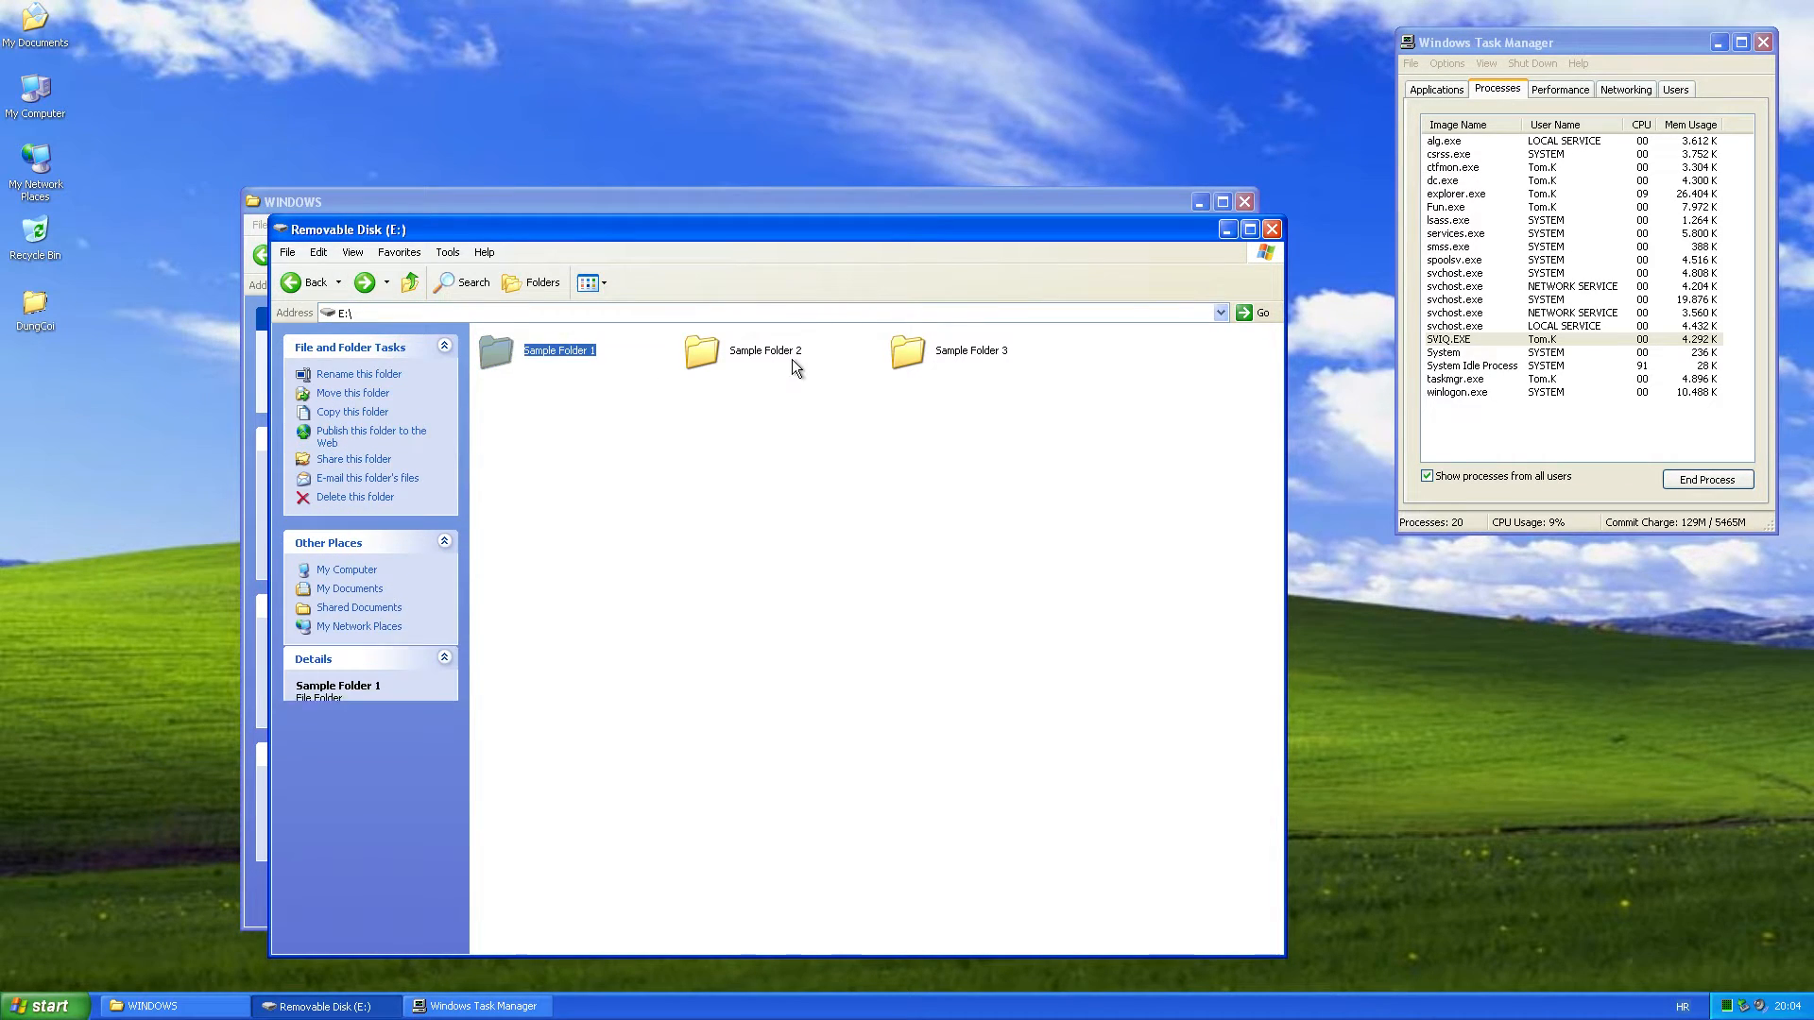
{"action": "left_click", "coordinate": [765, 351]}
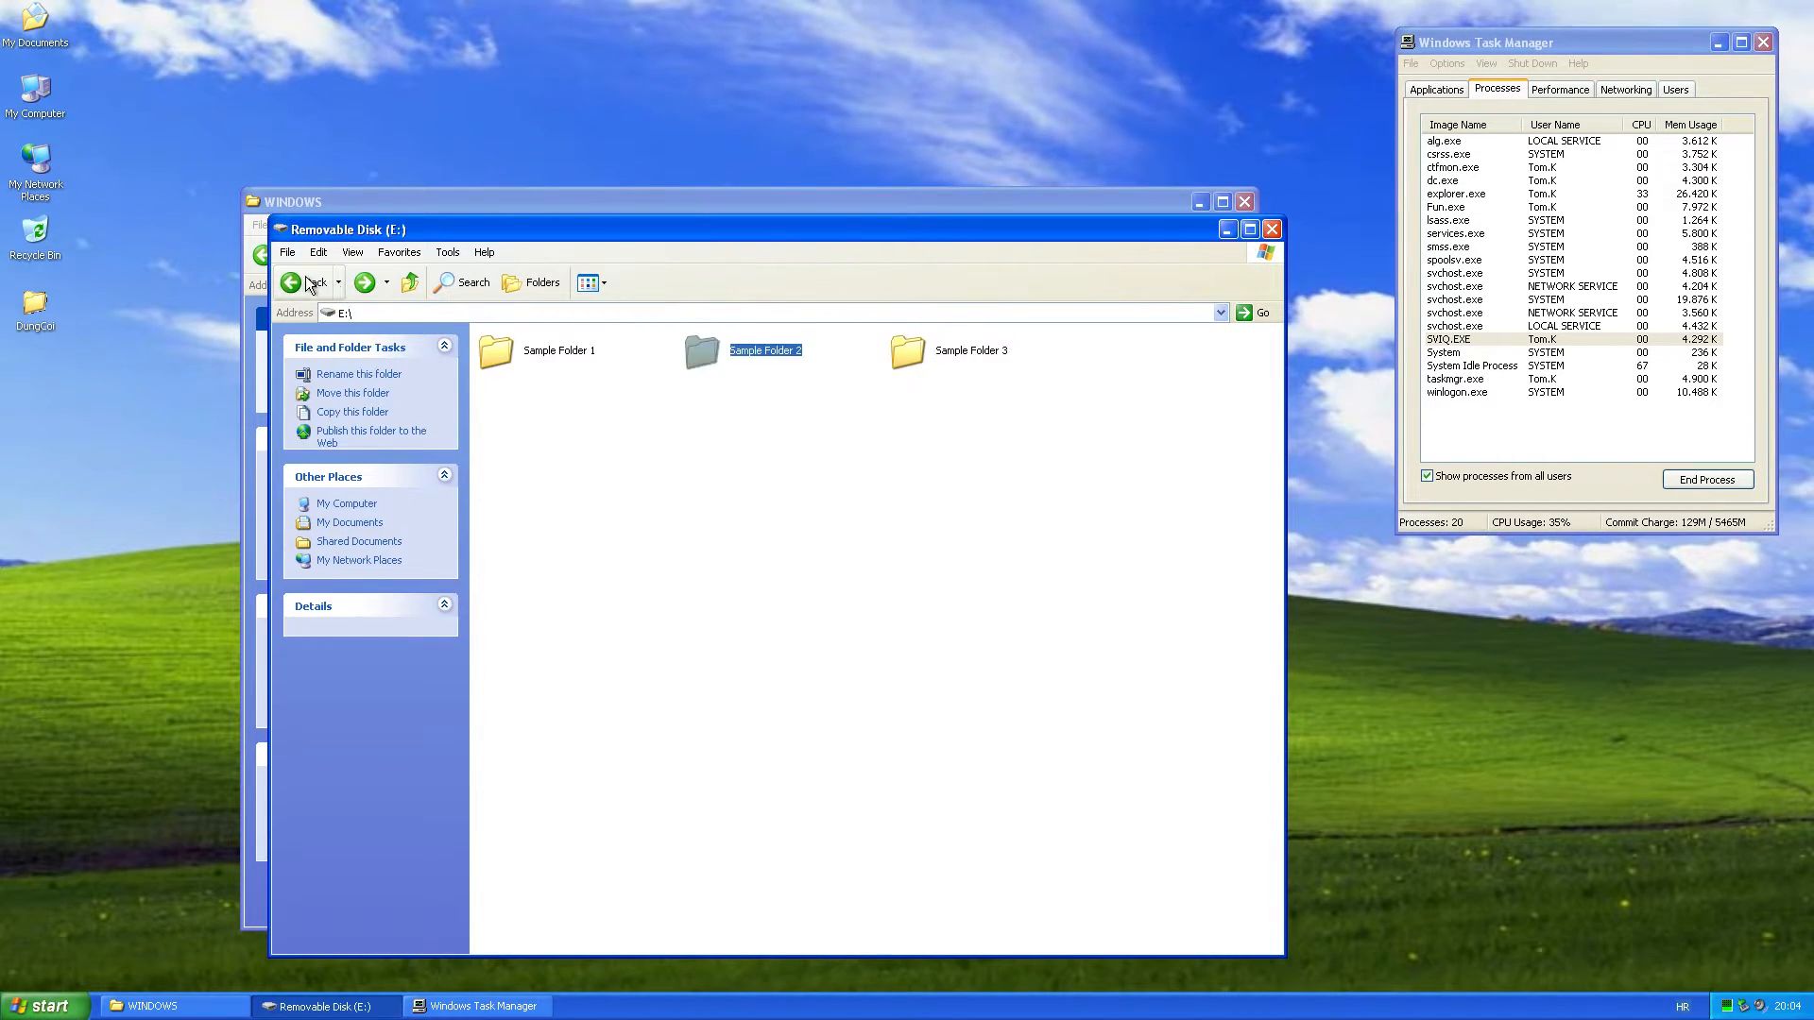
{"action": "double_click", "coordinate": [907, 351]}
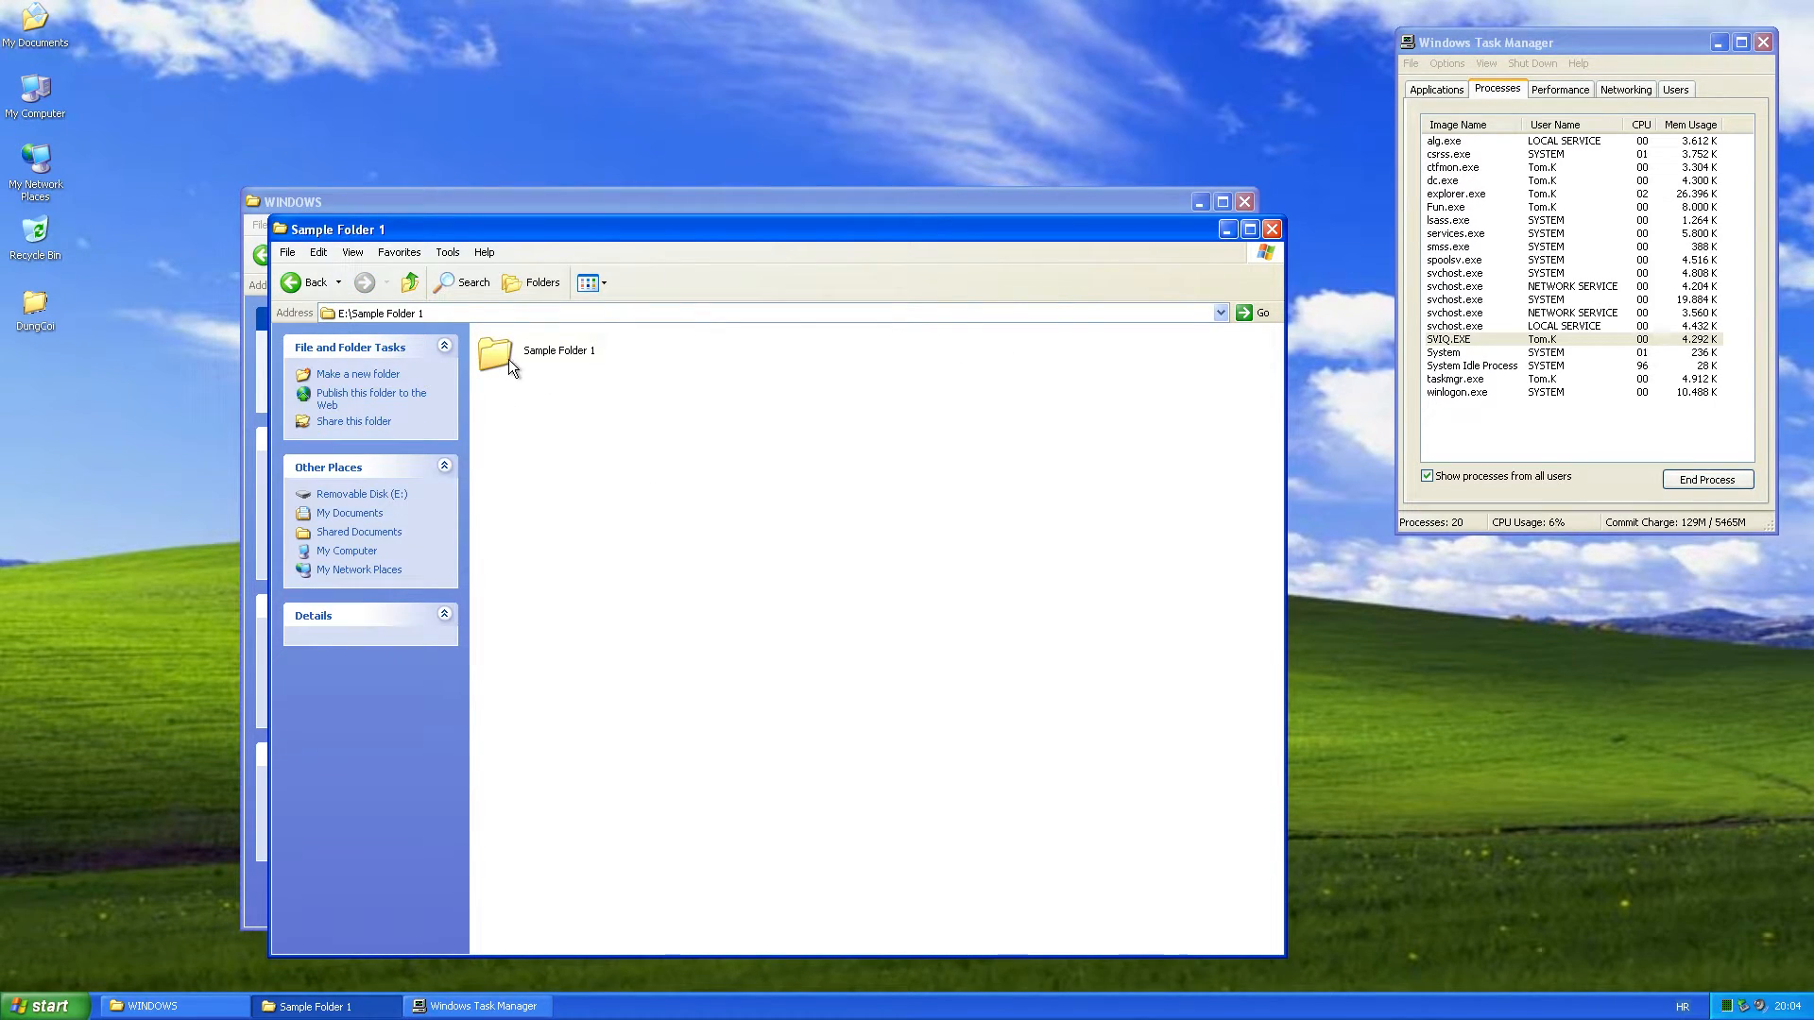
{"action": "mouse_move", "coordinate": [515, 365]}
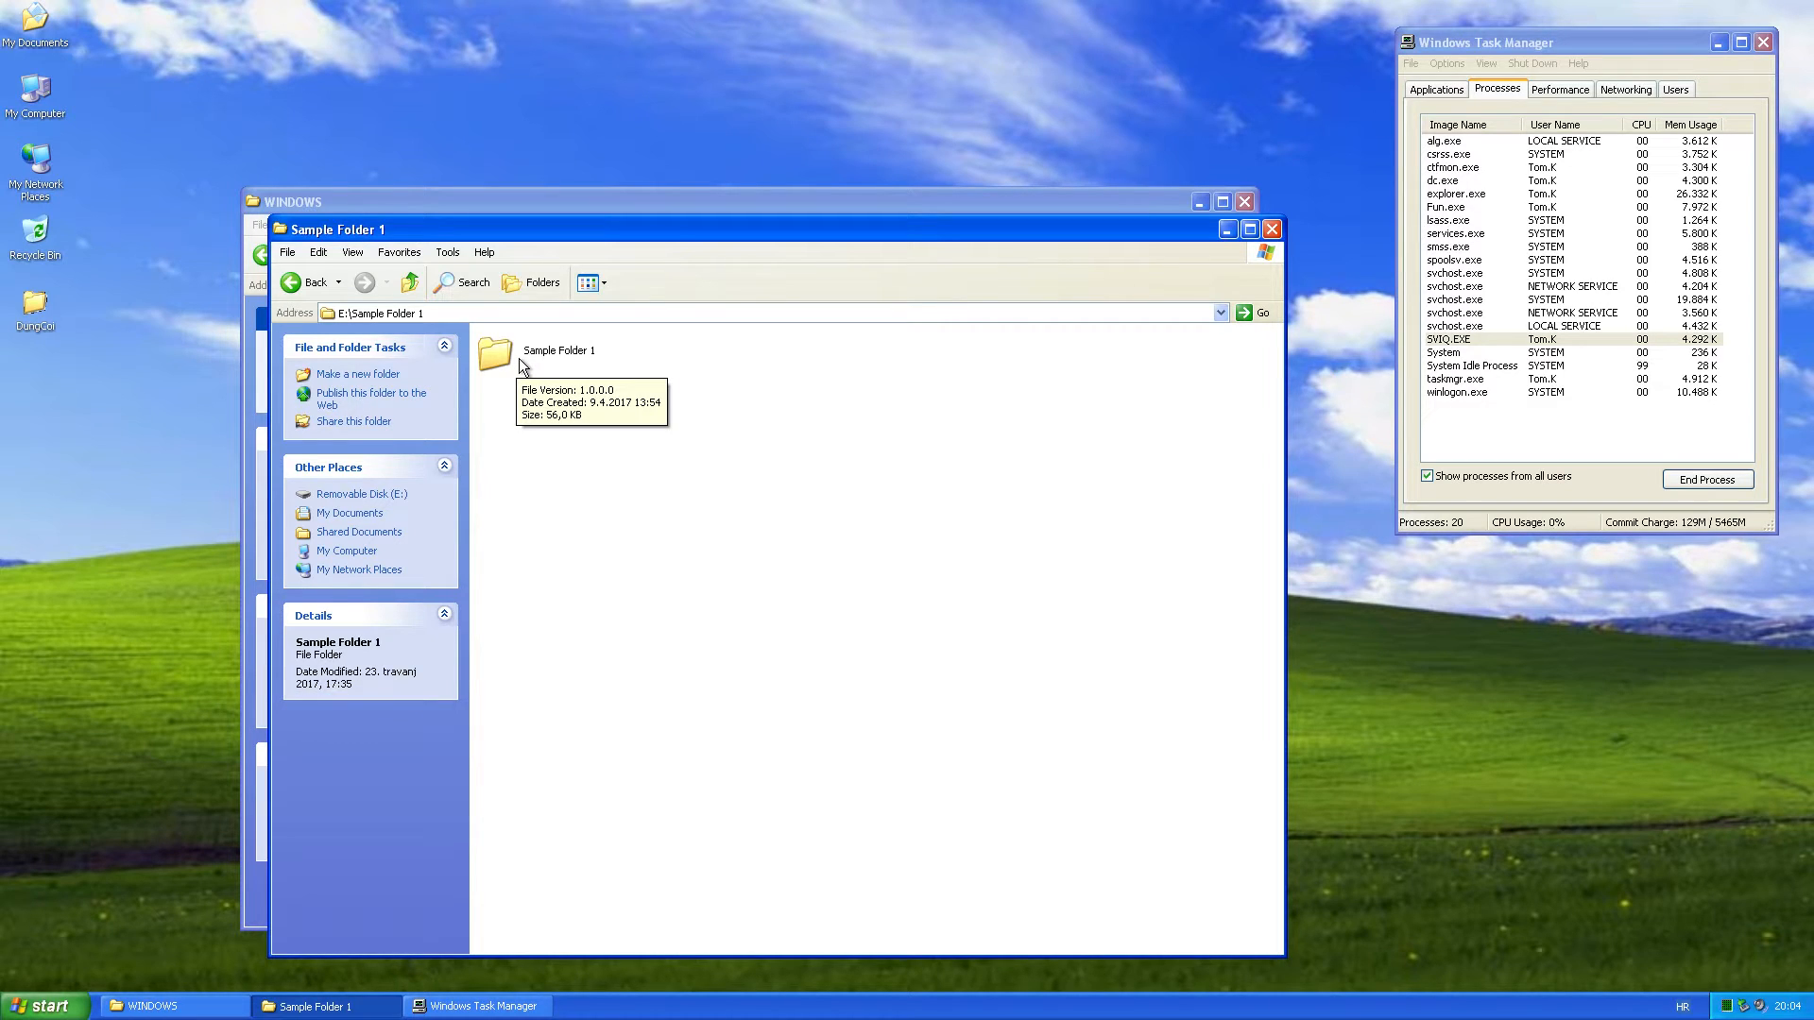
{"action": "left_click", "coordinate": [494, 355]}
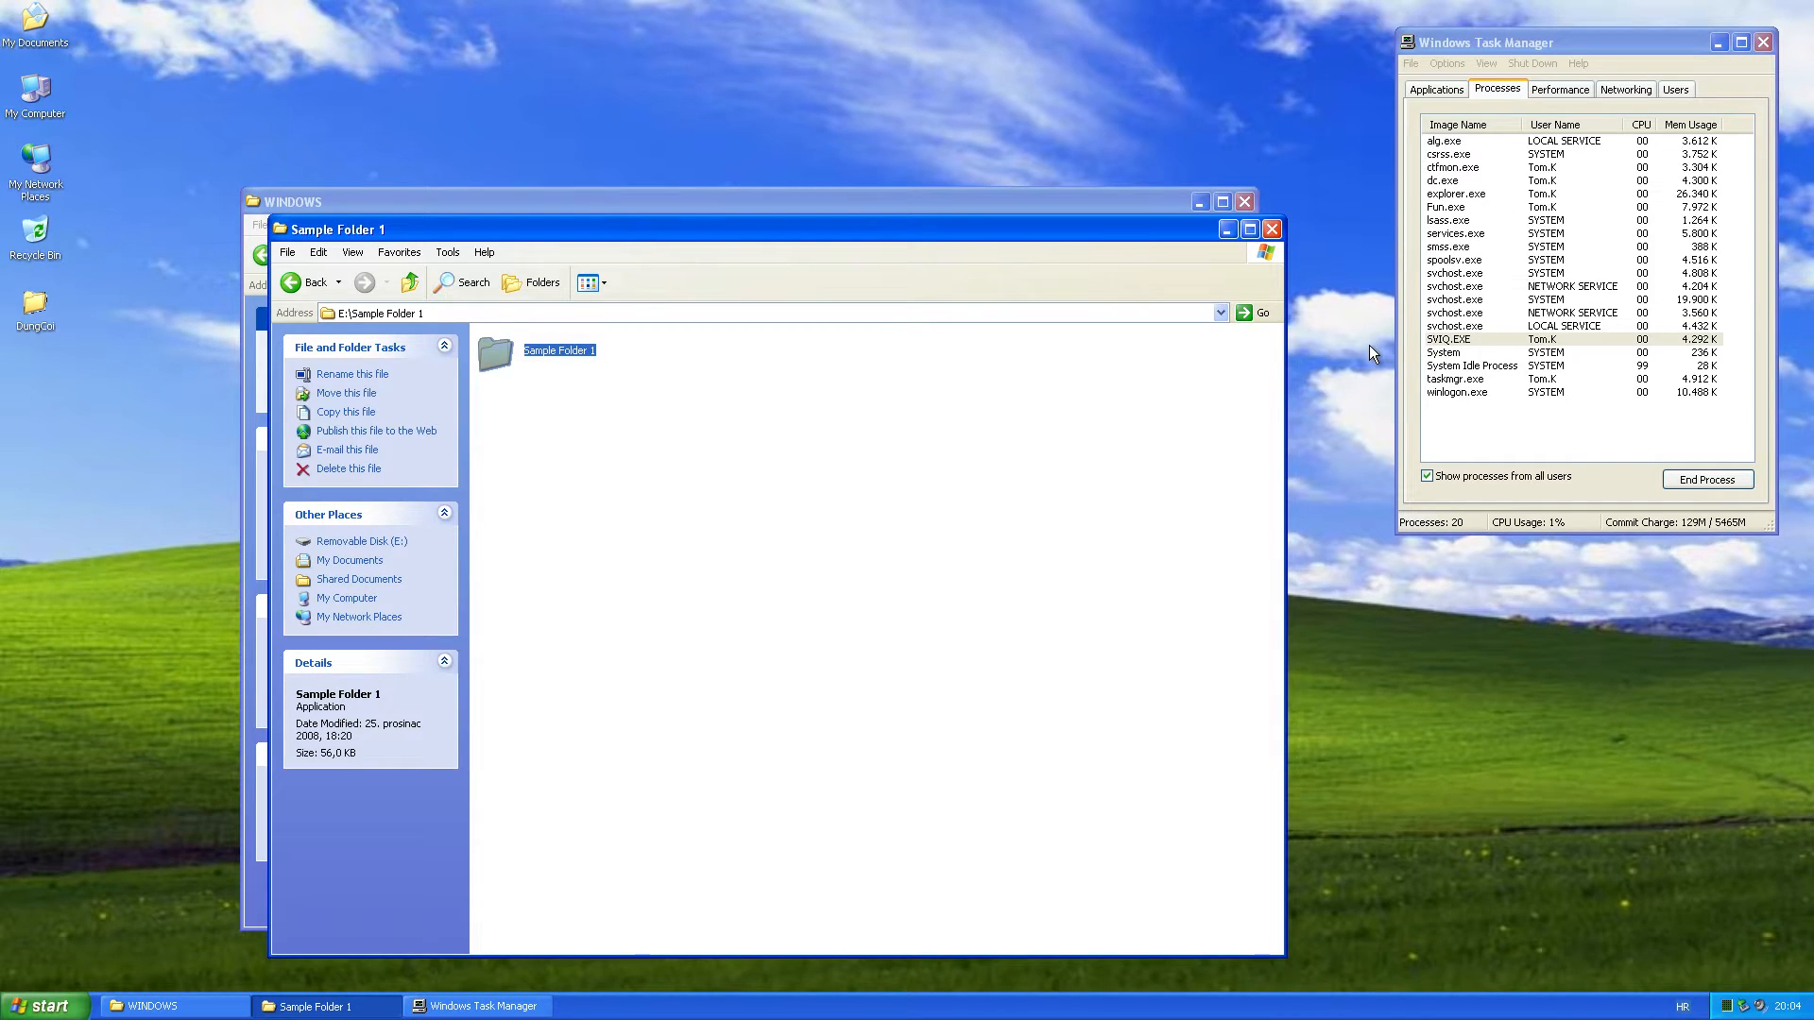
{"action": "double_click", "coordinate": [558, 350]}
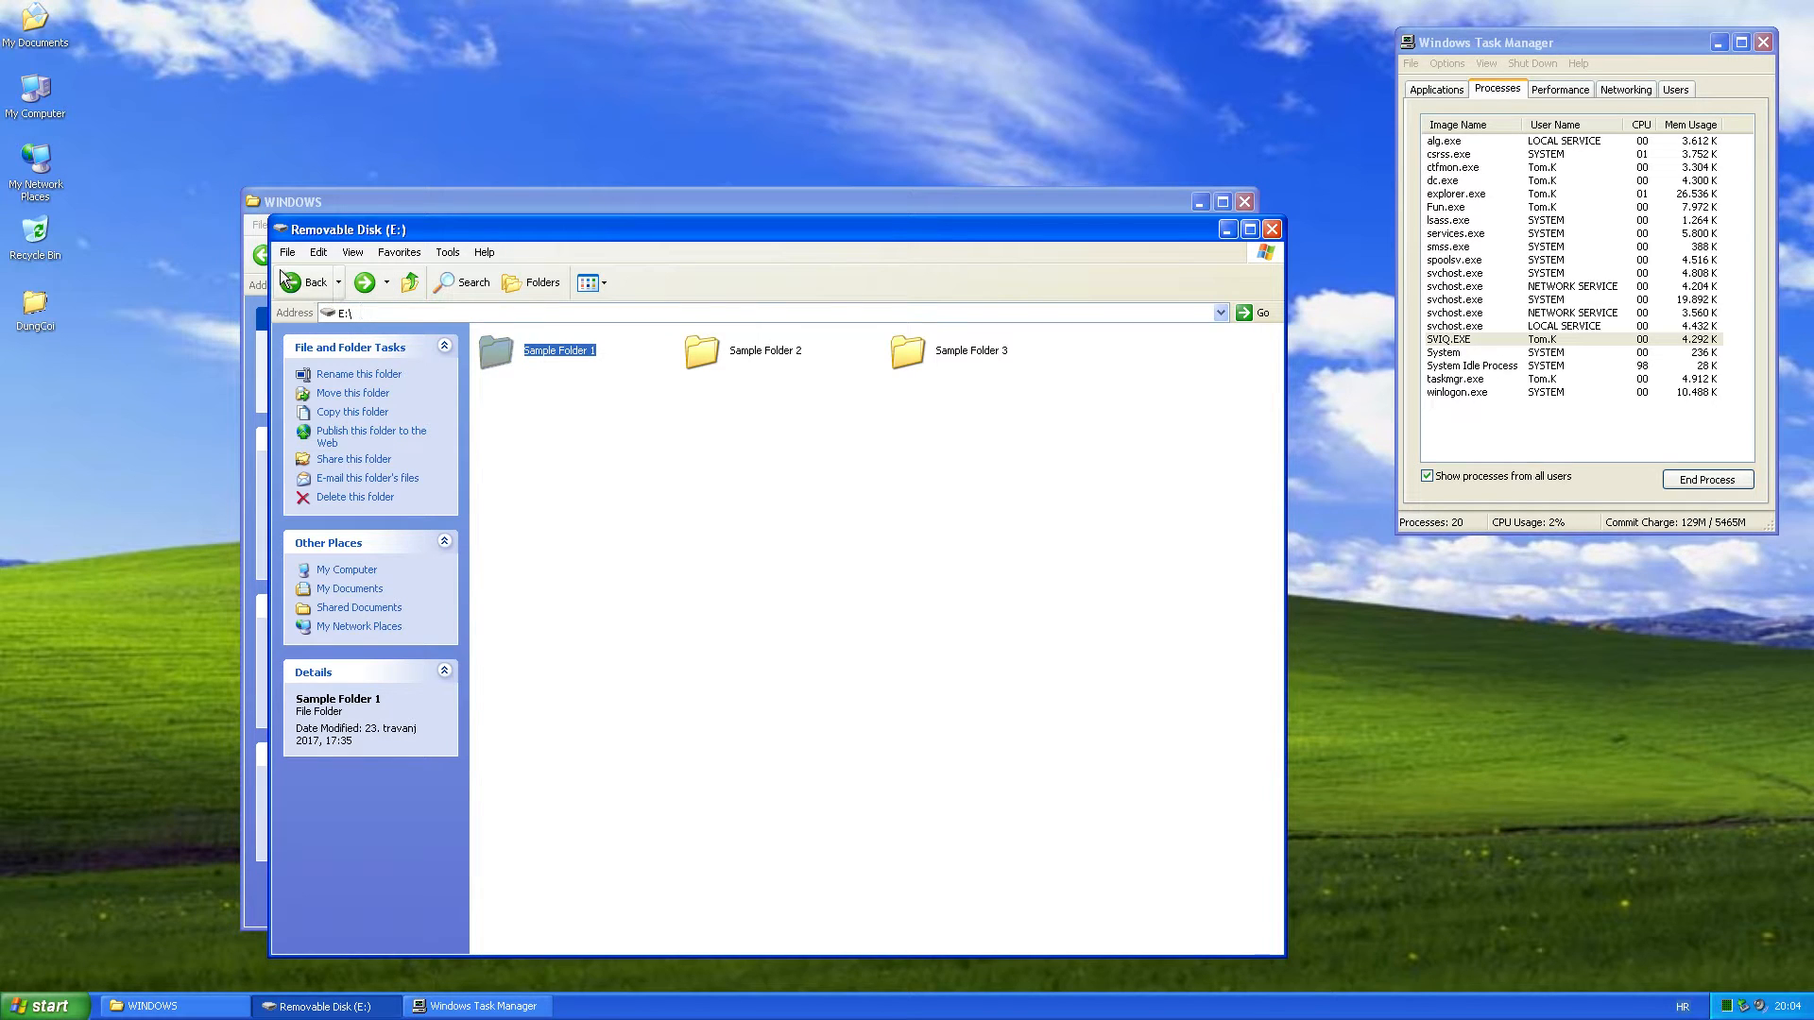
{"action": "left_click", "coordinate": [308, 281]}
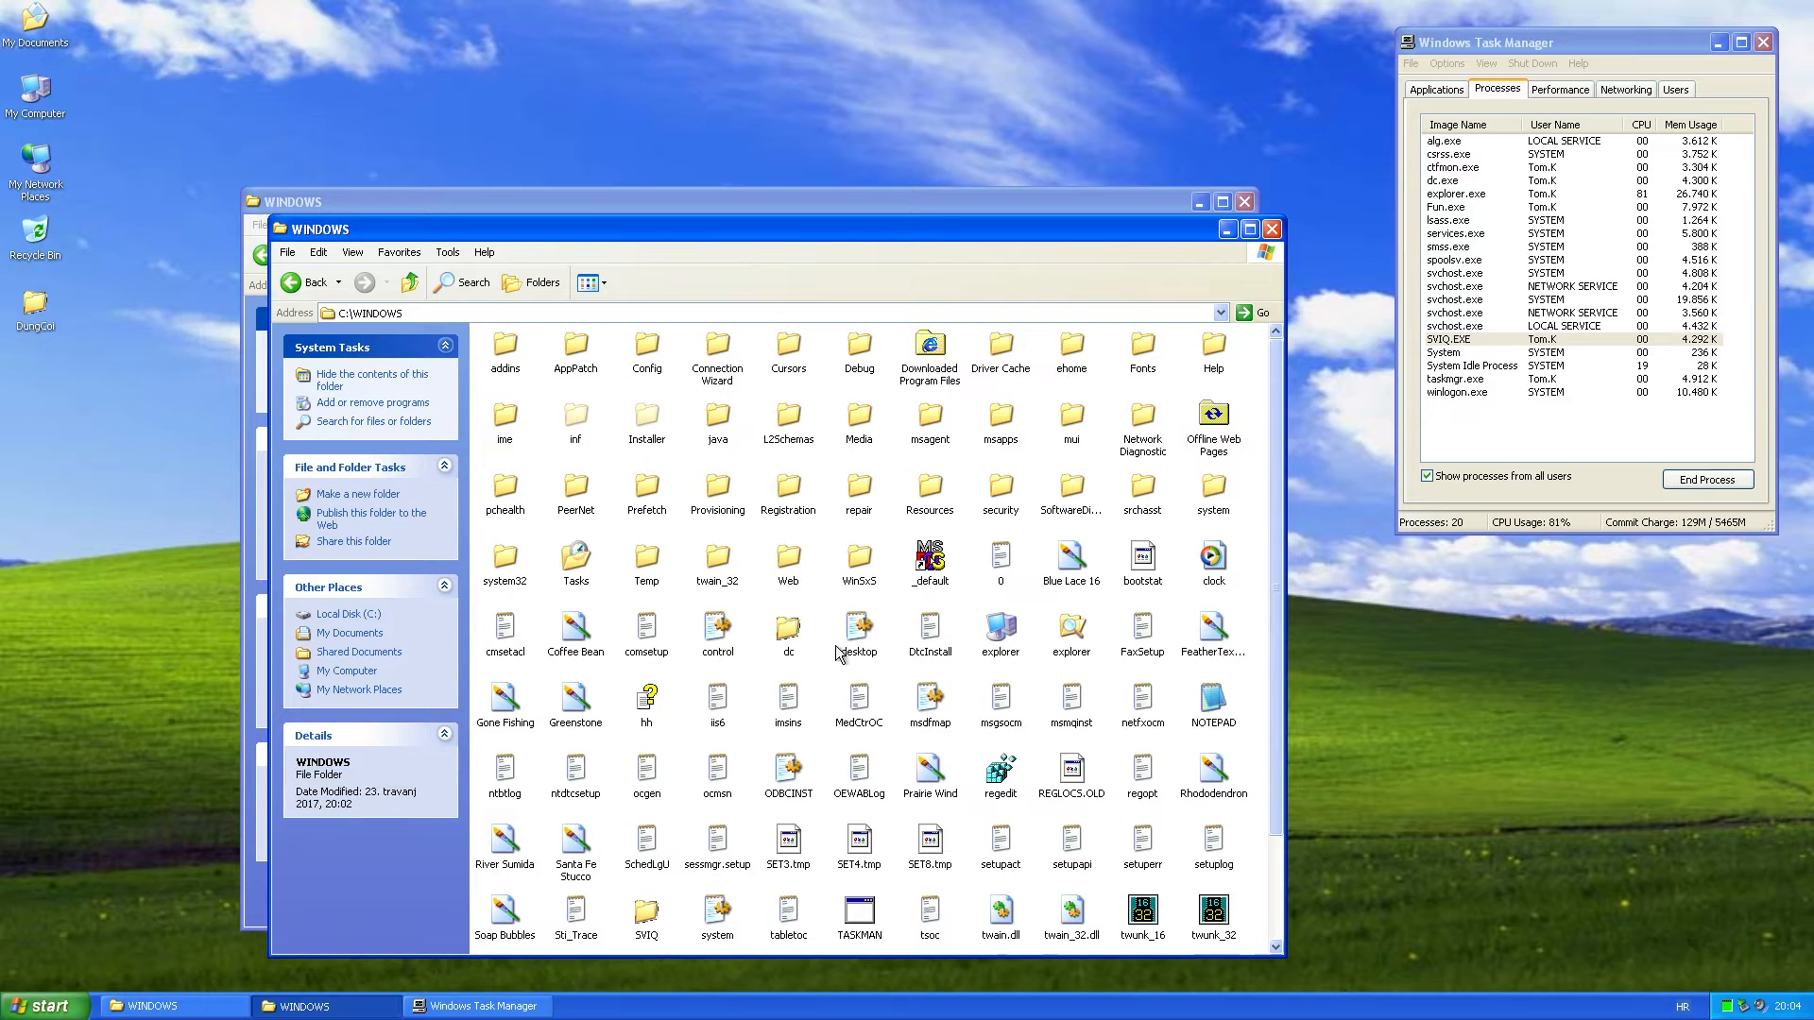
Open C:\WINDOWS\system to the 56 KB Fun application and select Fun.exe in Task Manager
{"action": "scroll", "scroll_direction": "down", "scroll_amount": 3}
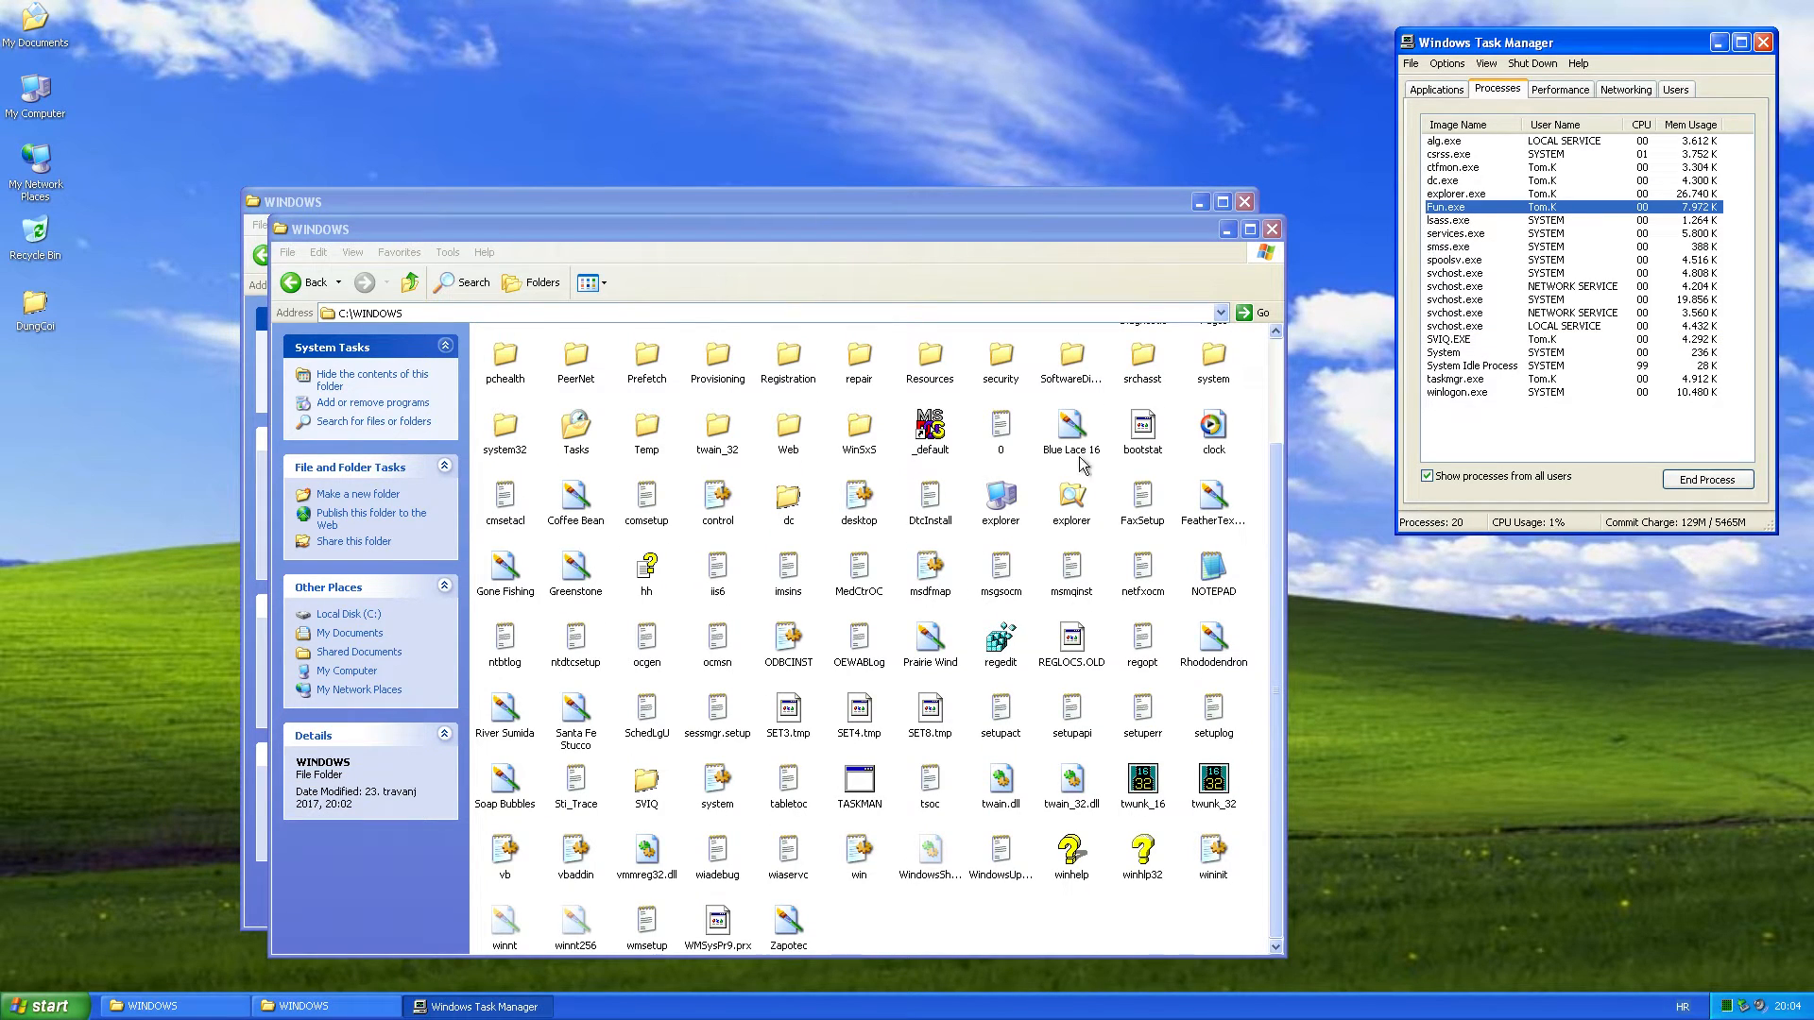
{"action": "double_click", "coordinate": [715, 778]}
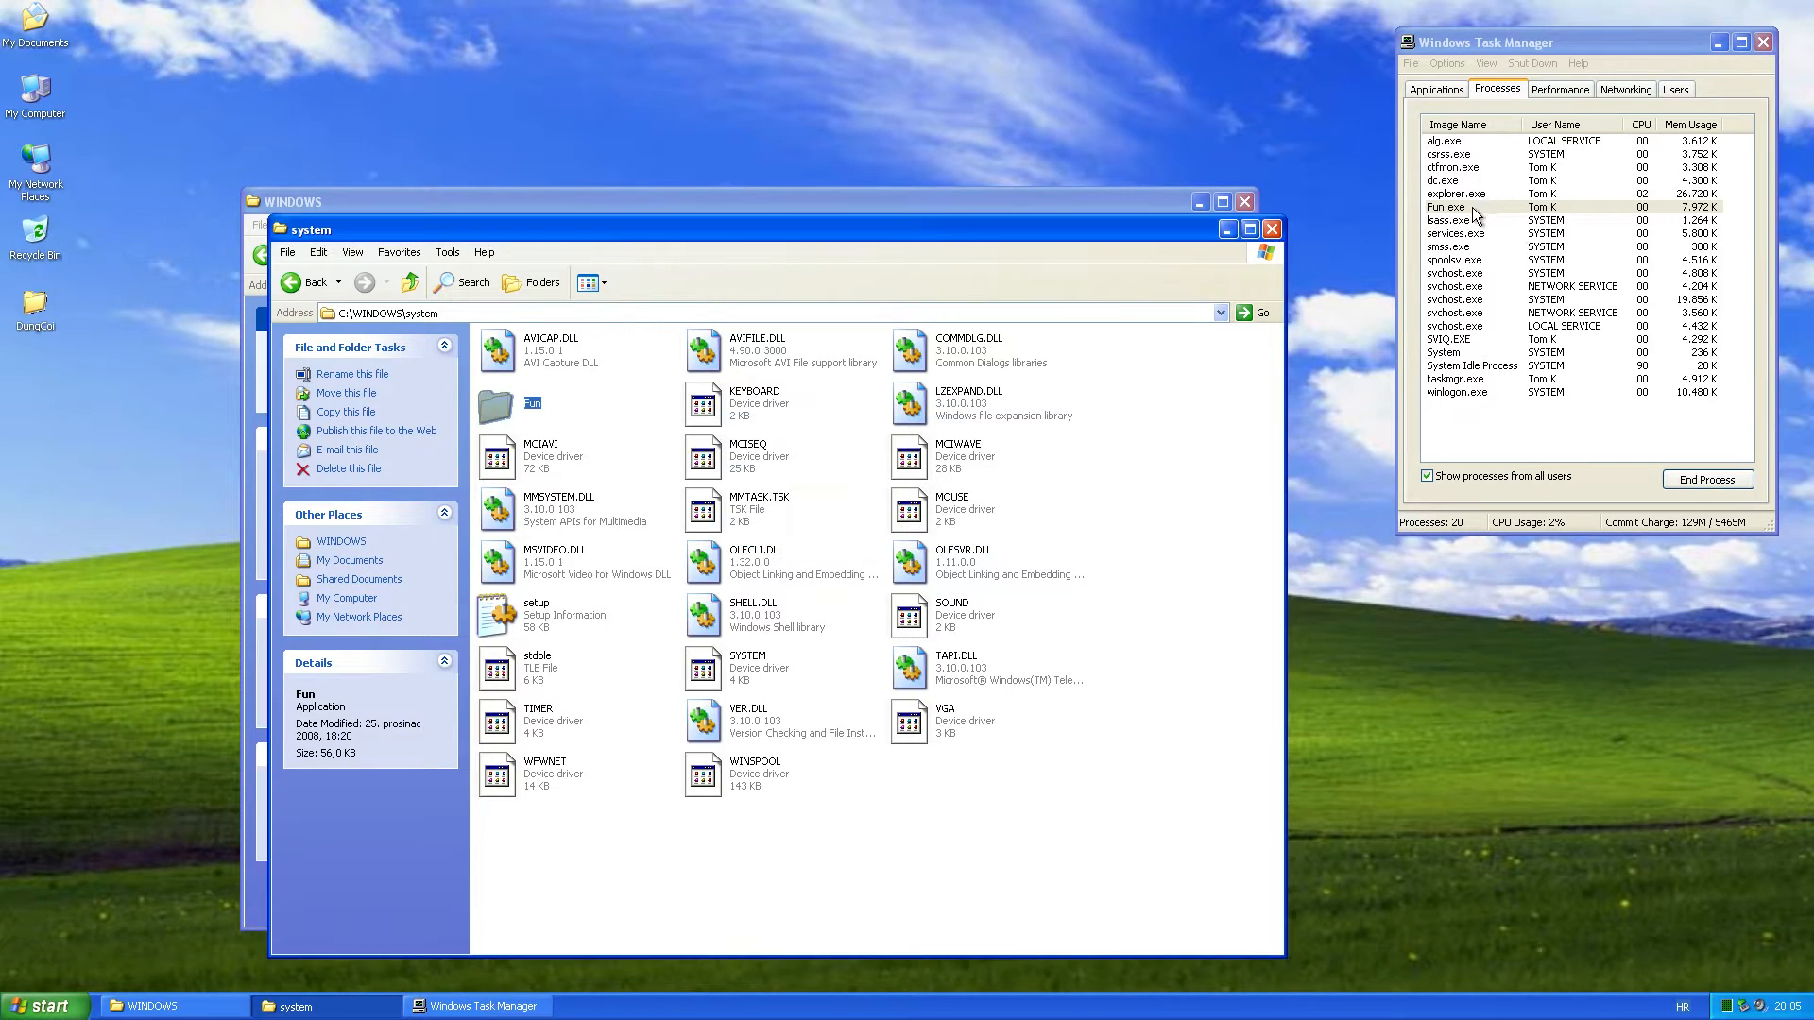
{"action": "left_click", "coordinate": [1708, 480]}
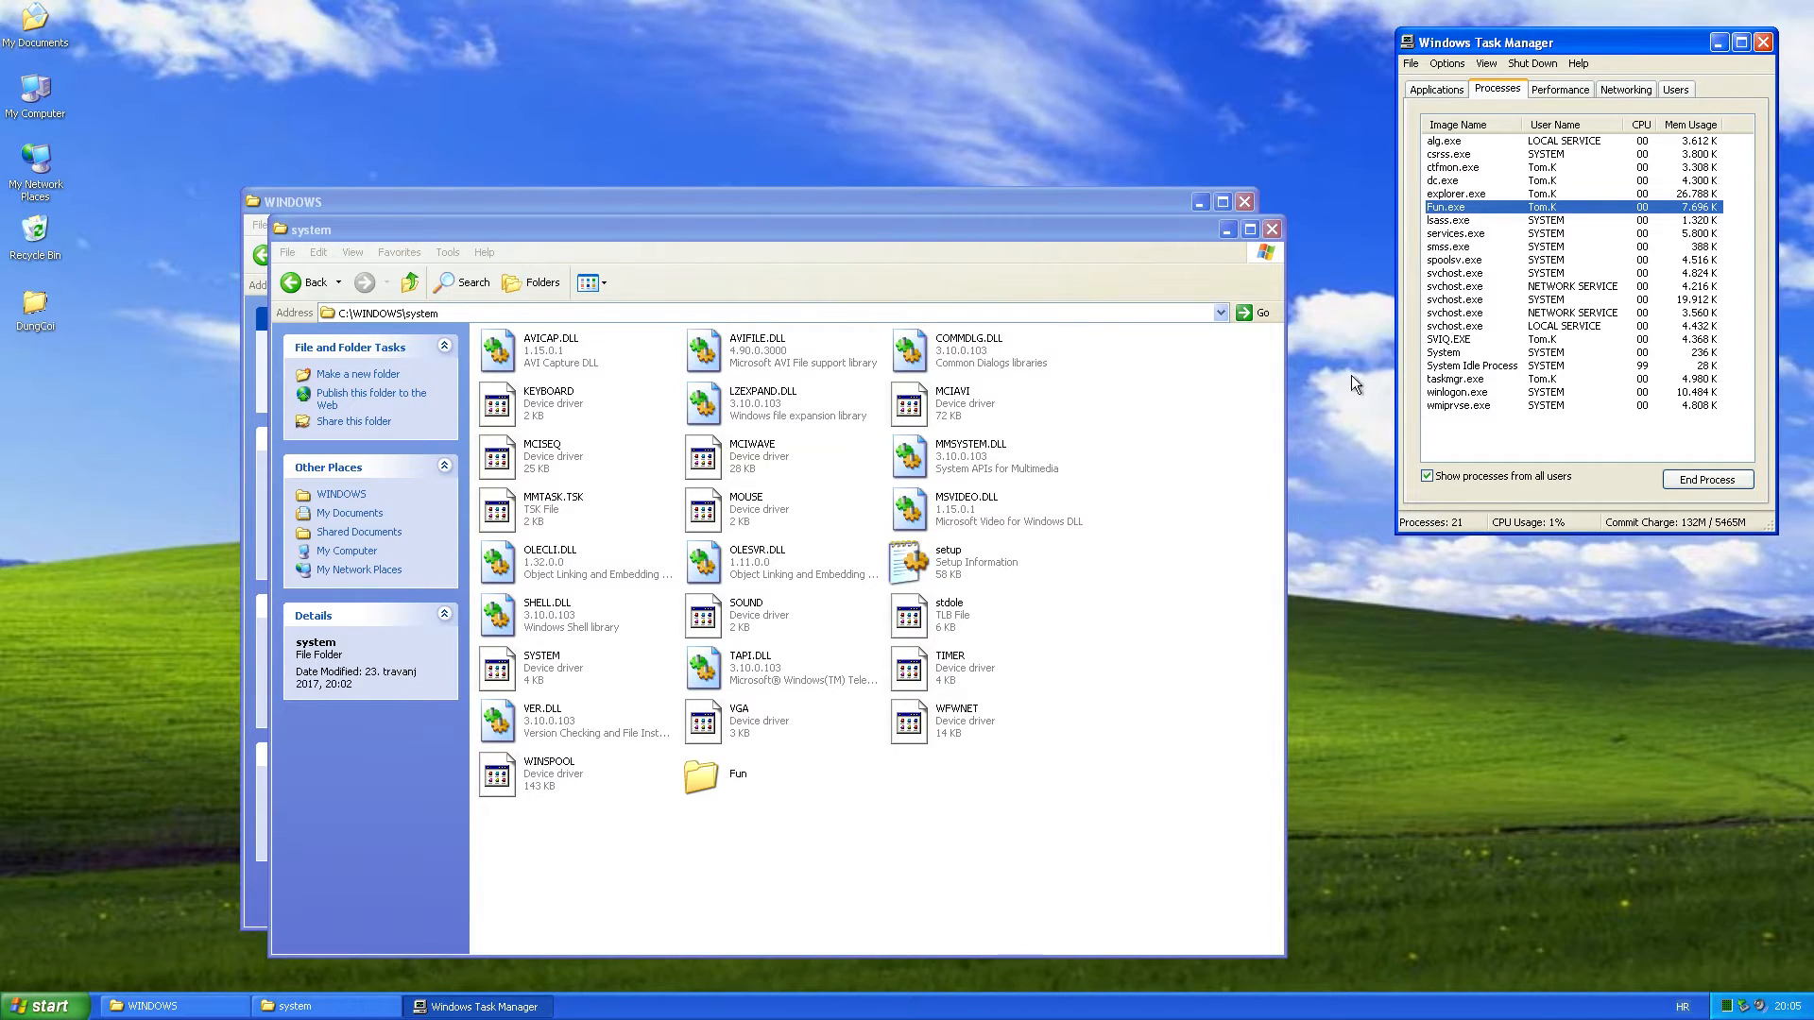
{"action": "mouse_move", "coordinate": [1117, 614]}
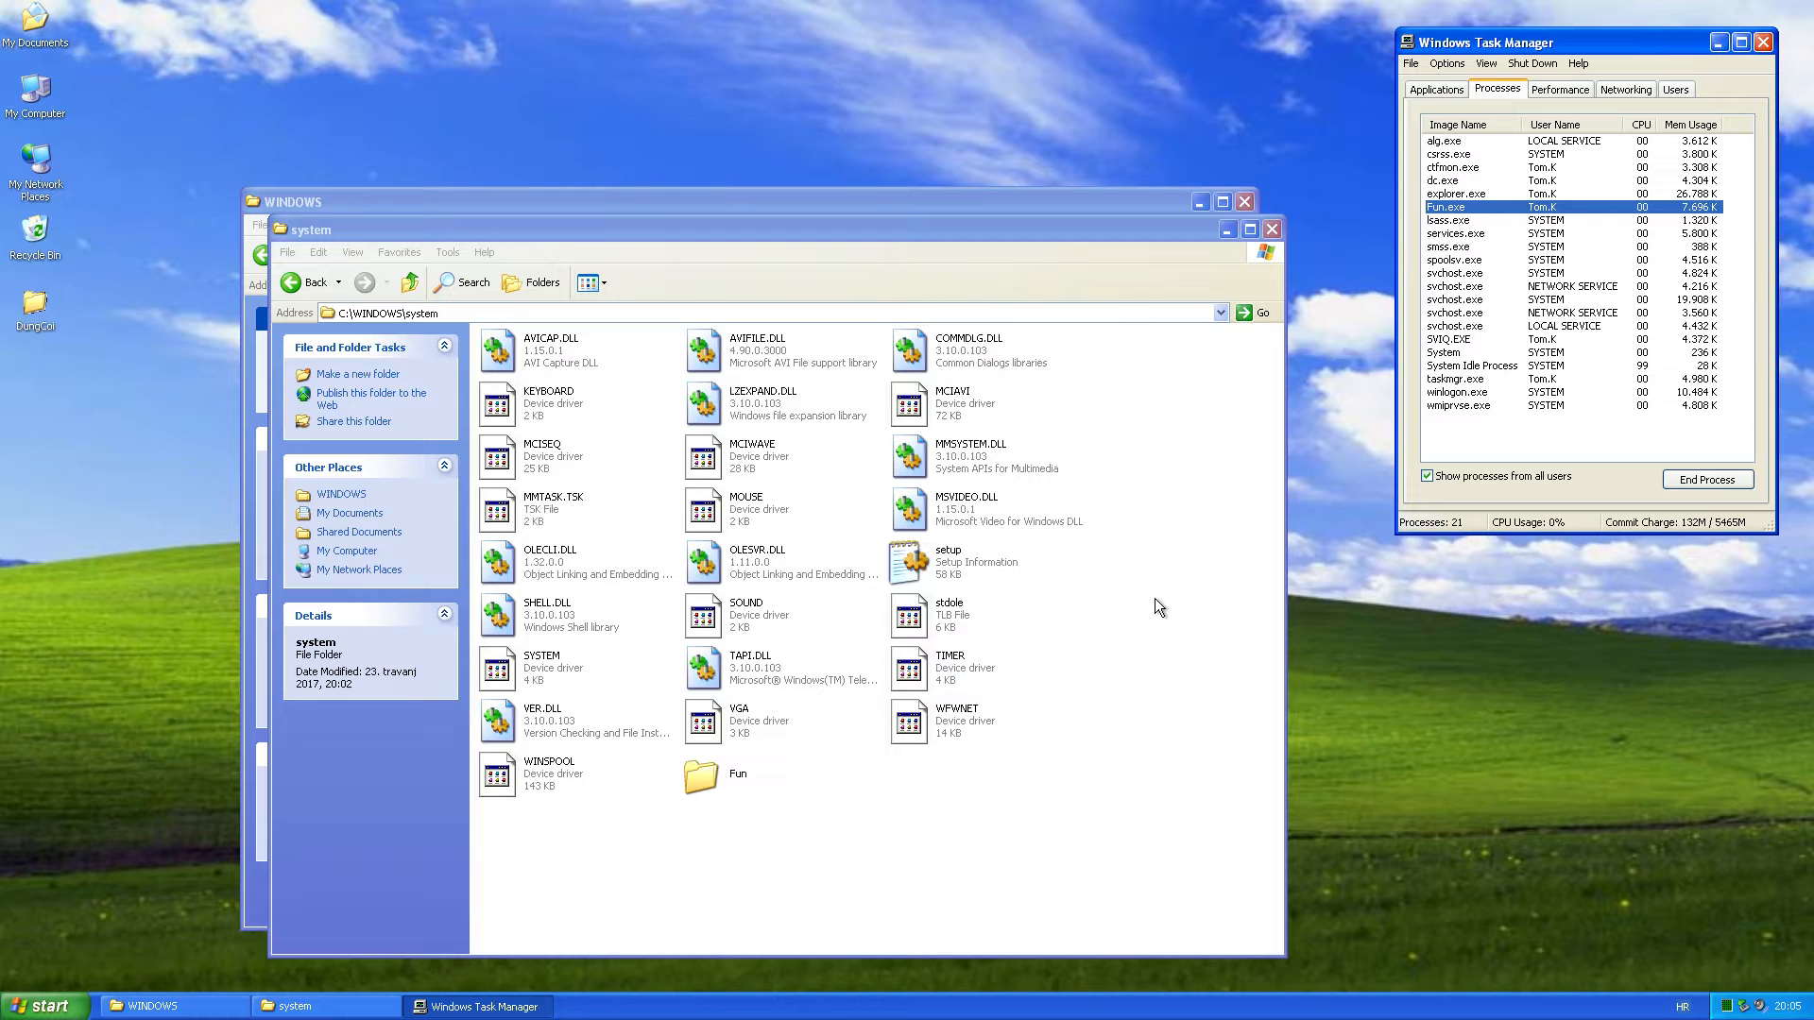
{"action": "mouse_move", "coordinate": [1192, 594]}
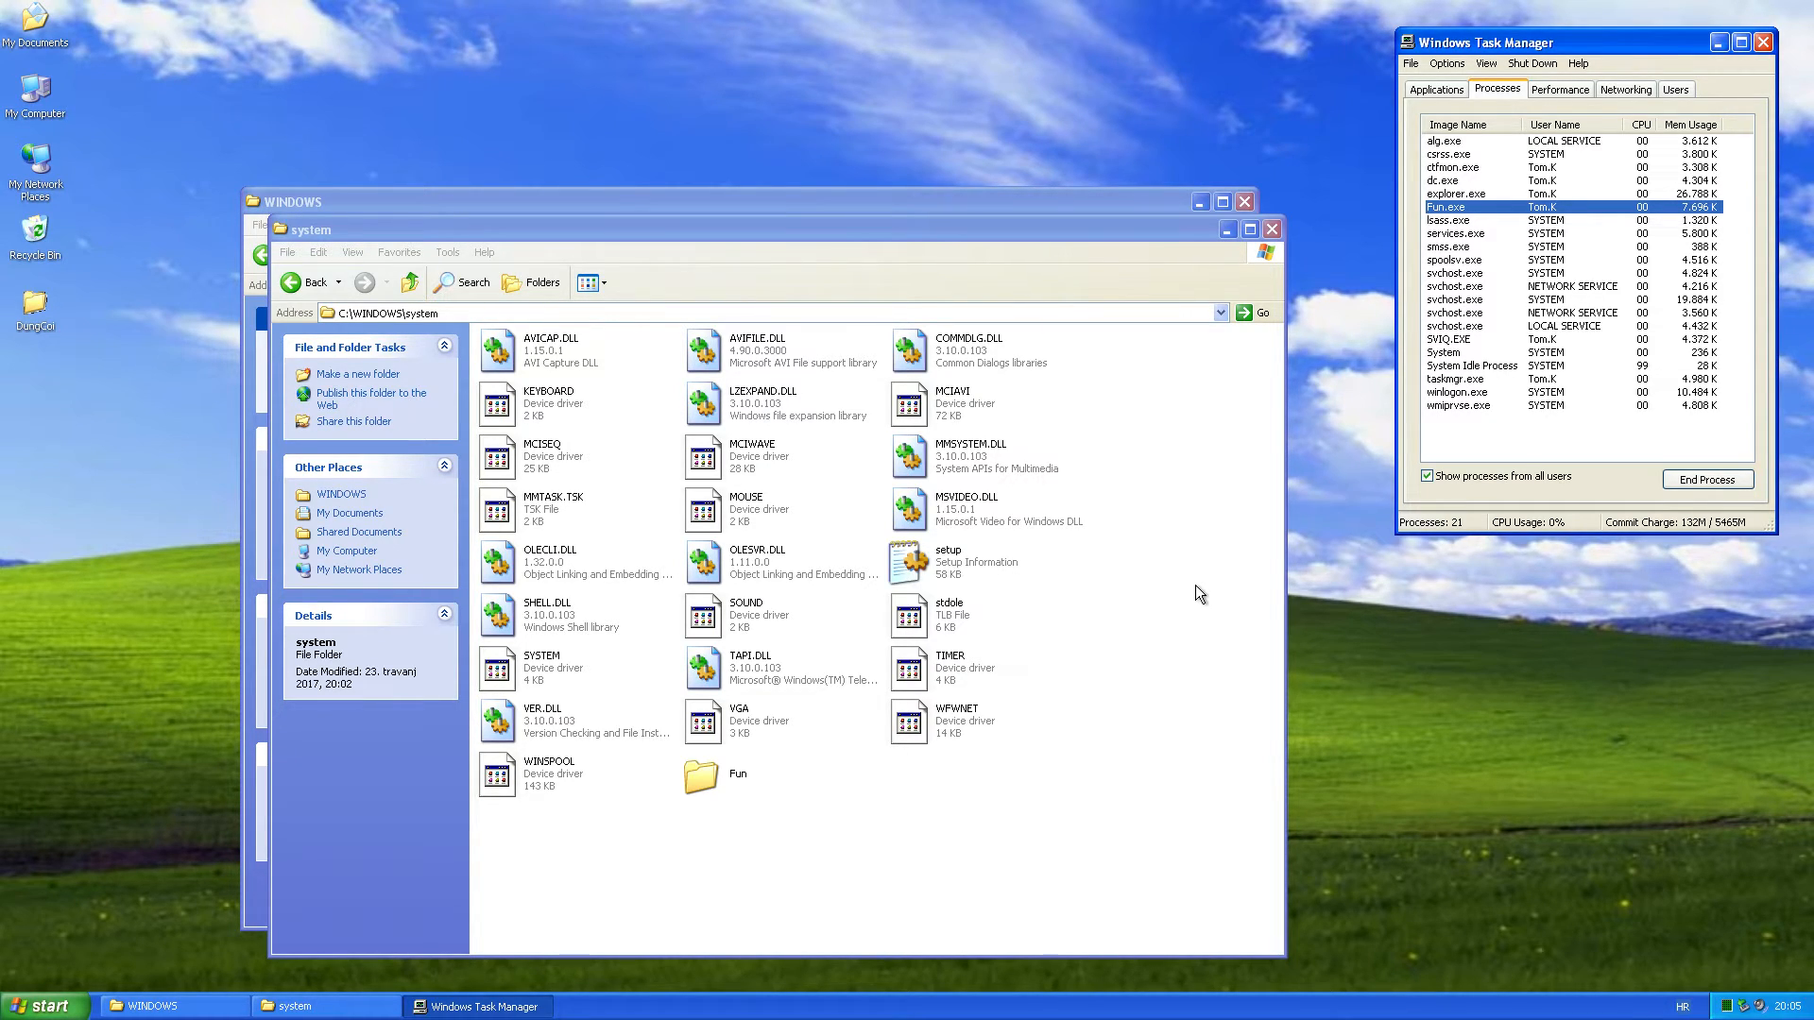
{"action": "mouse_move", "coordinate": [1311, 533]}
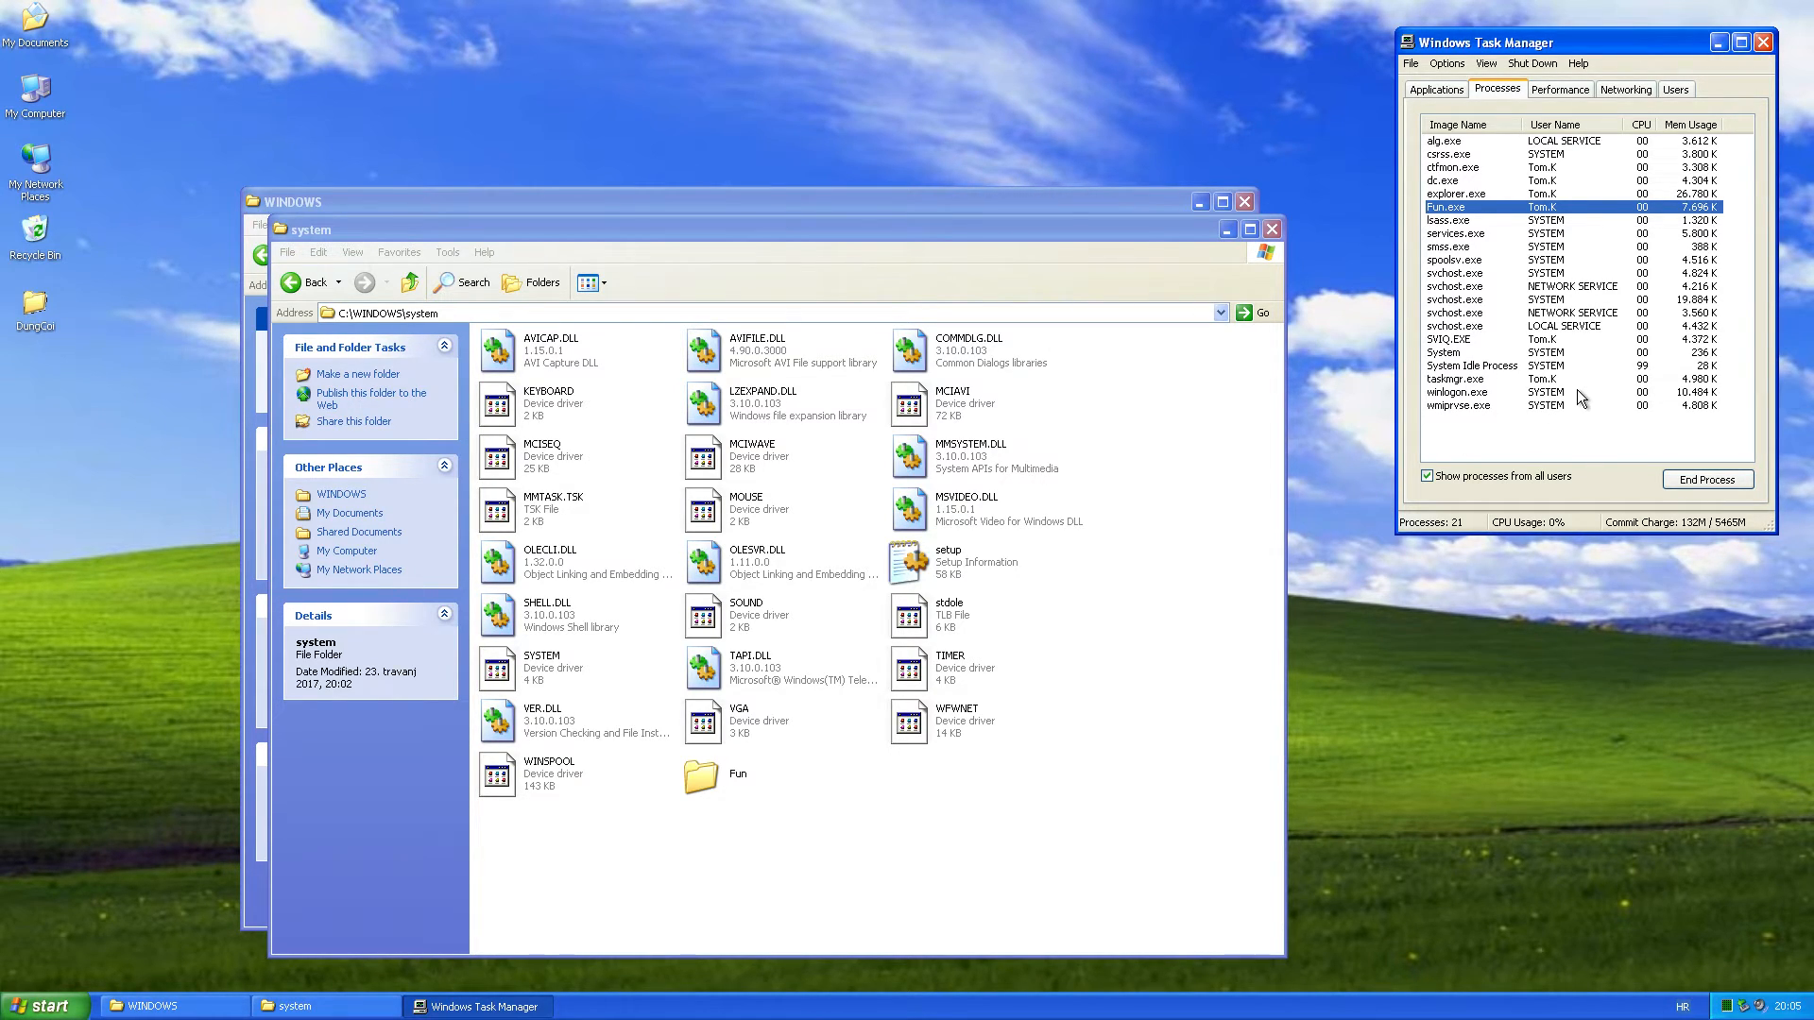
End the process trees of the worm process and SVIQ.EXE, confirming the warning
{"action": "left_click", "coordinate": [1706, 479]}
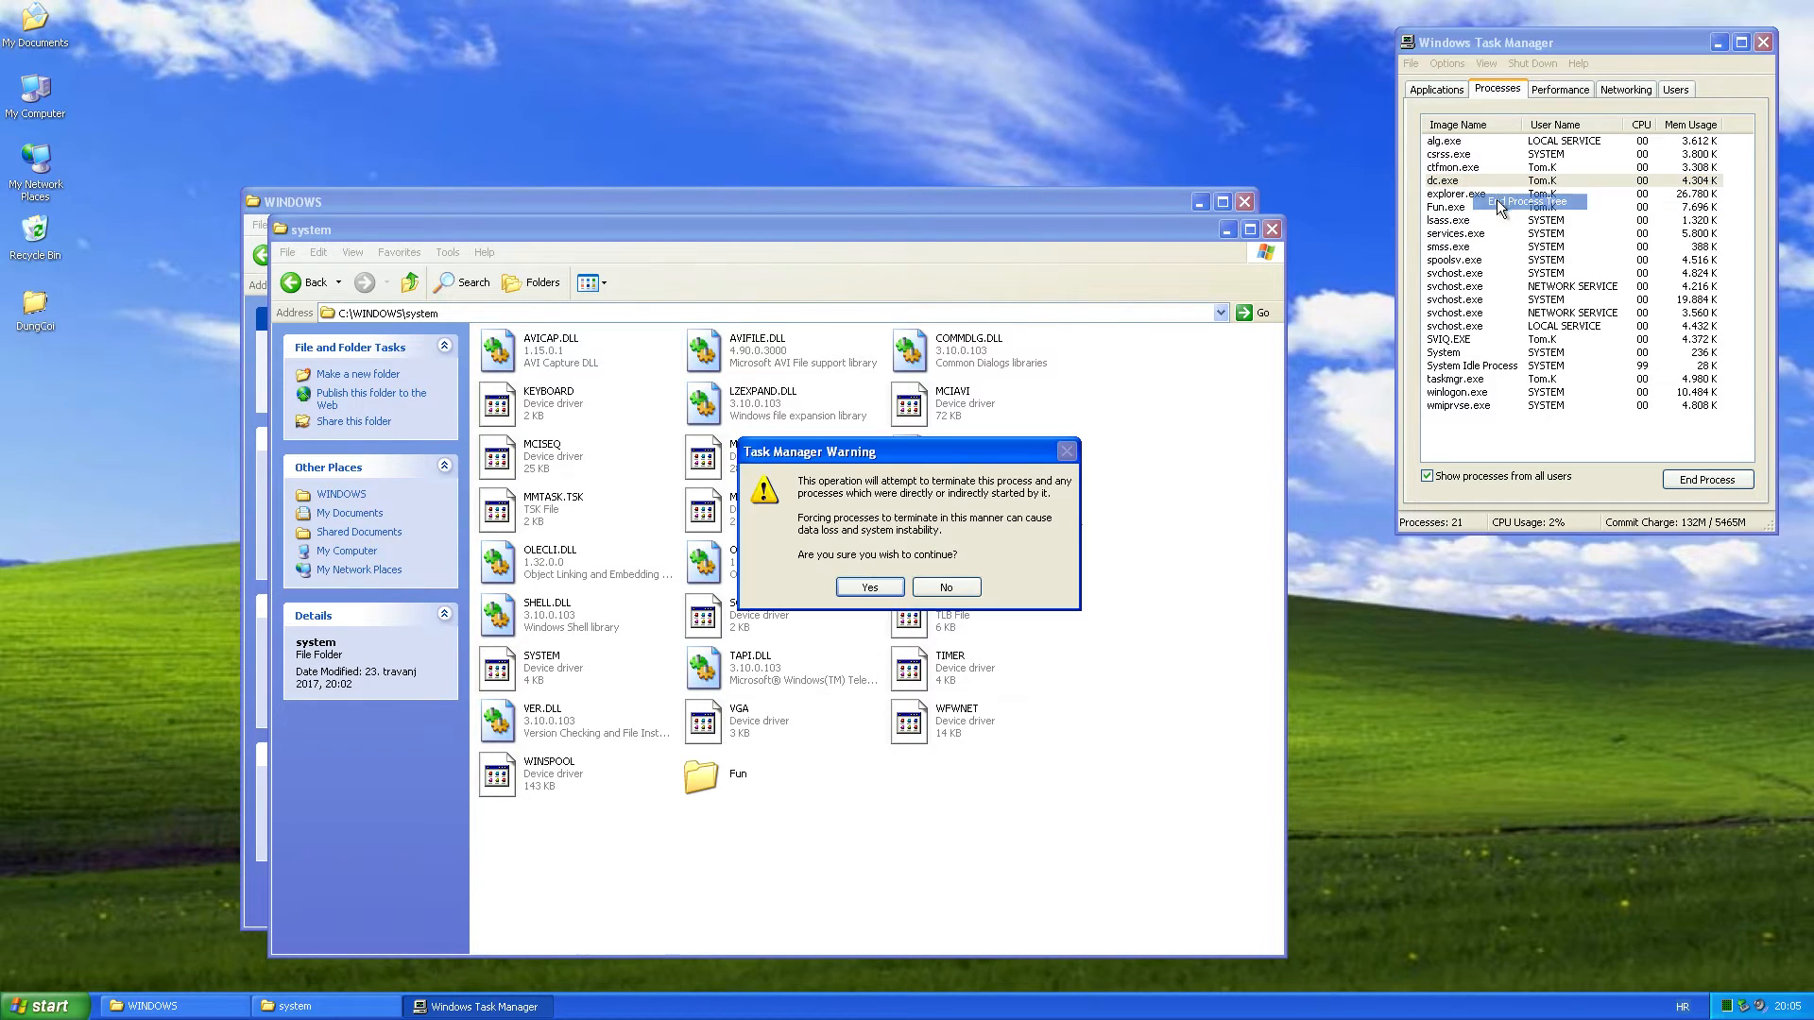
{"action": "left_click", "coordinate": [866, 587]}
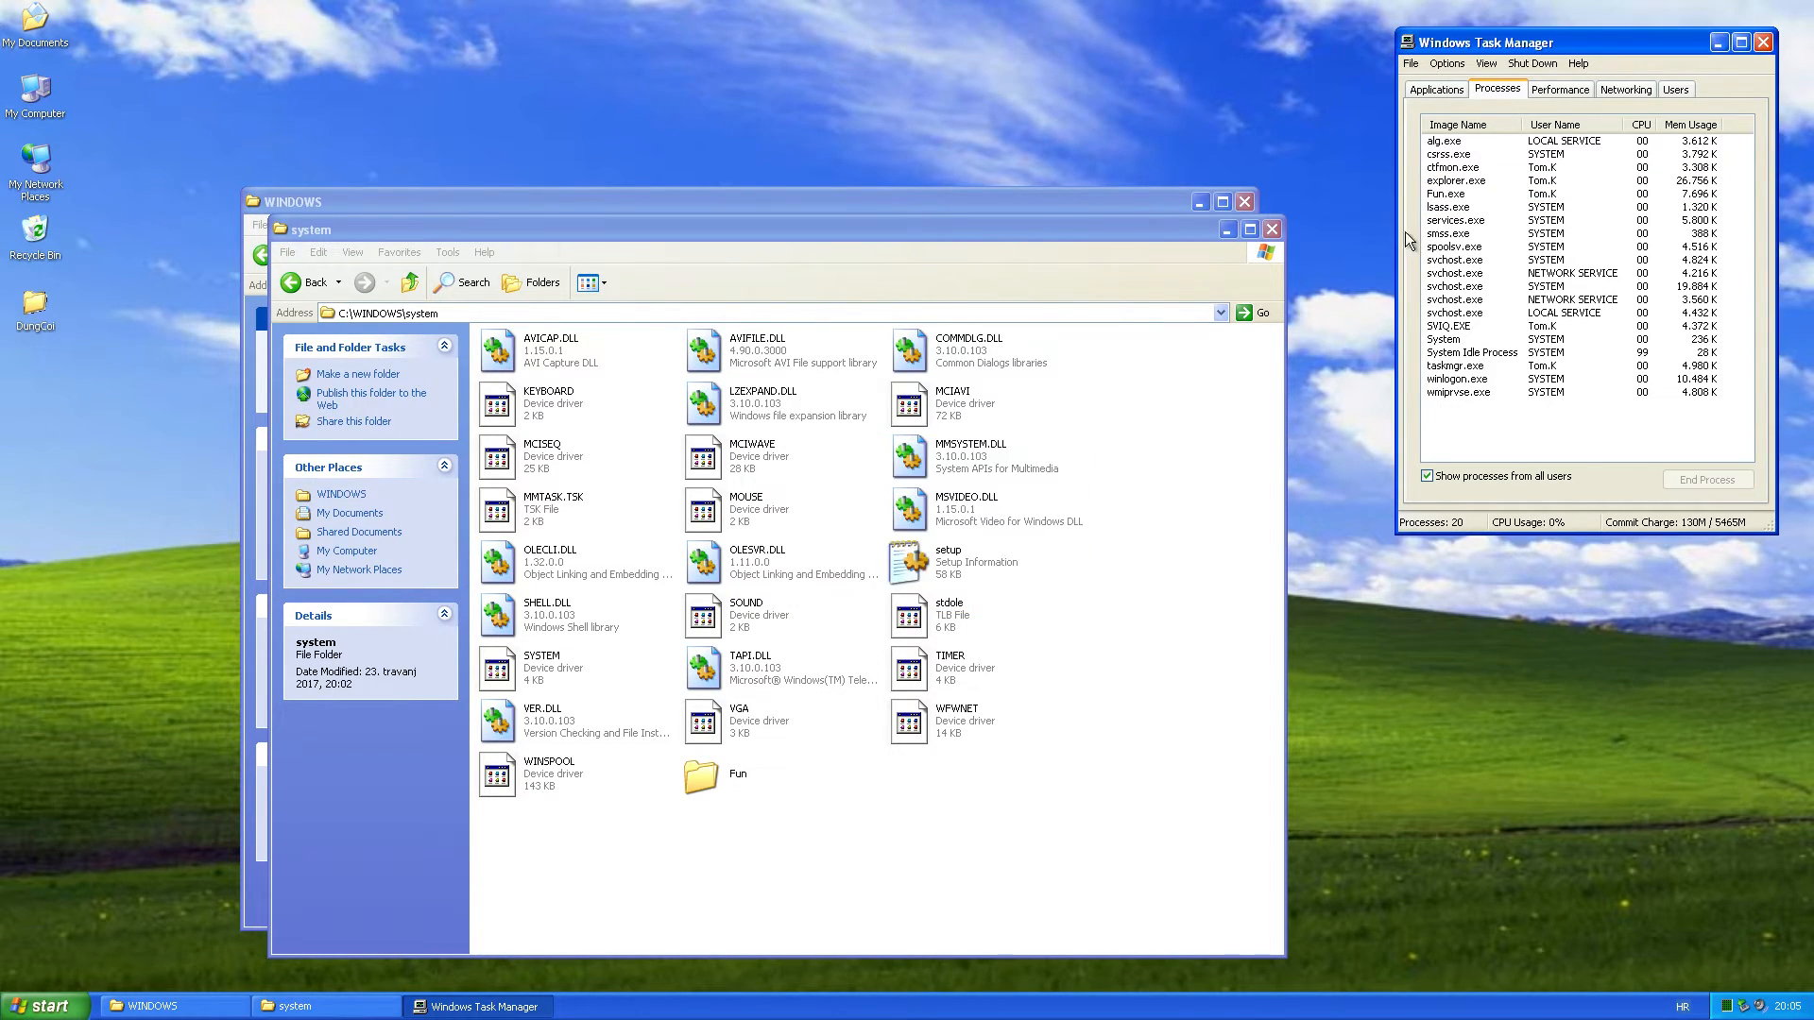
{"action": "right_click", "coordinate": [1448, 193]}
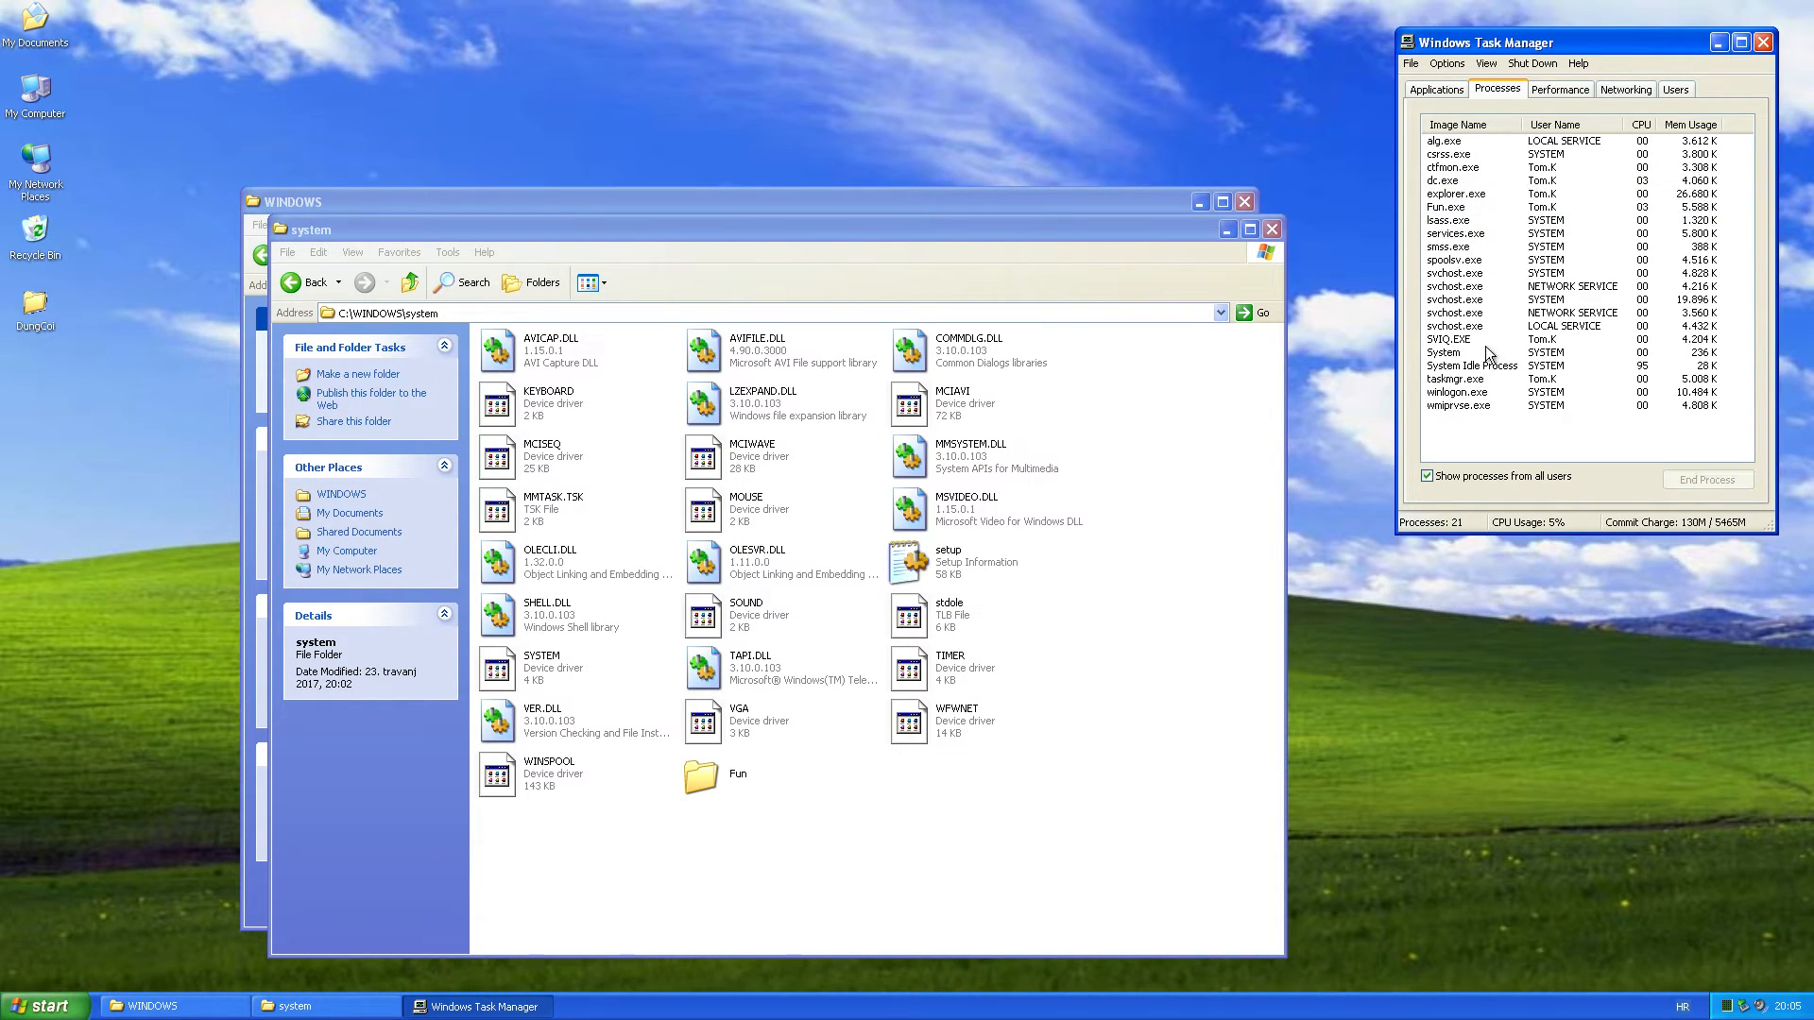
{"action": "left_click", "coordinate": [1505, 340]}
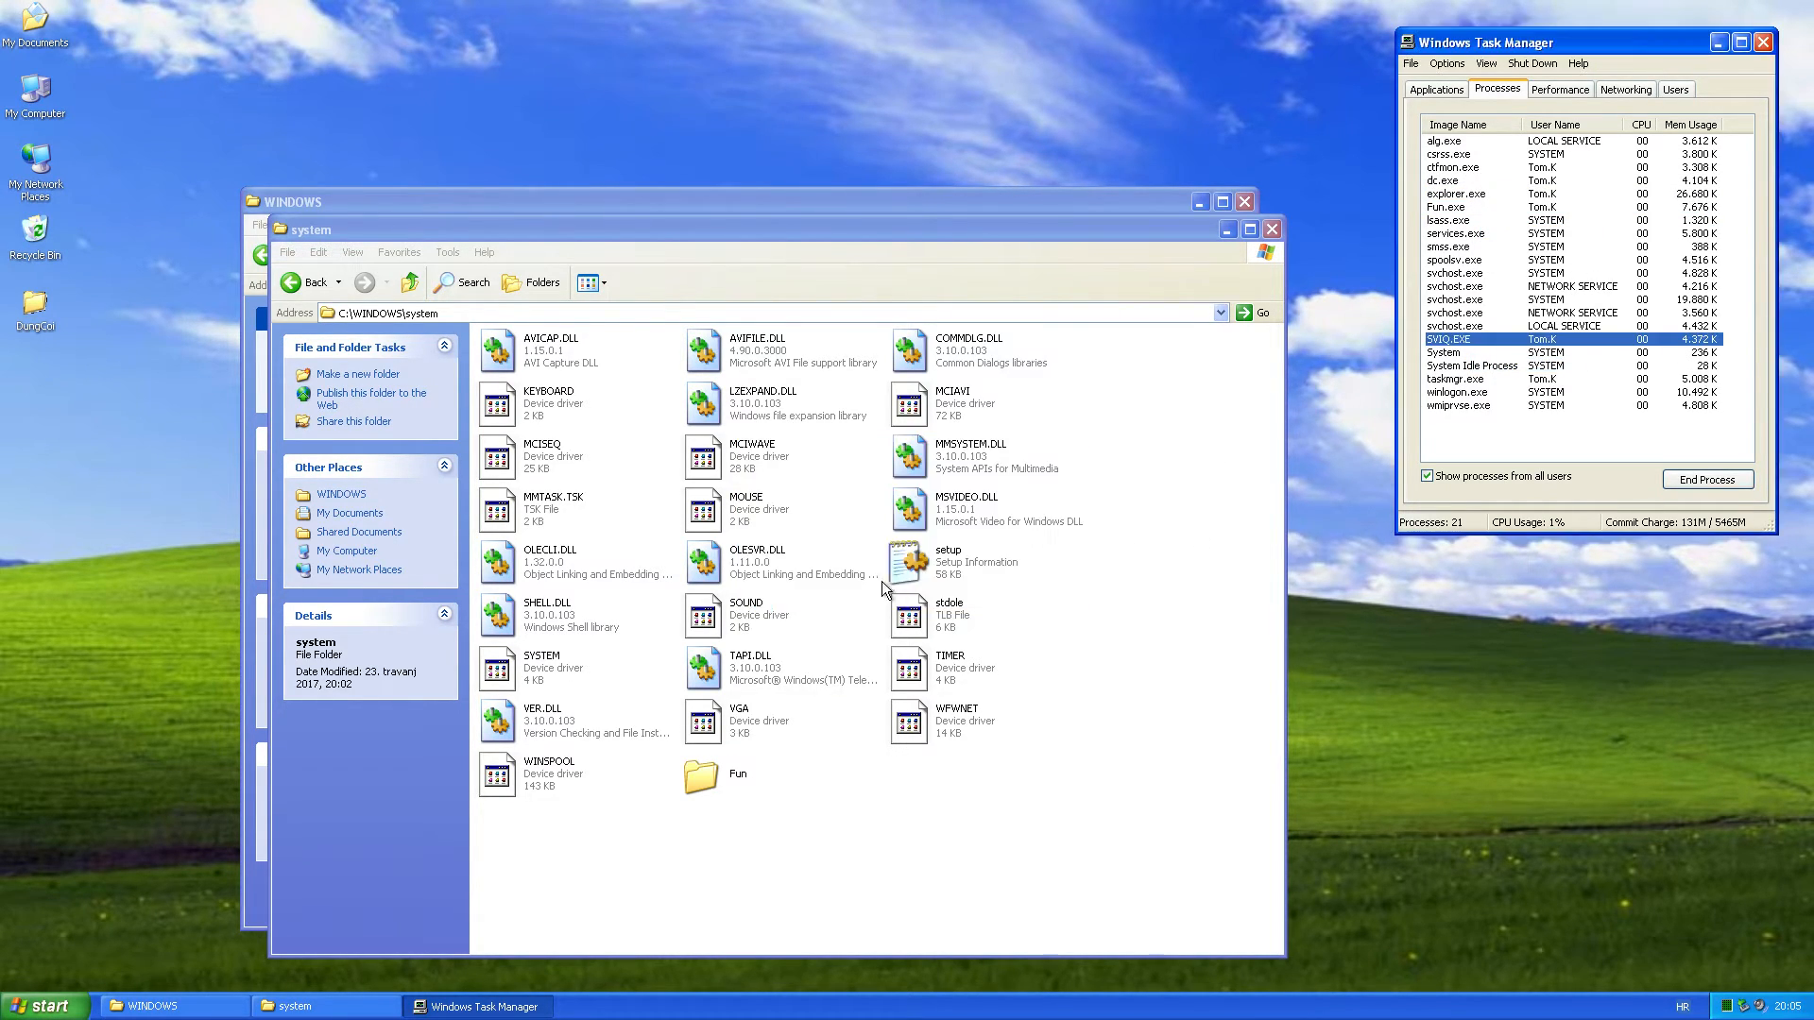
{"action": "left_click", "coordinate": [1707, 479]}
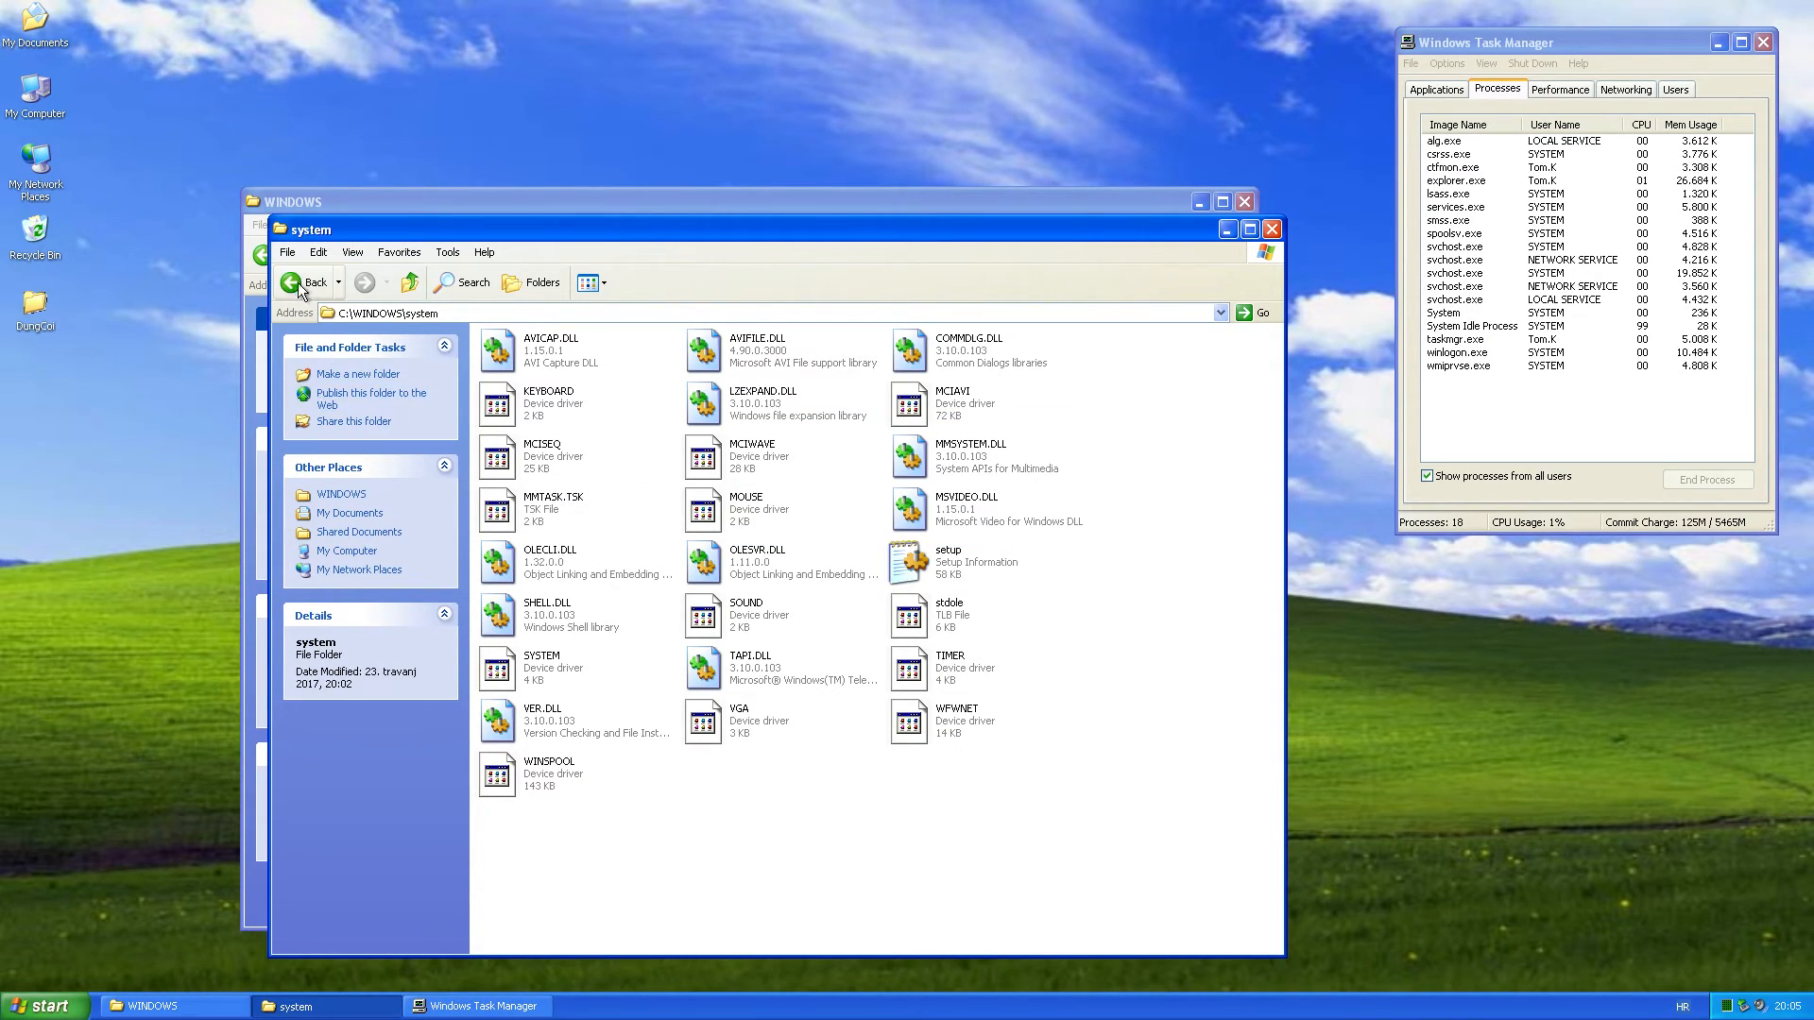
Go back to C:\WINDOWS, then close both remaining Explorer folder windows
{"action": "left_click", "coordinate": [309, 282]}
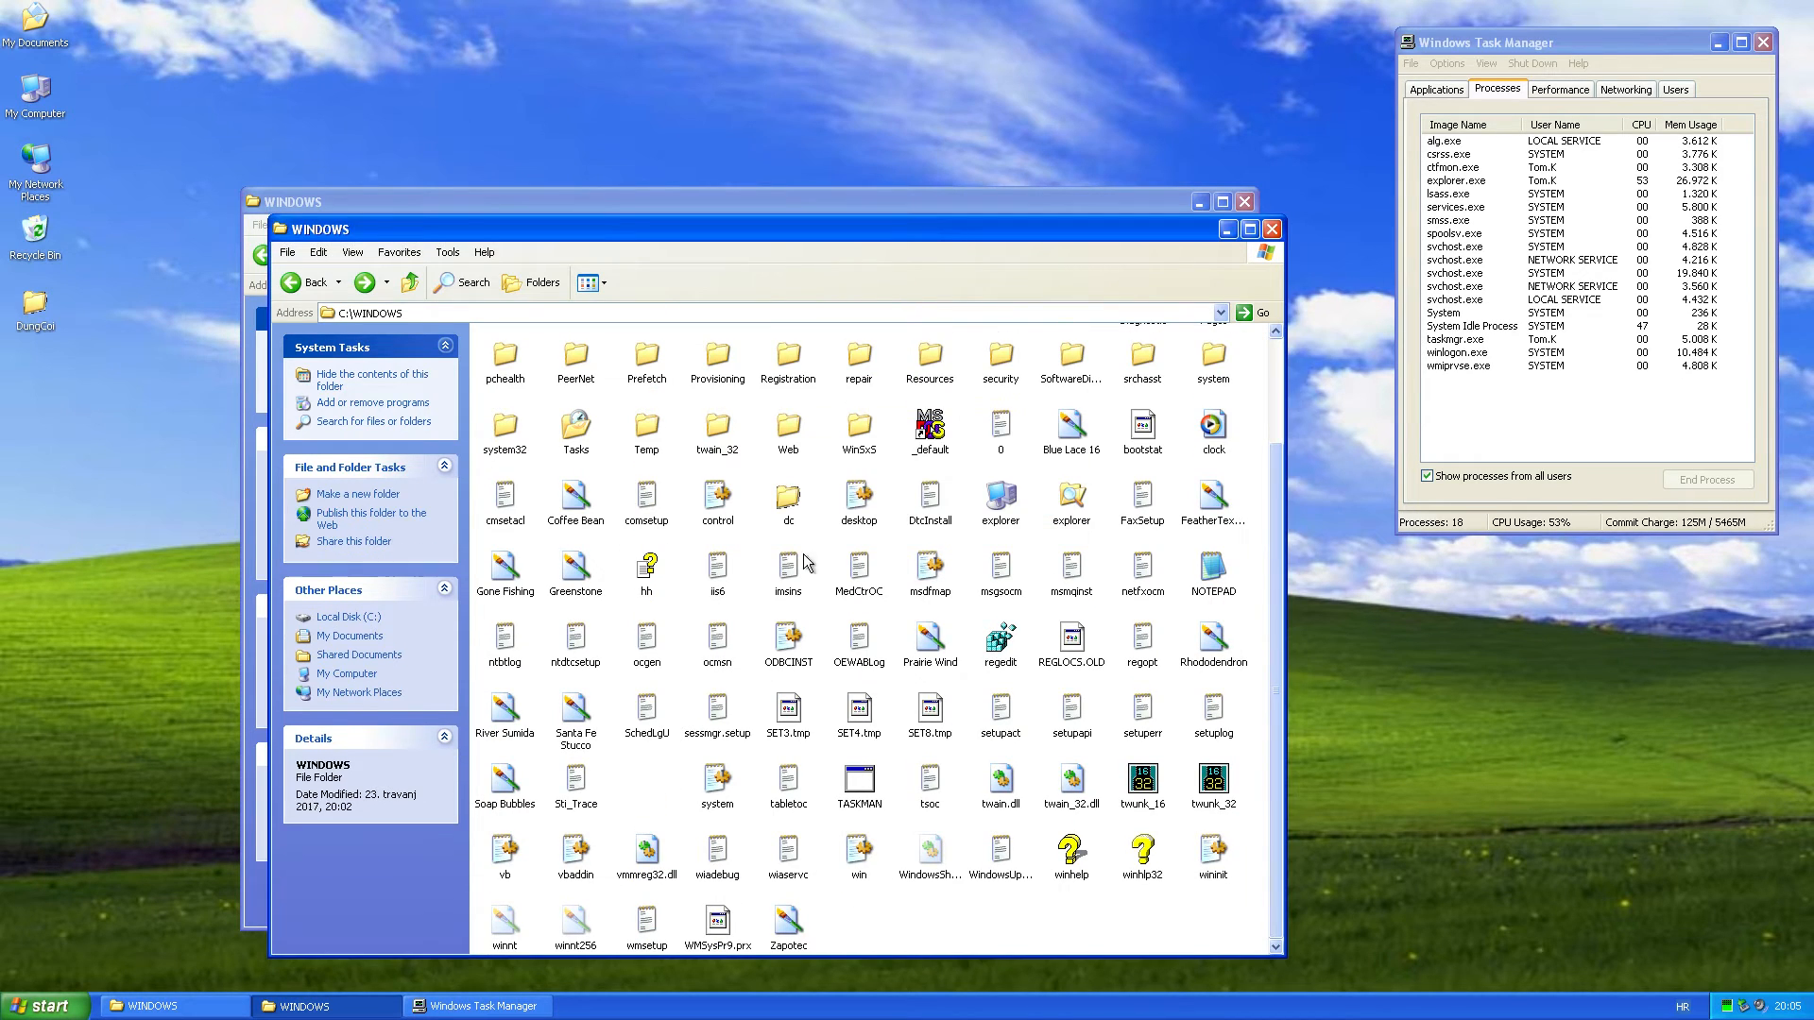
{"action": "left_click", "coordinate": [787, 498]}
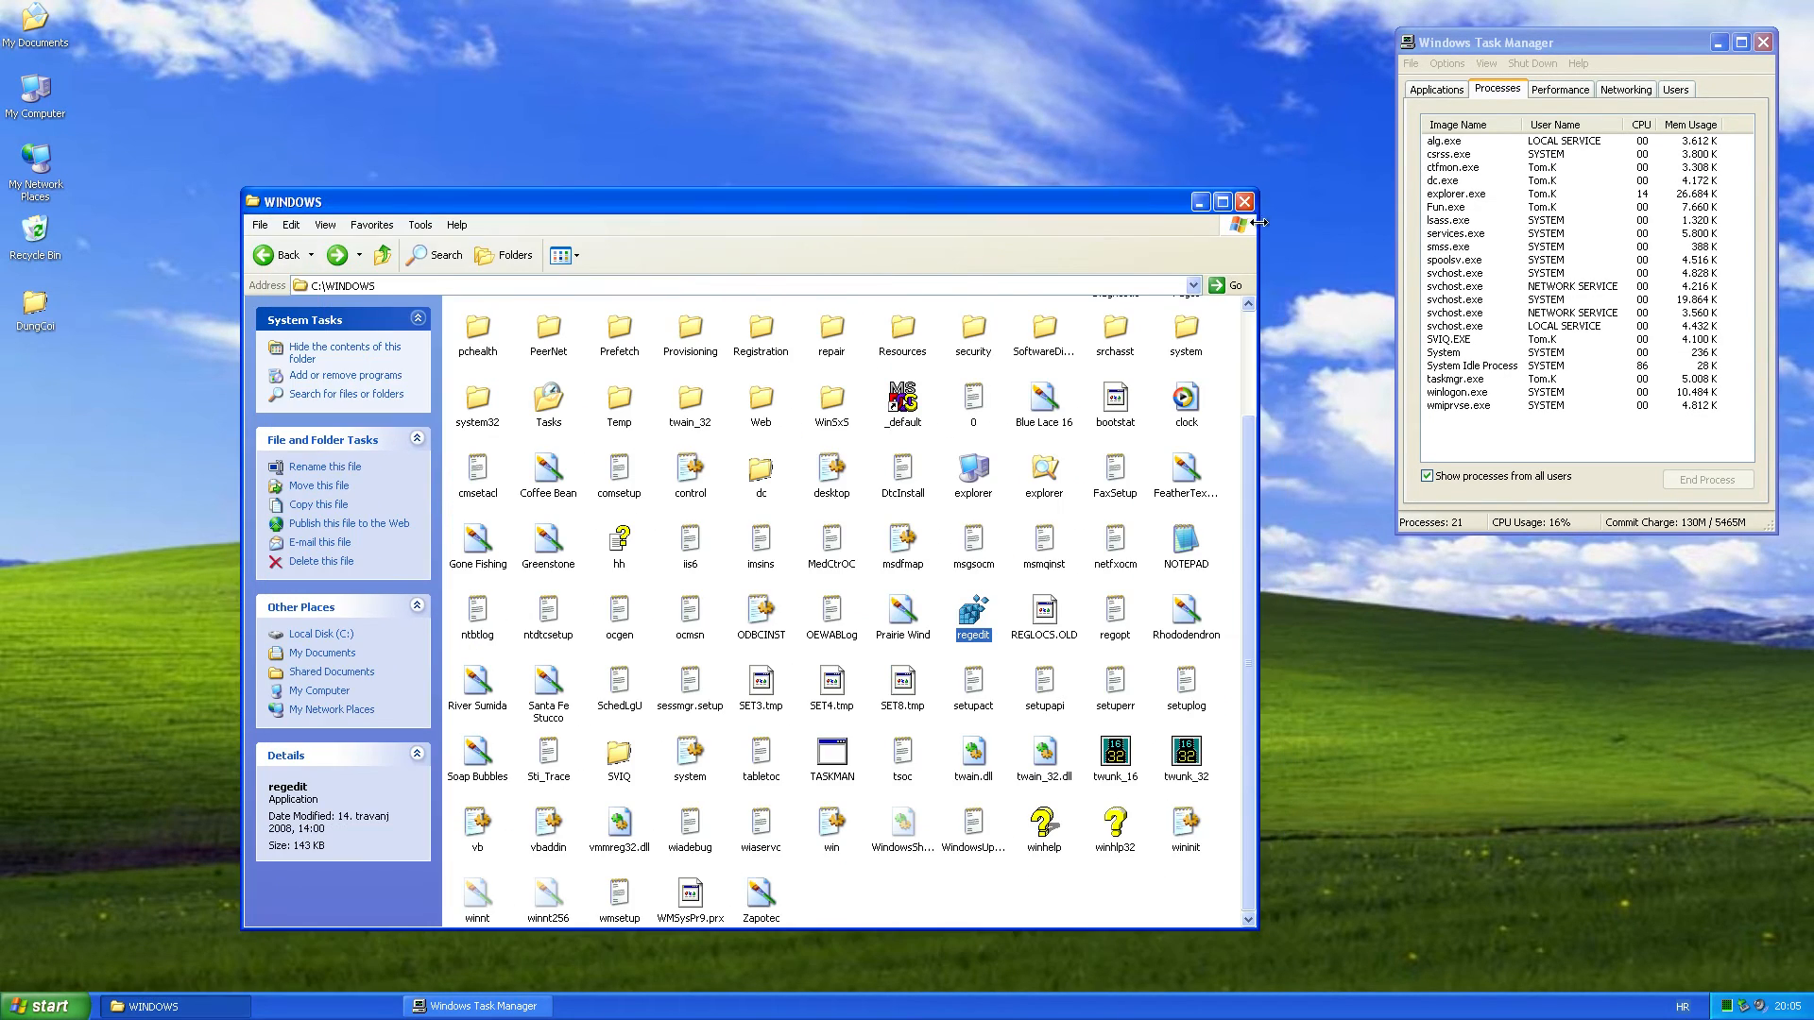
{"action": "left_click", "coordinate": [1245, 200]}
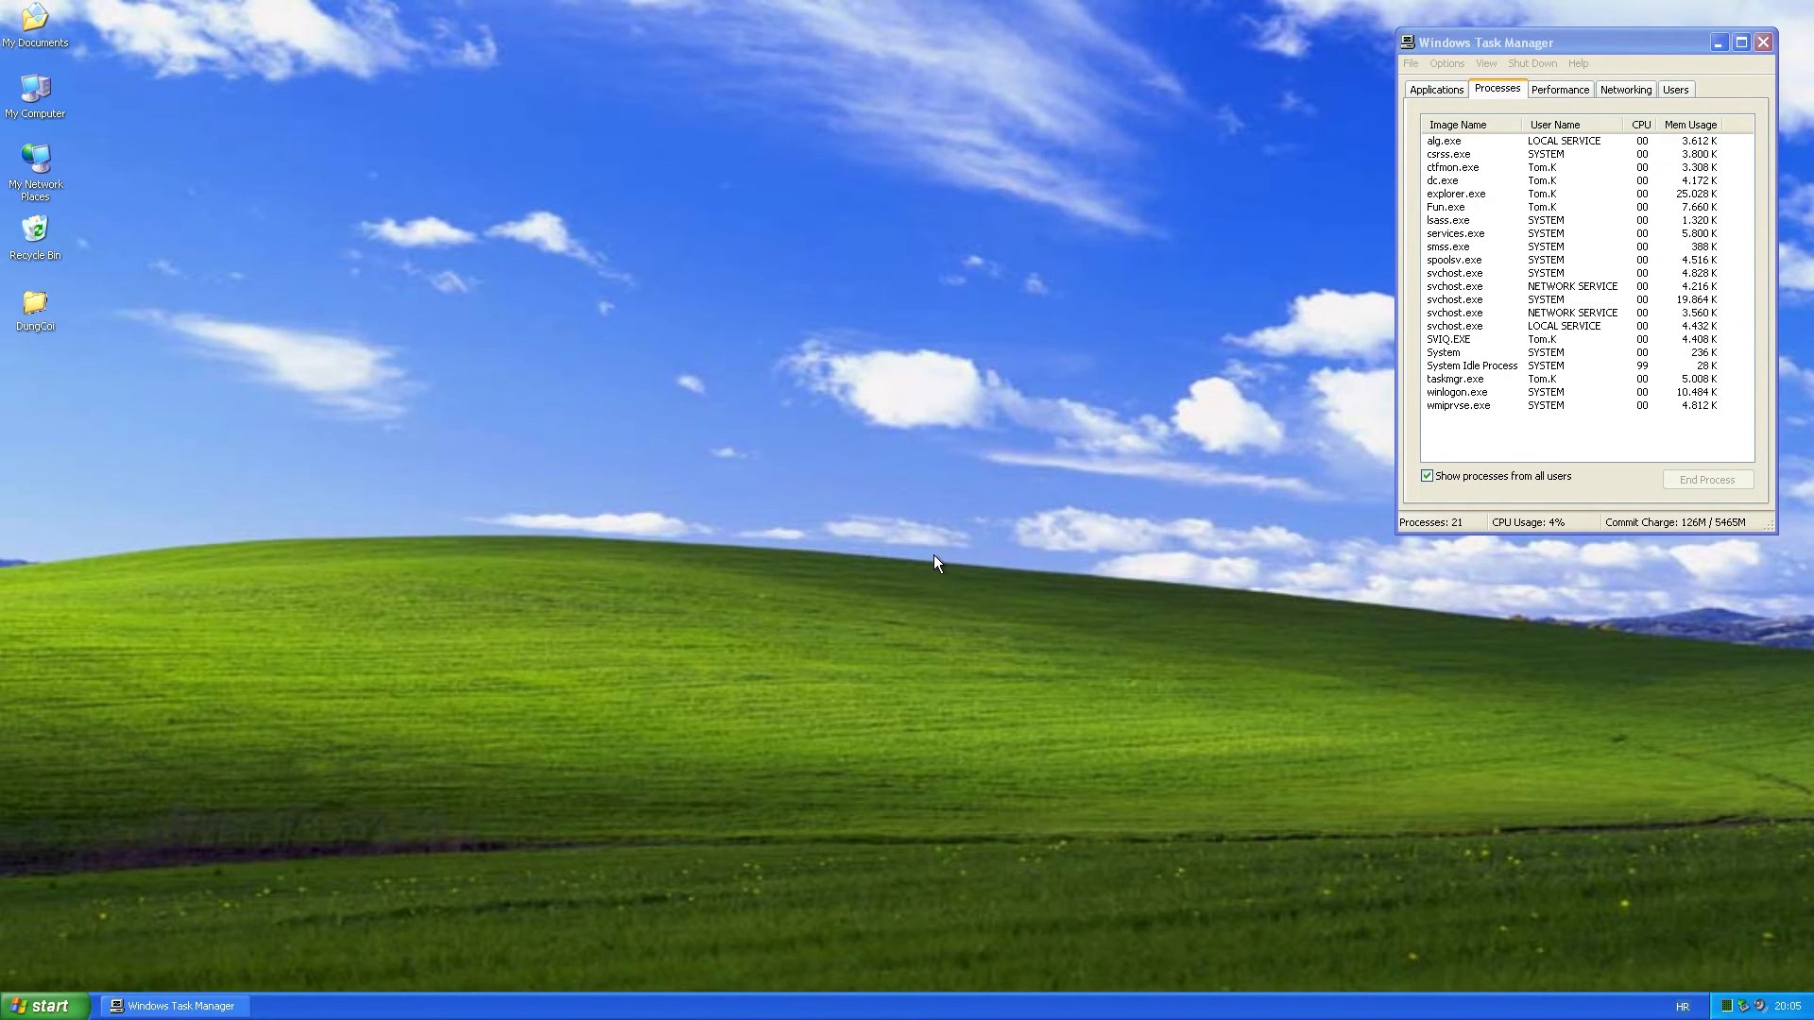